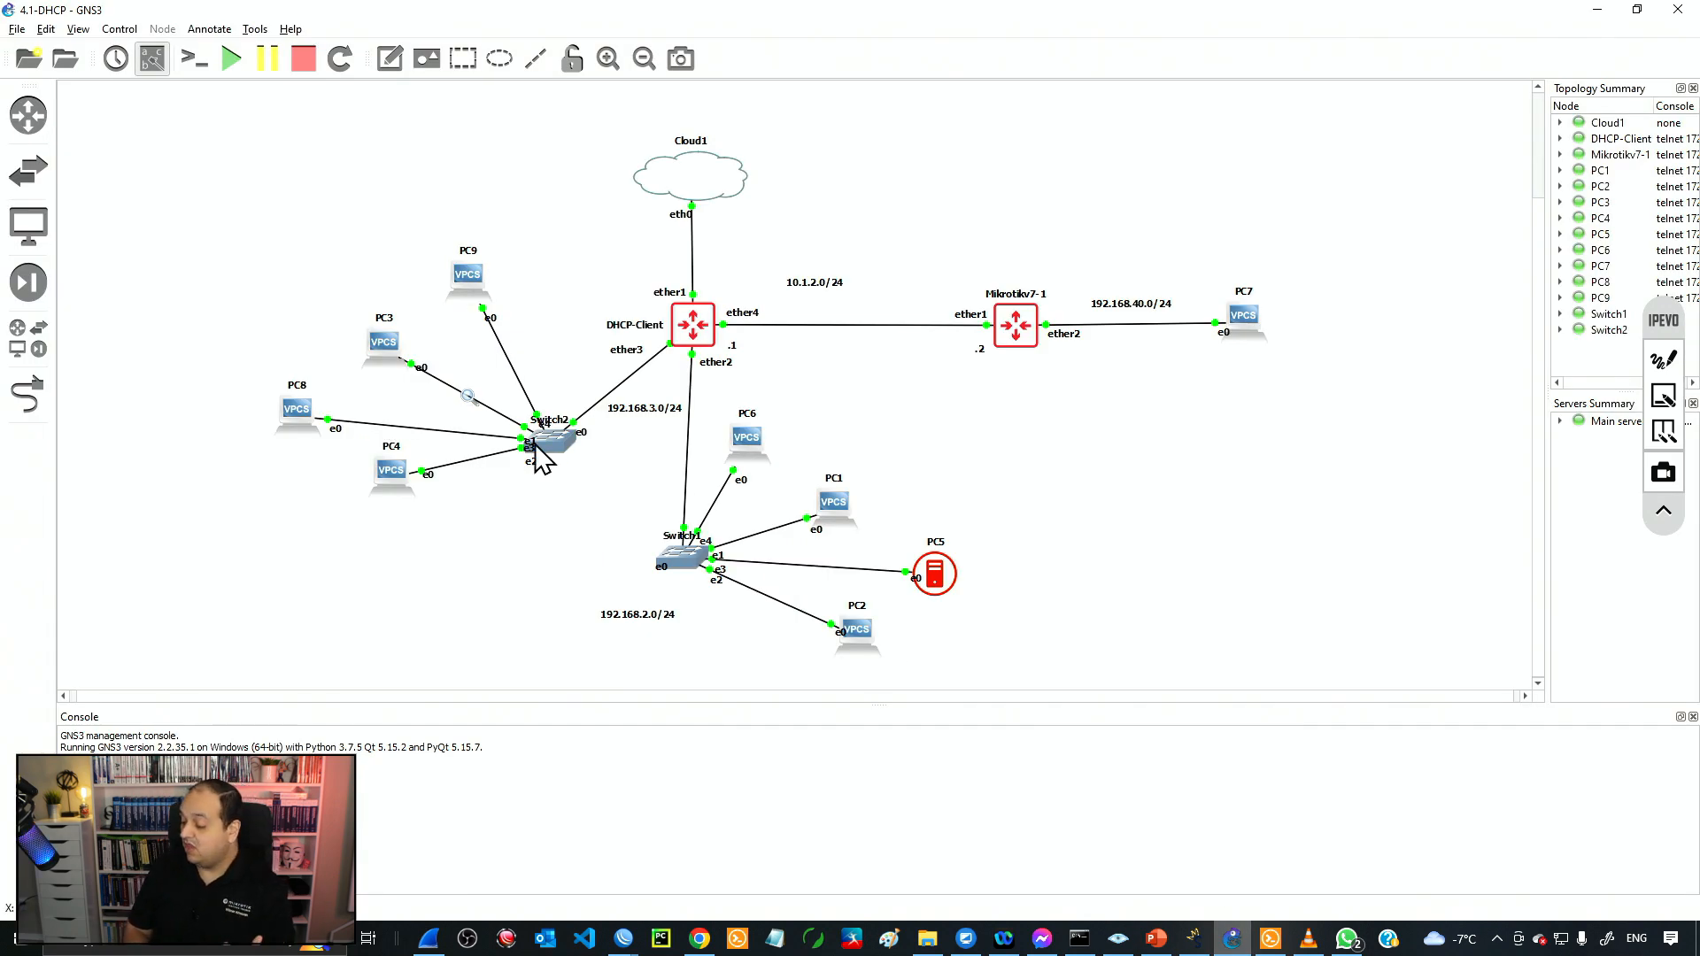
mouse_move(591, 374)
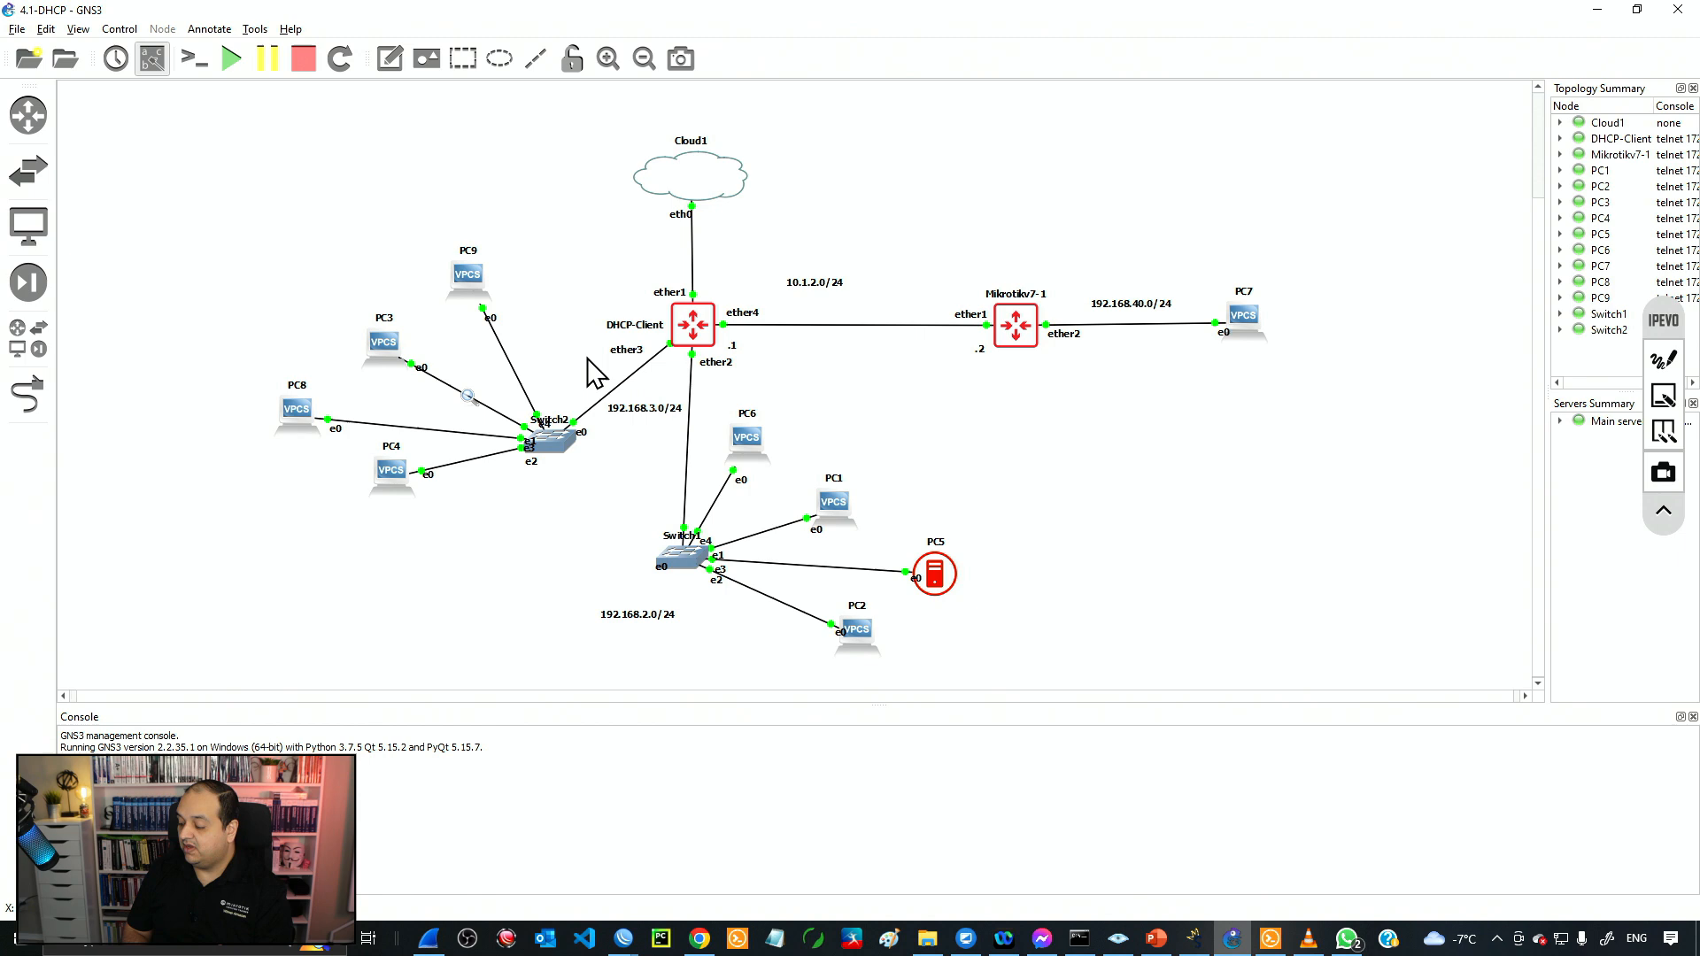
mouse_move(515, 448)
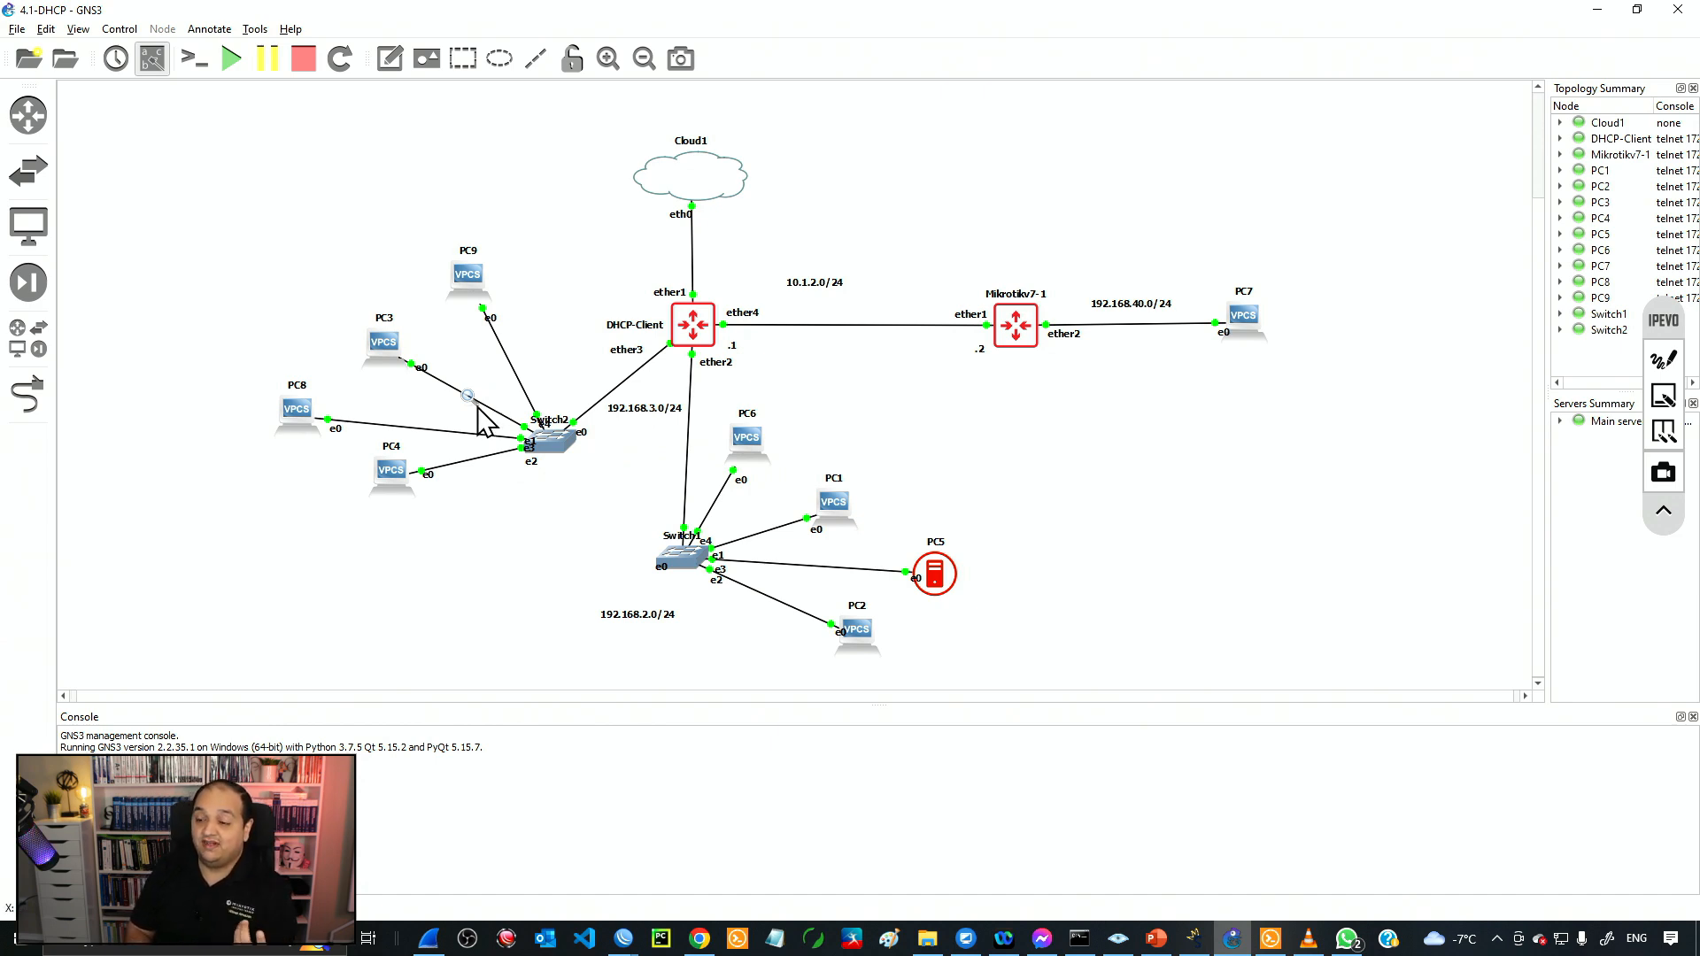
mouse_move(467, 393)
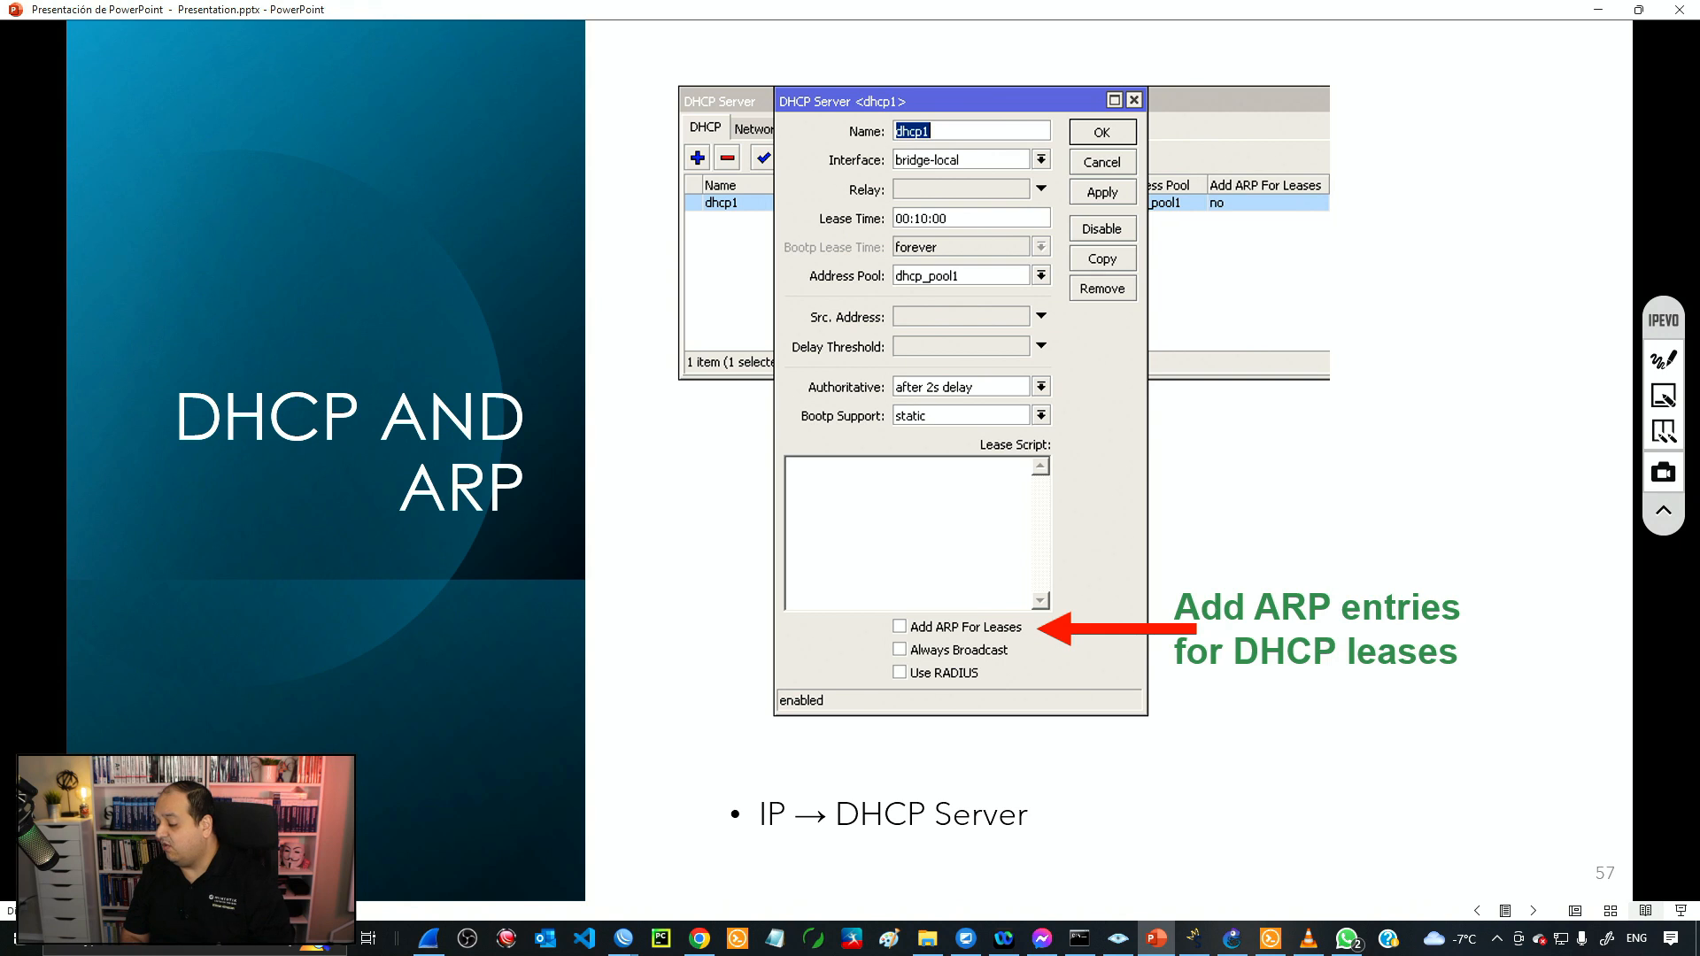
mouse_move(1063, 553)
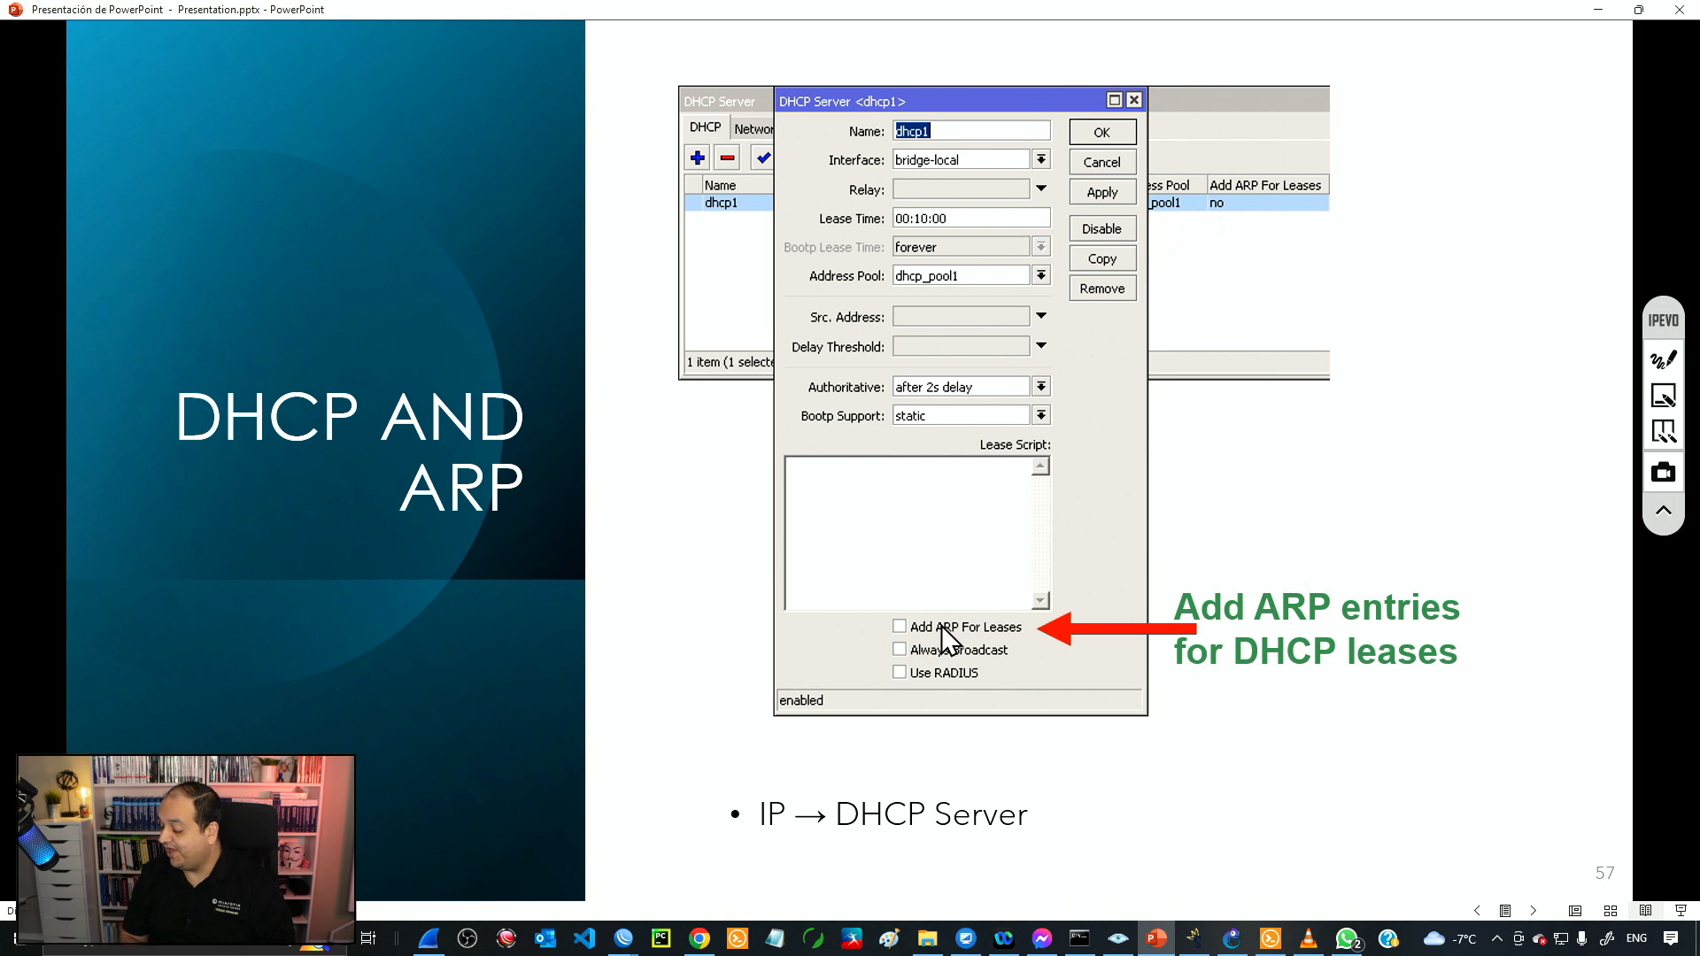
mouse_move(965, 651)
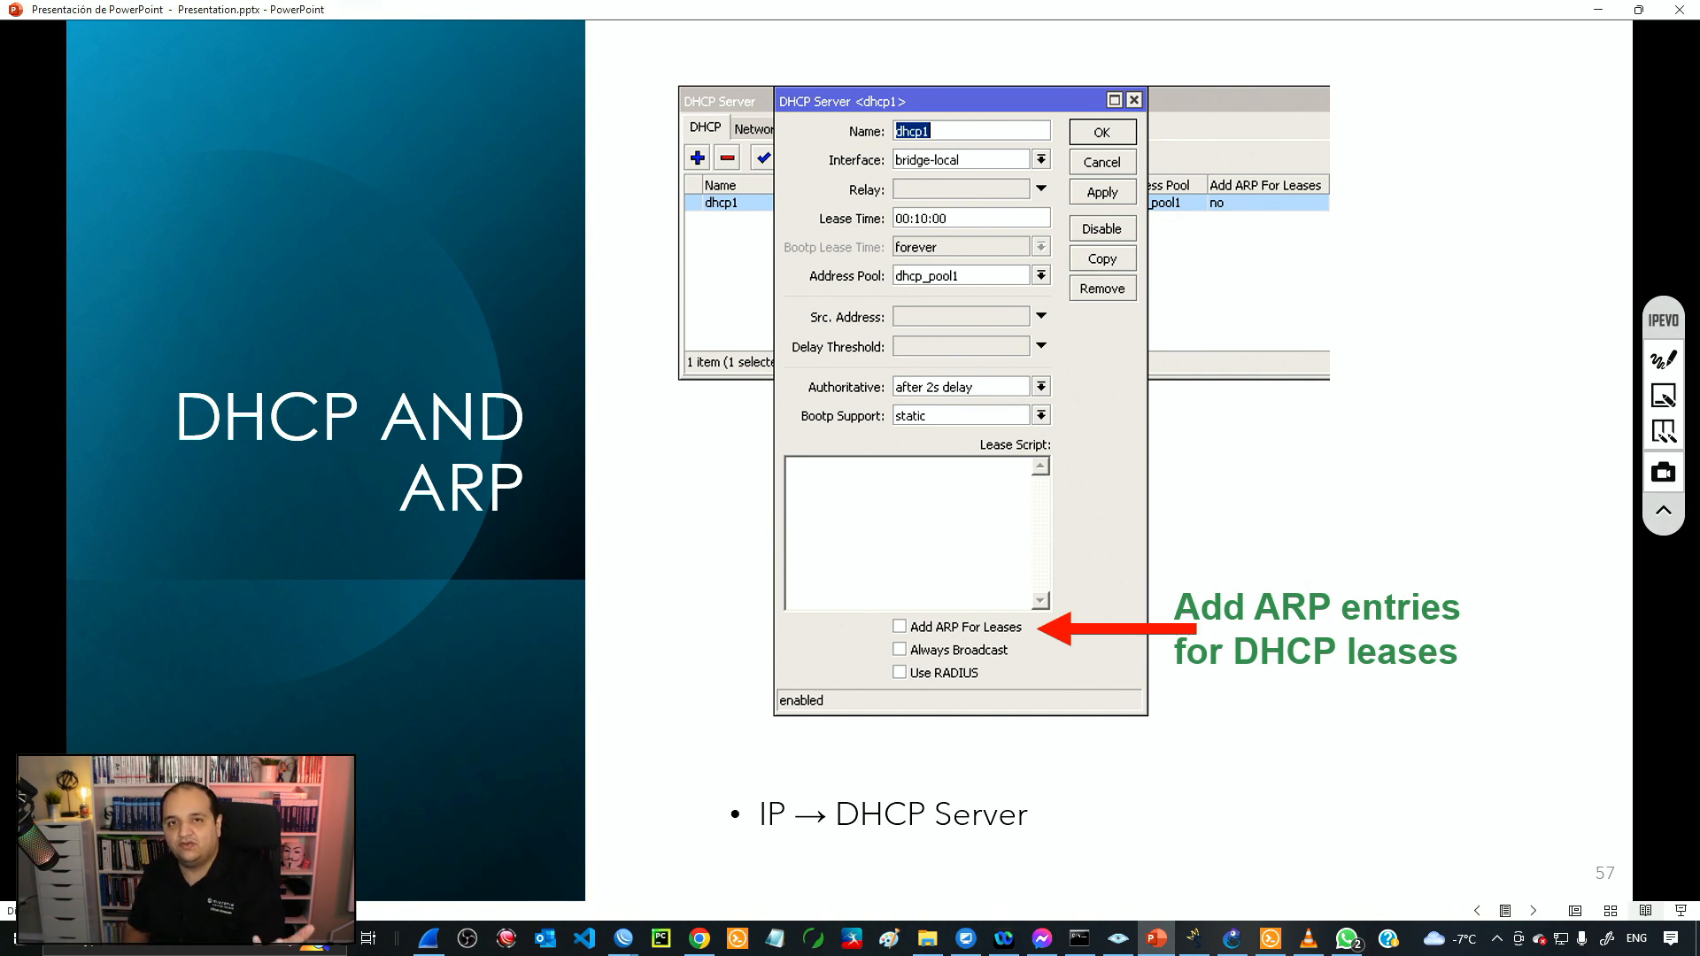
mouse_move(1269, 618)
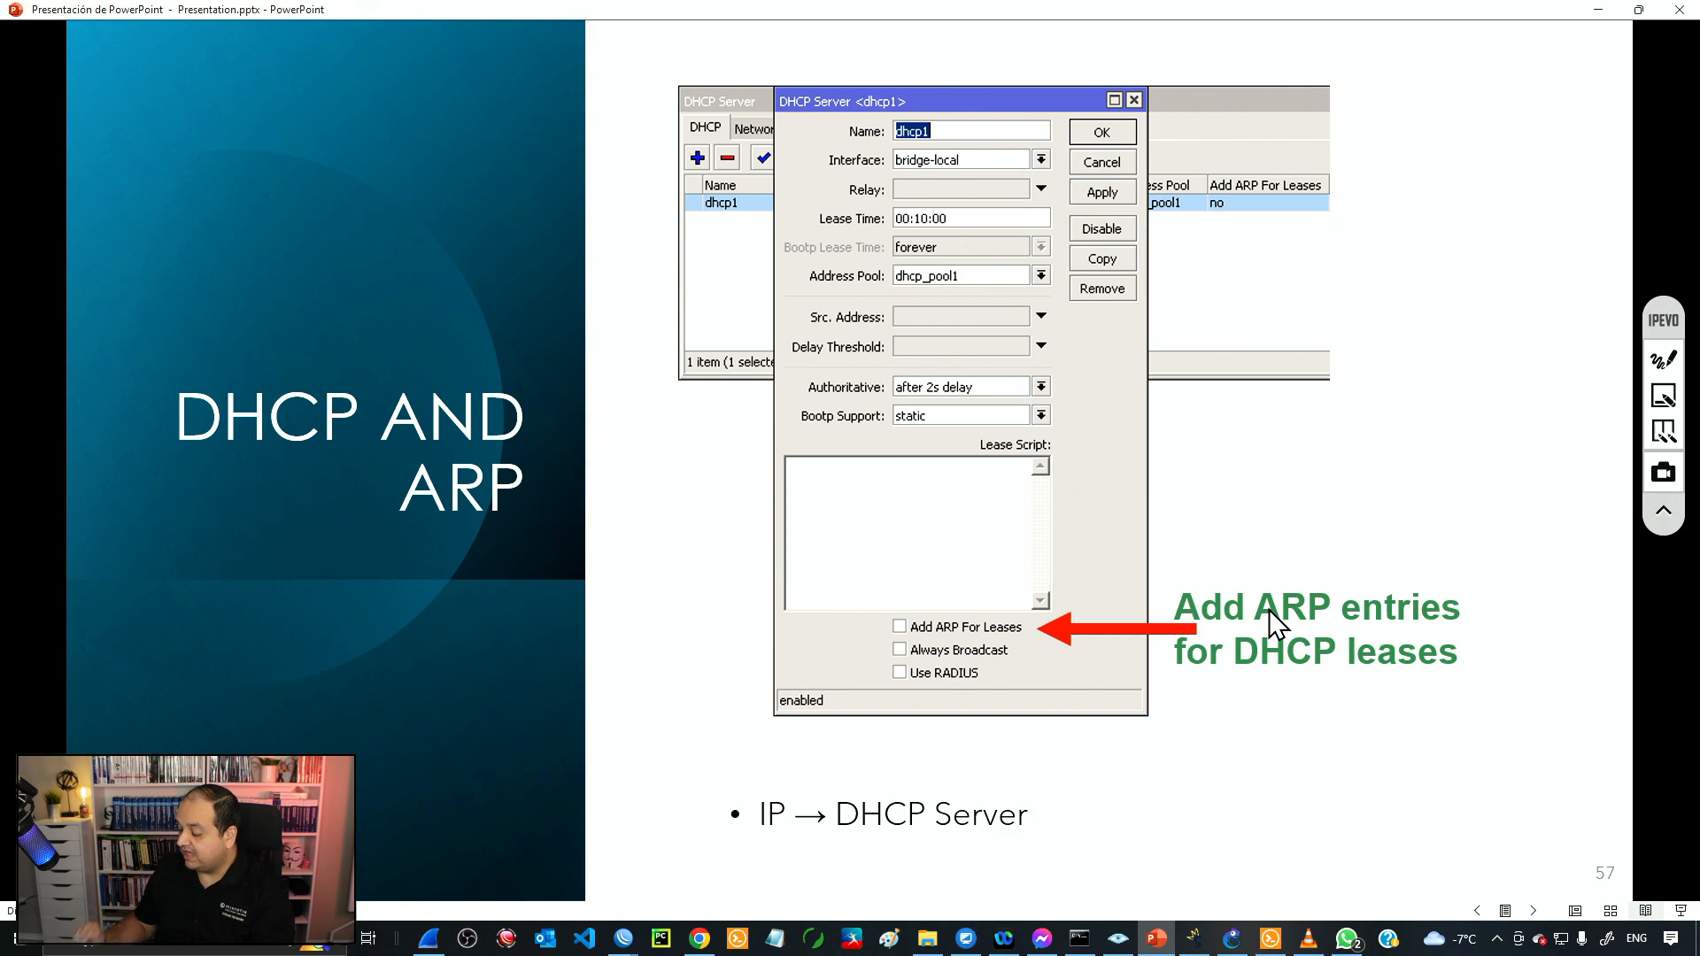
mouse_move(783, 914)
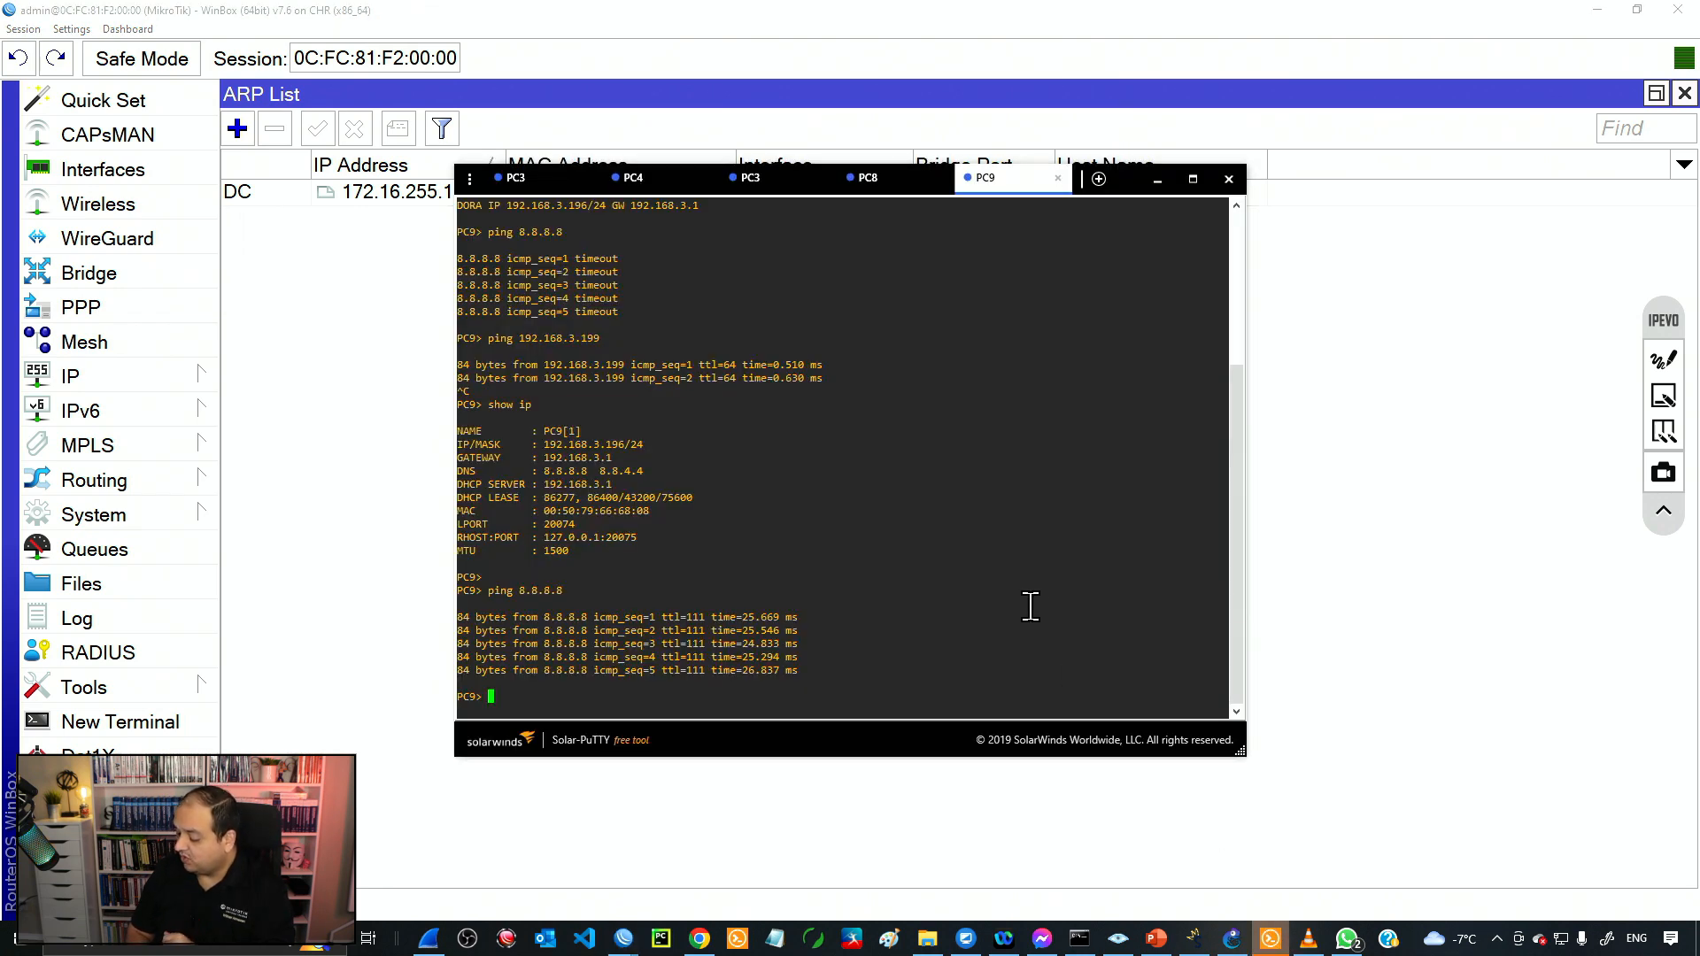
Ping 8.8.8.8 from PC9 and 1.1.1.1 from PC3 to test internet reachability.
text(ping 8.8.8.8)
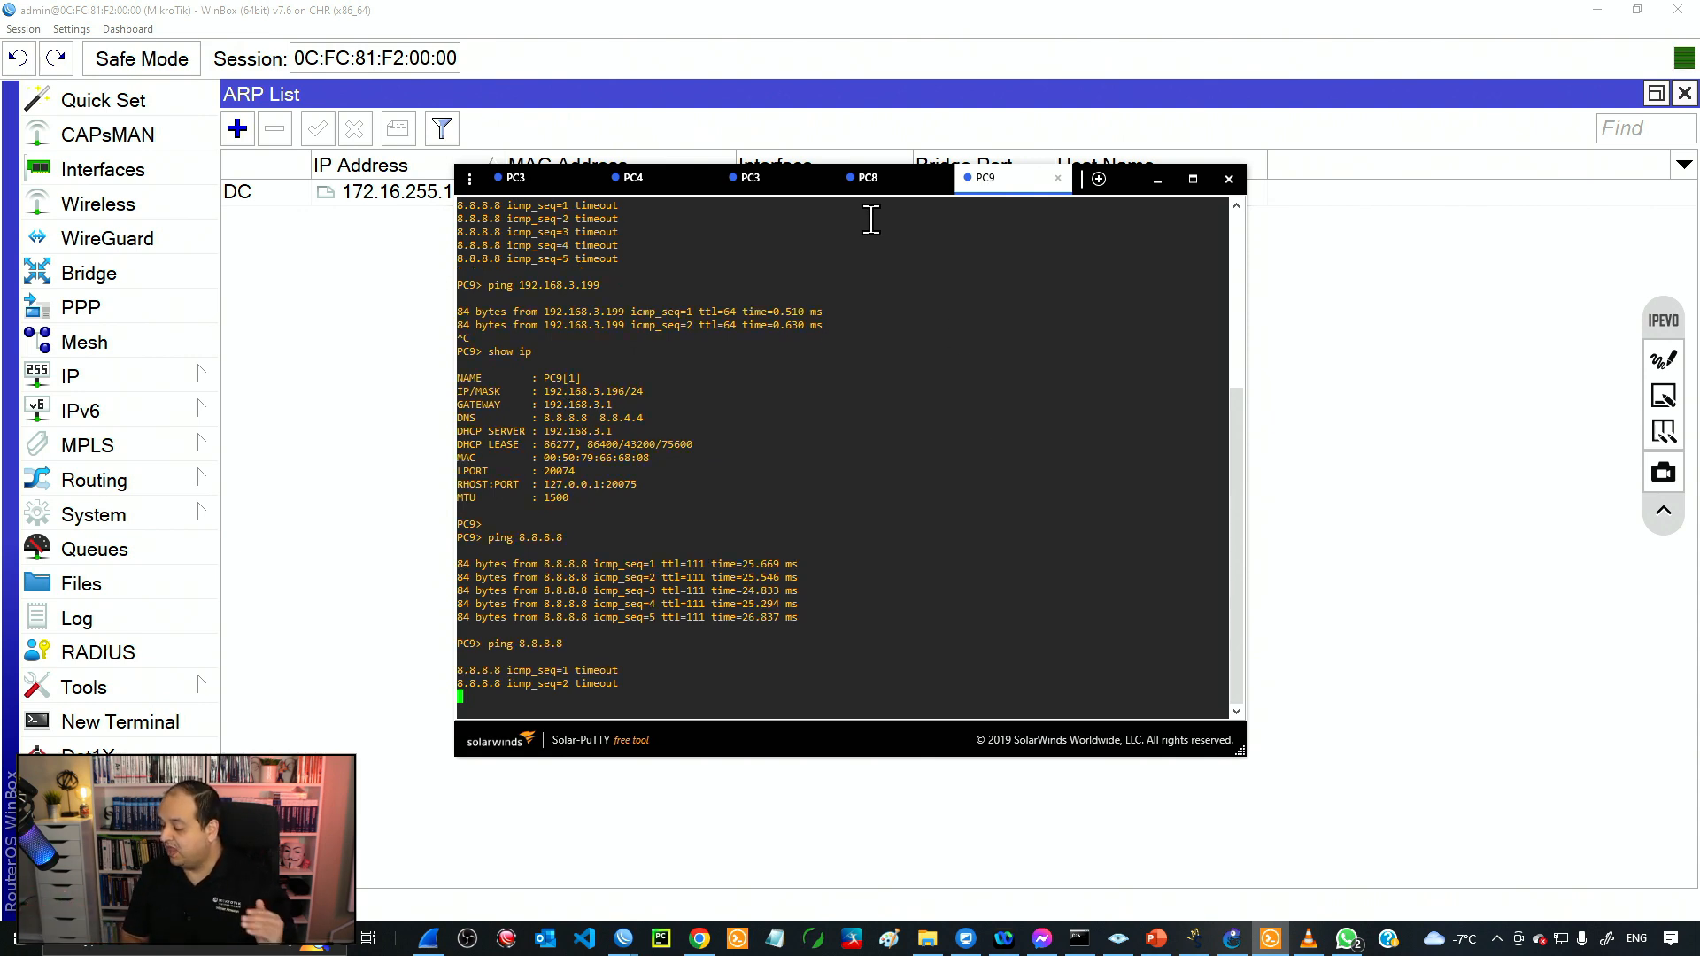
click(748, 177)
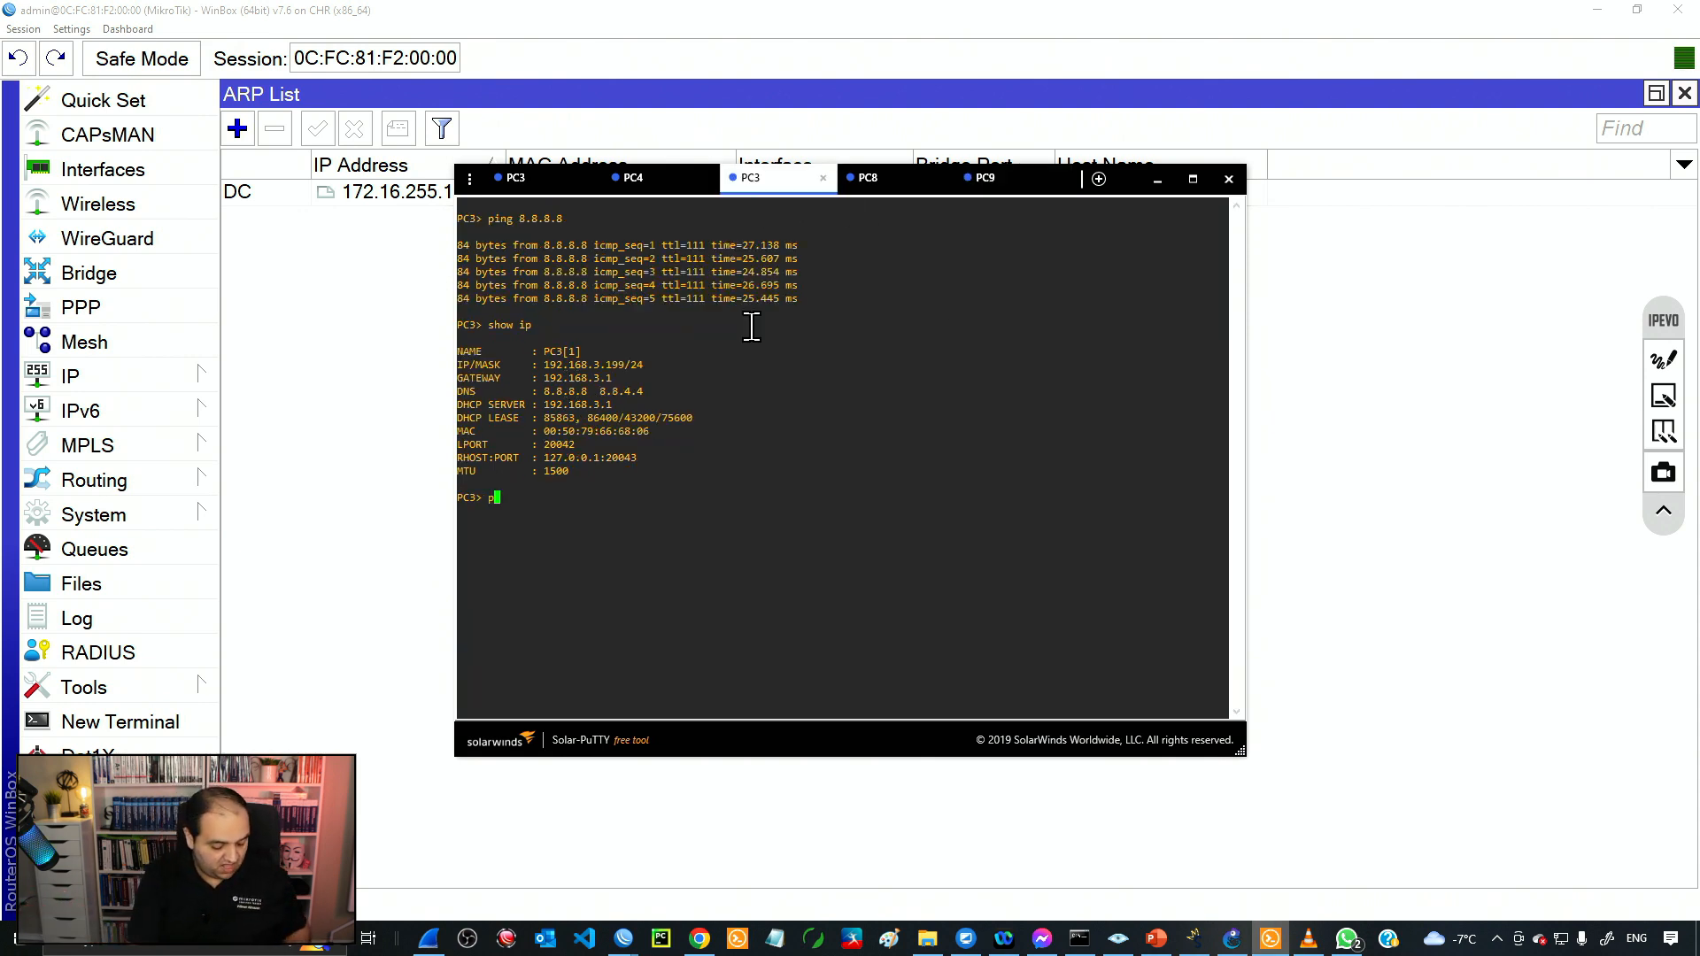
text(ping 1.1.1.1)
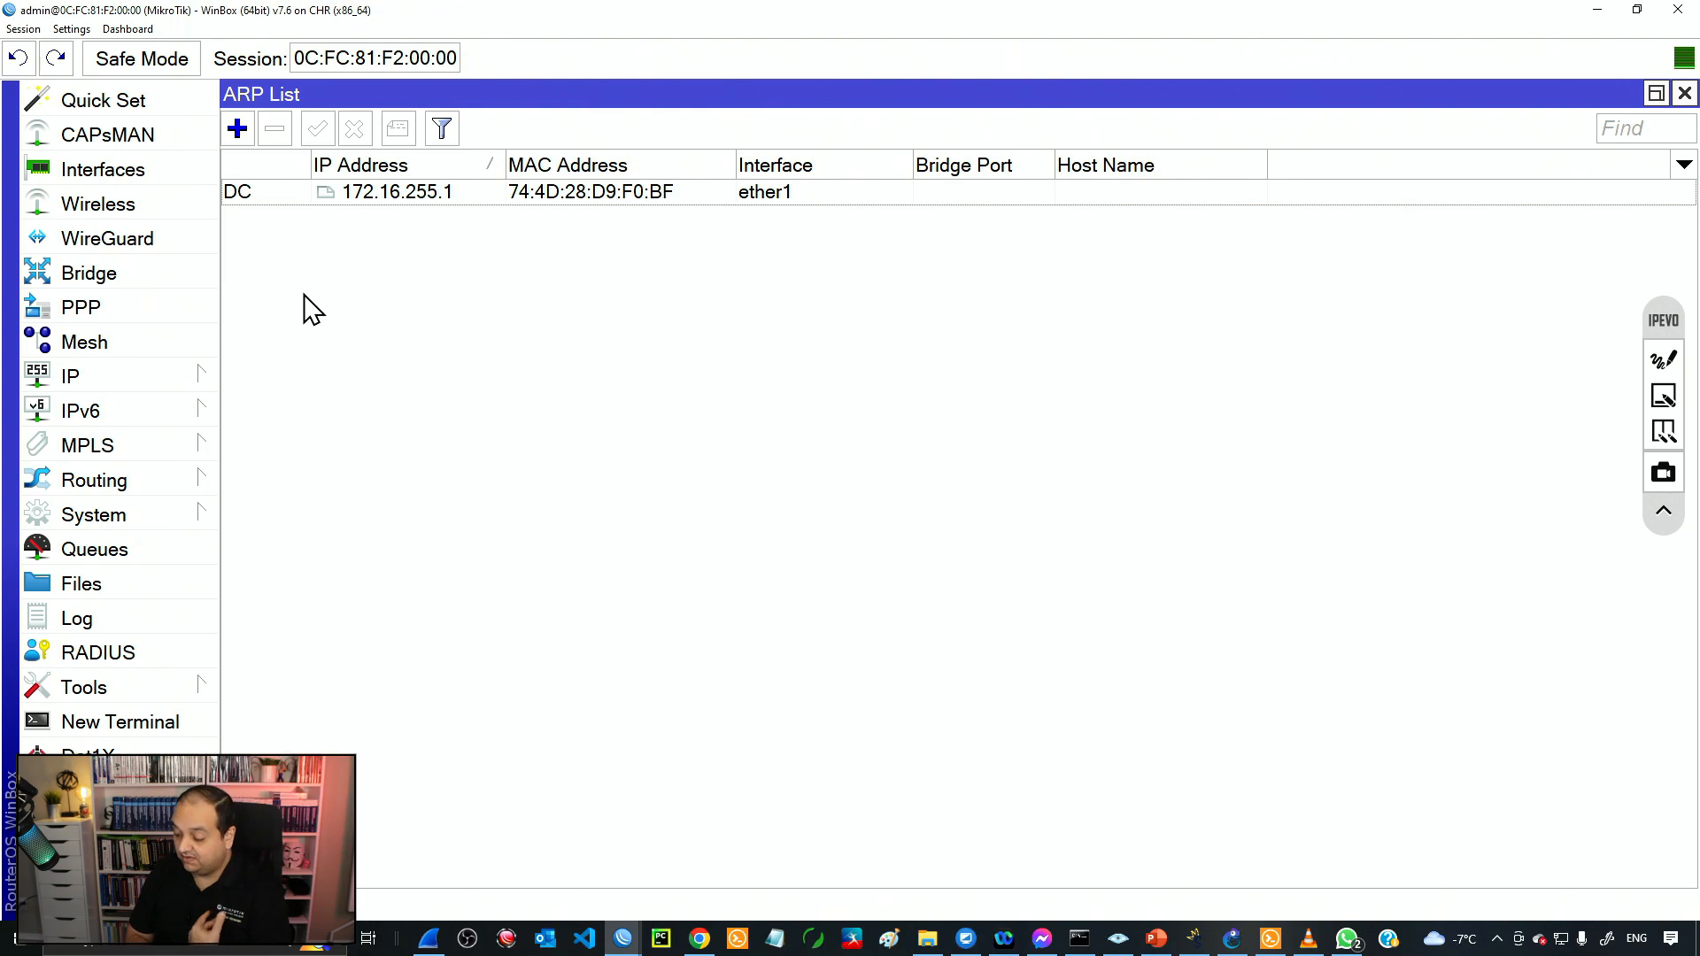
mouse_move(207, 388)
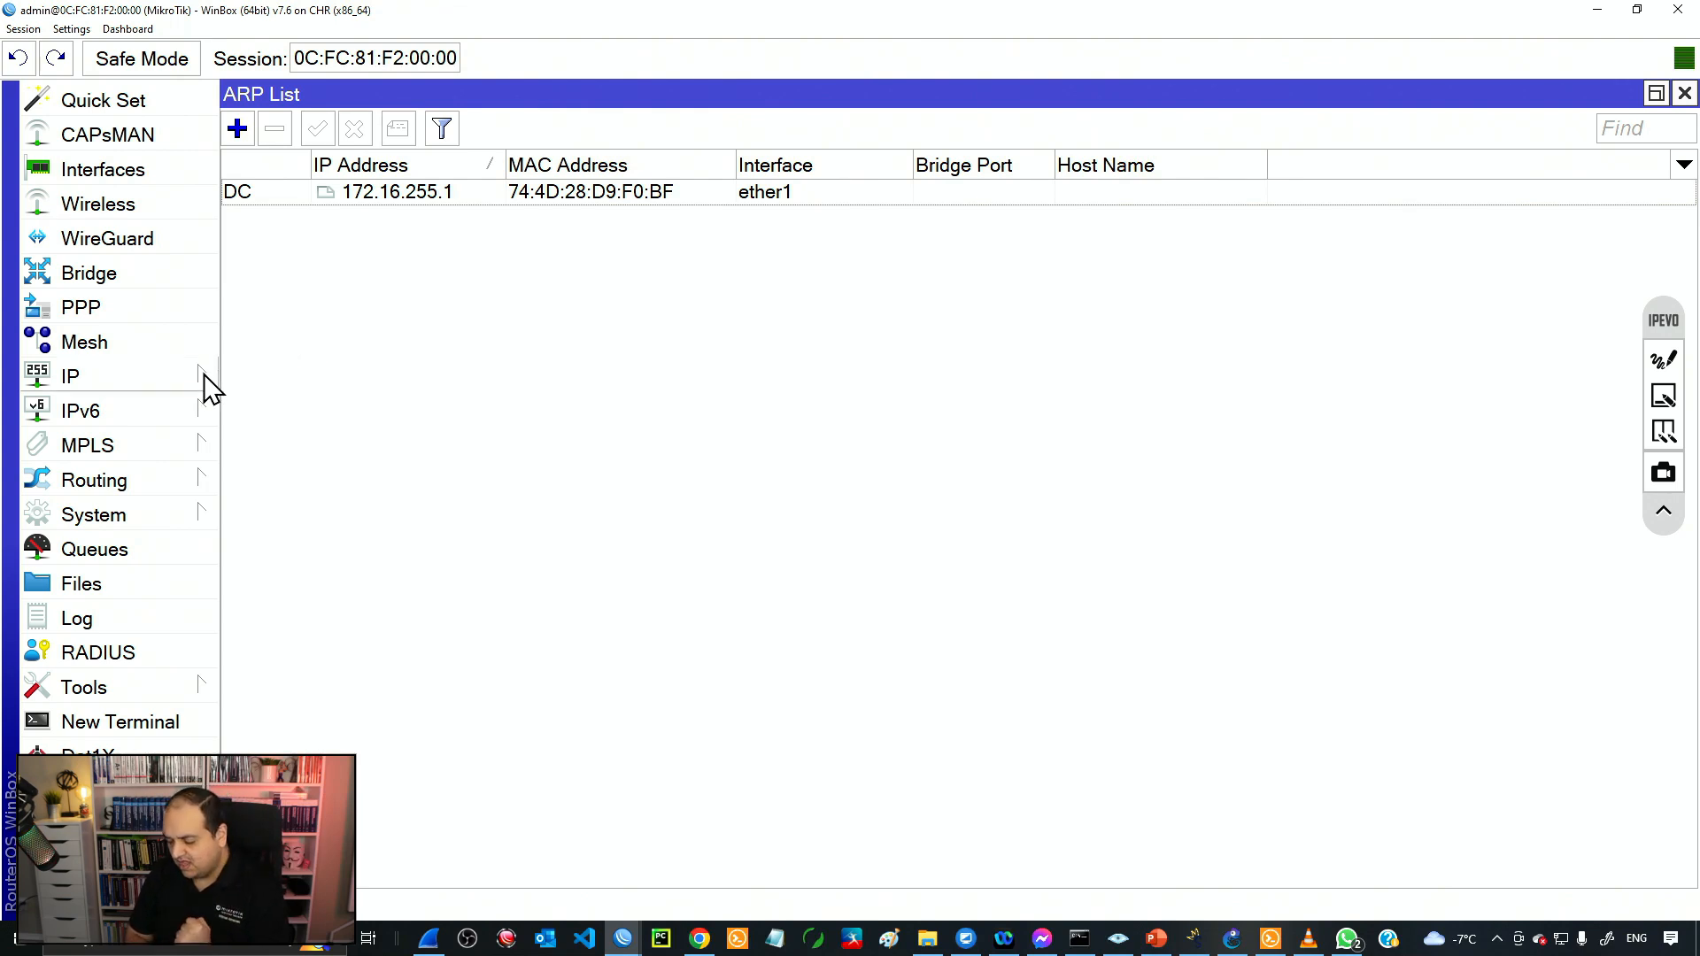
Enable Add ARP For Leases on the dhcp1 server and apply the change.
click(69, 377)
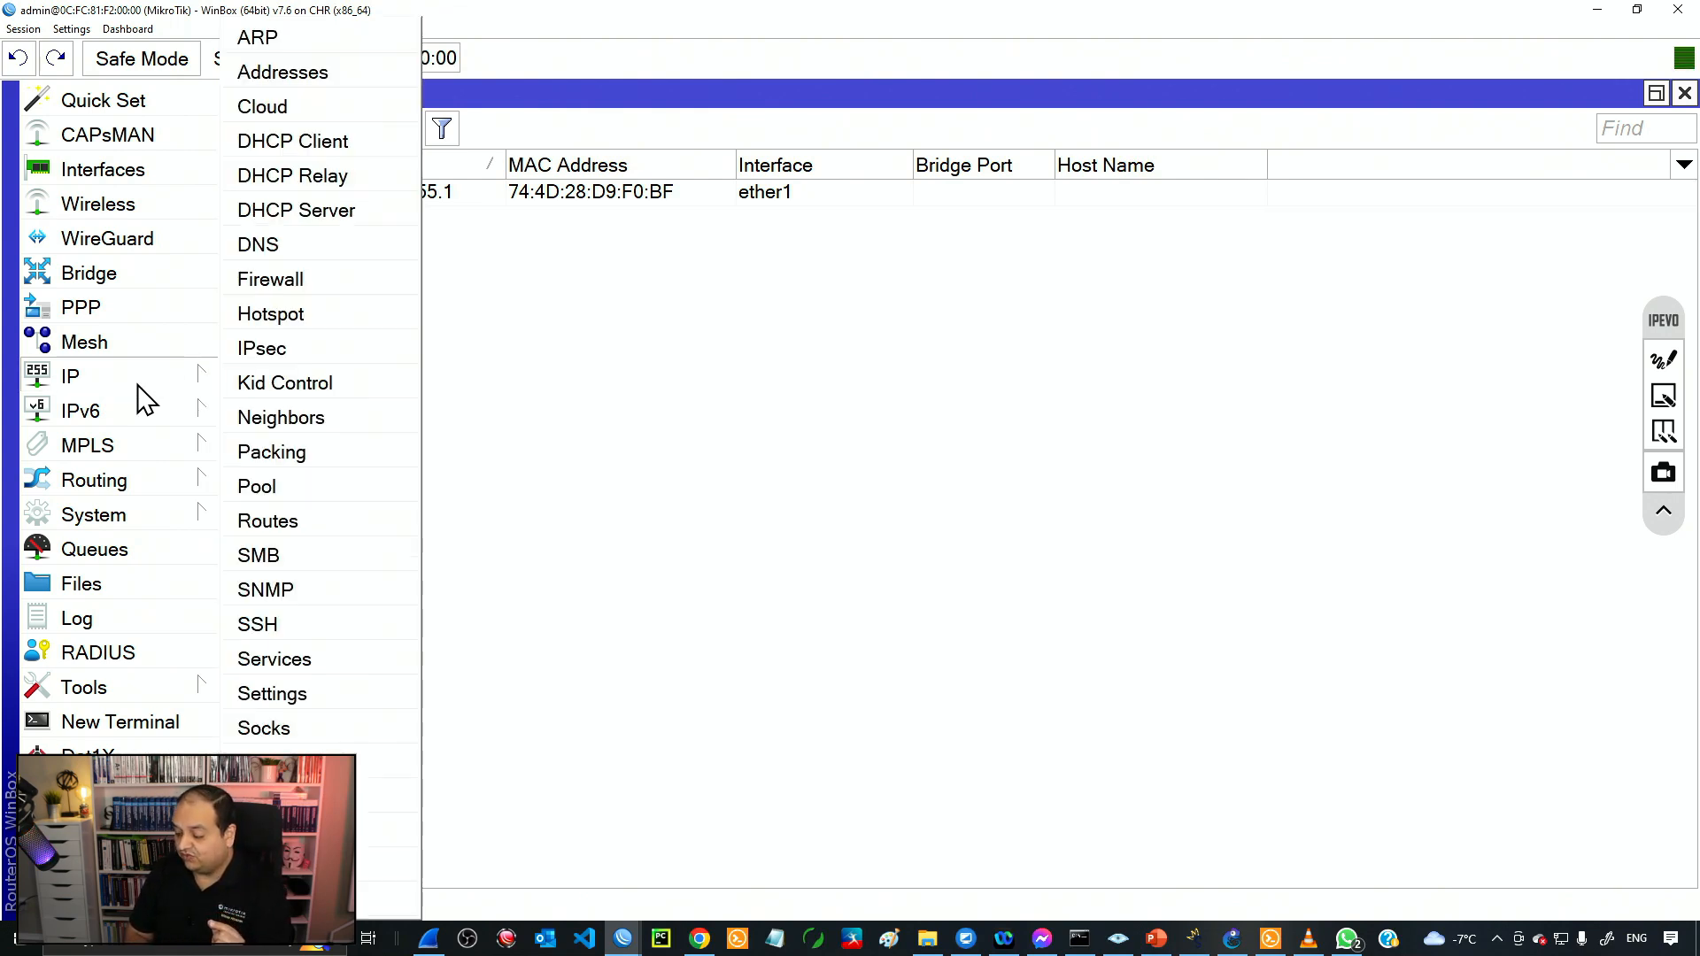
click(296, 209)
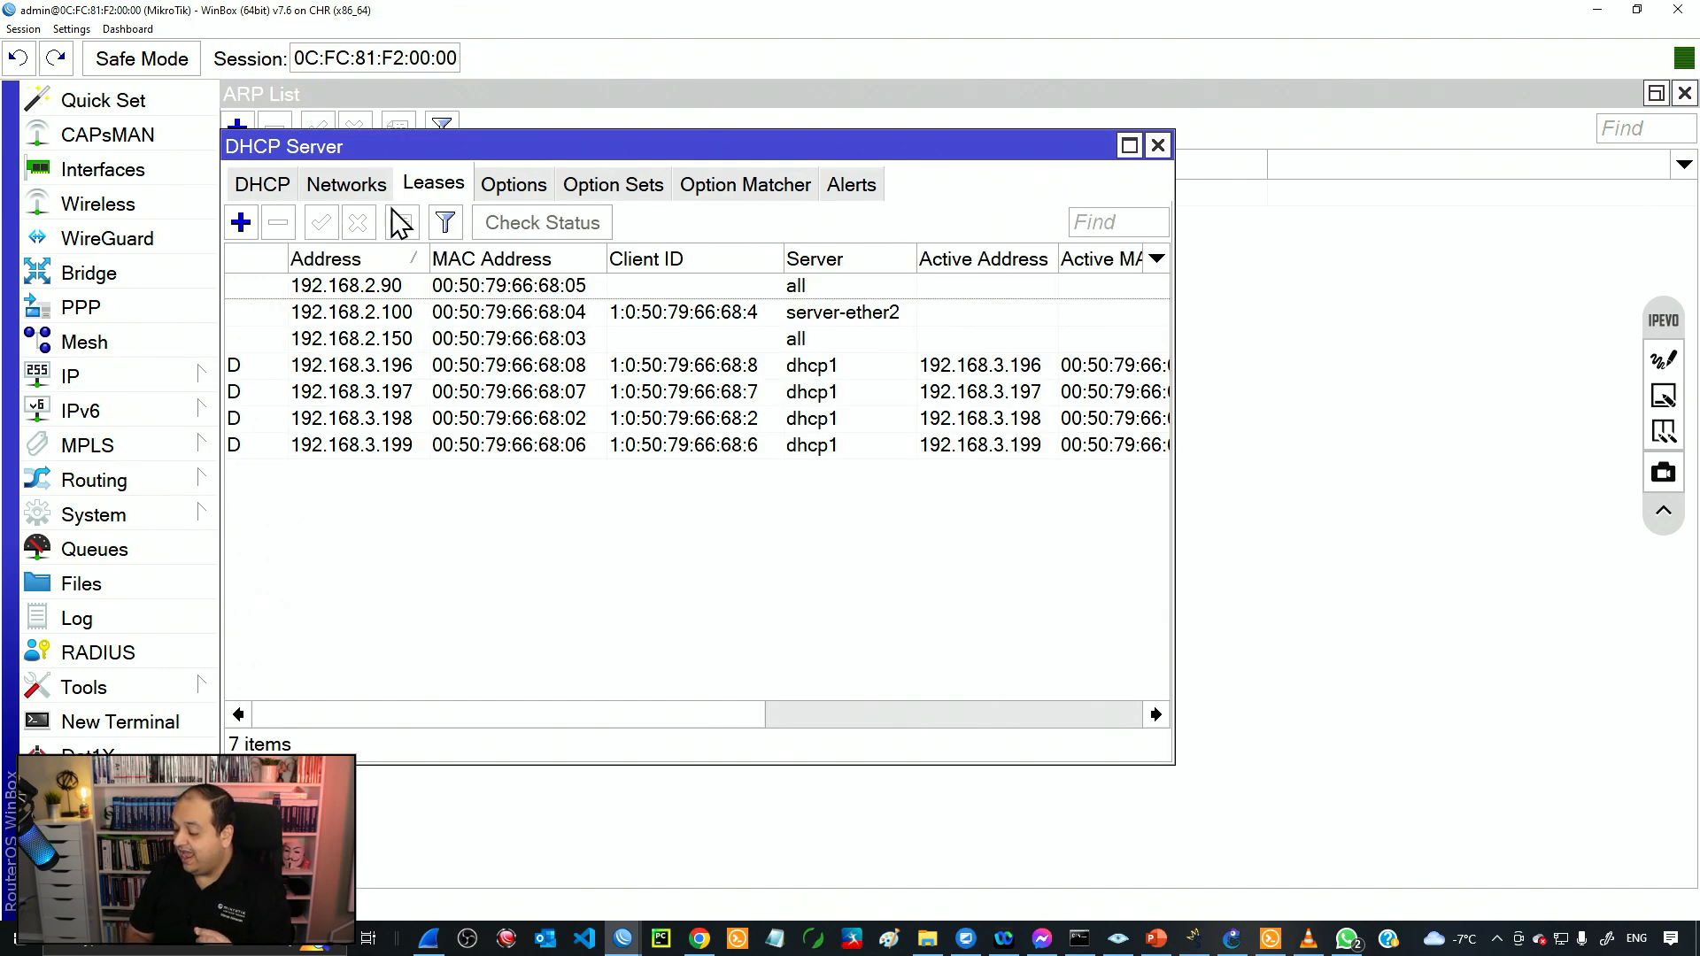
click(262, 184)
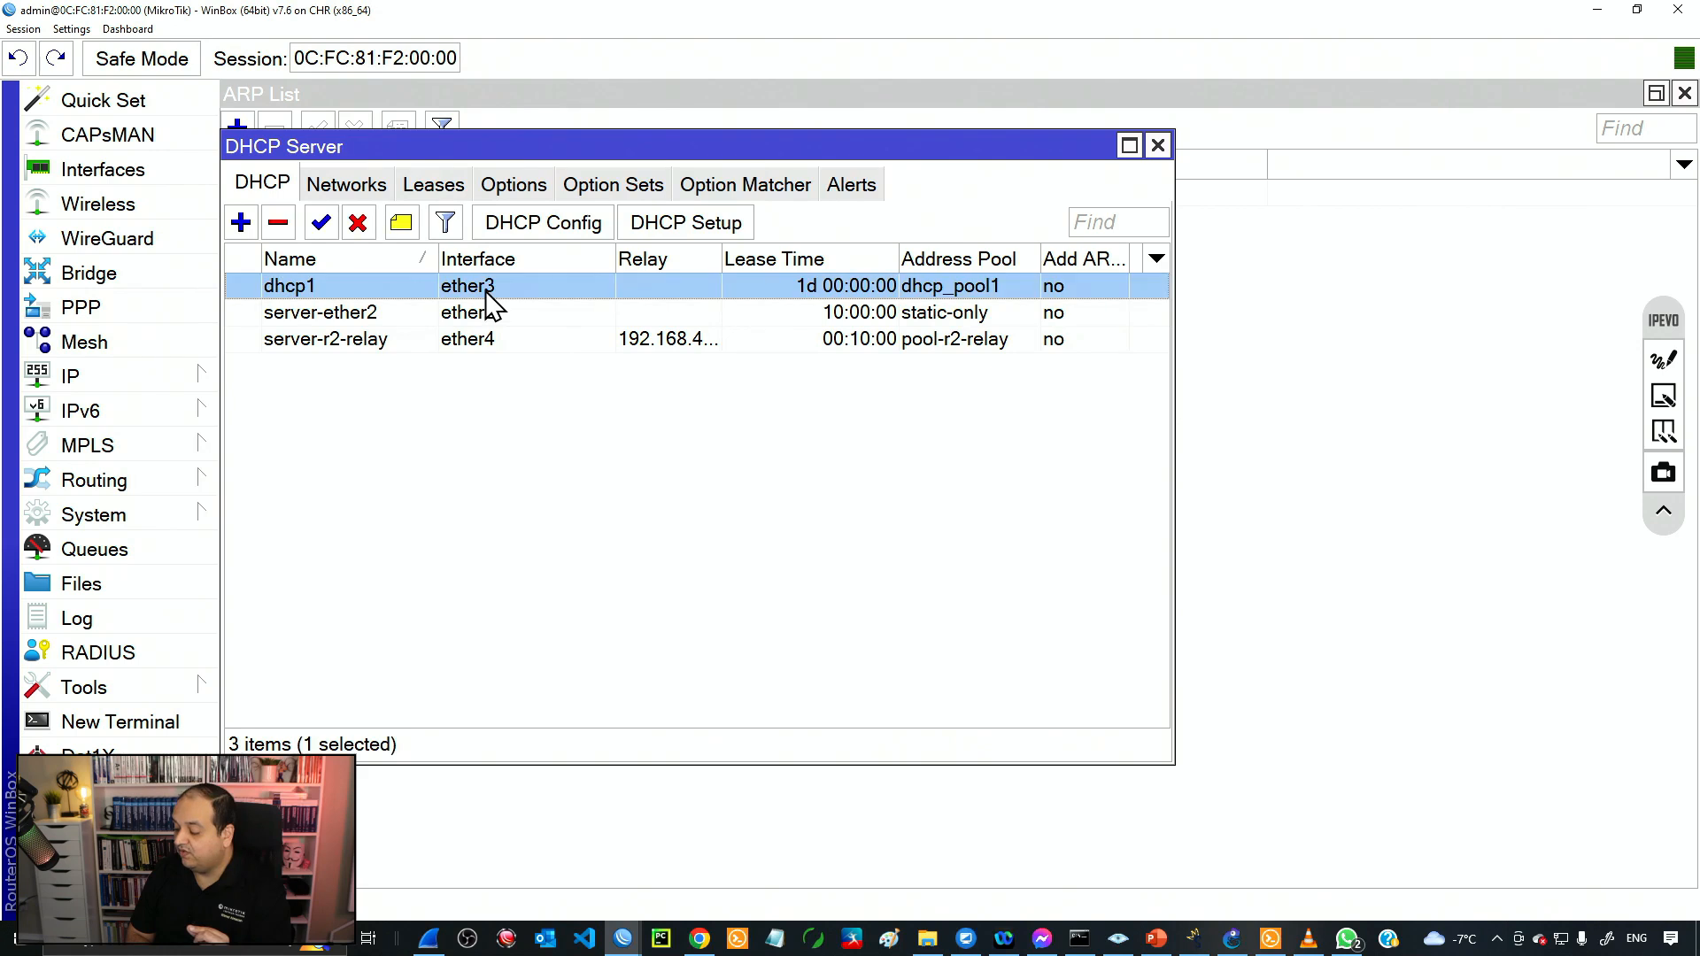
mouse_move(434, 304)
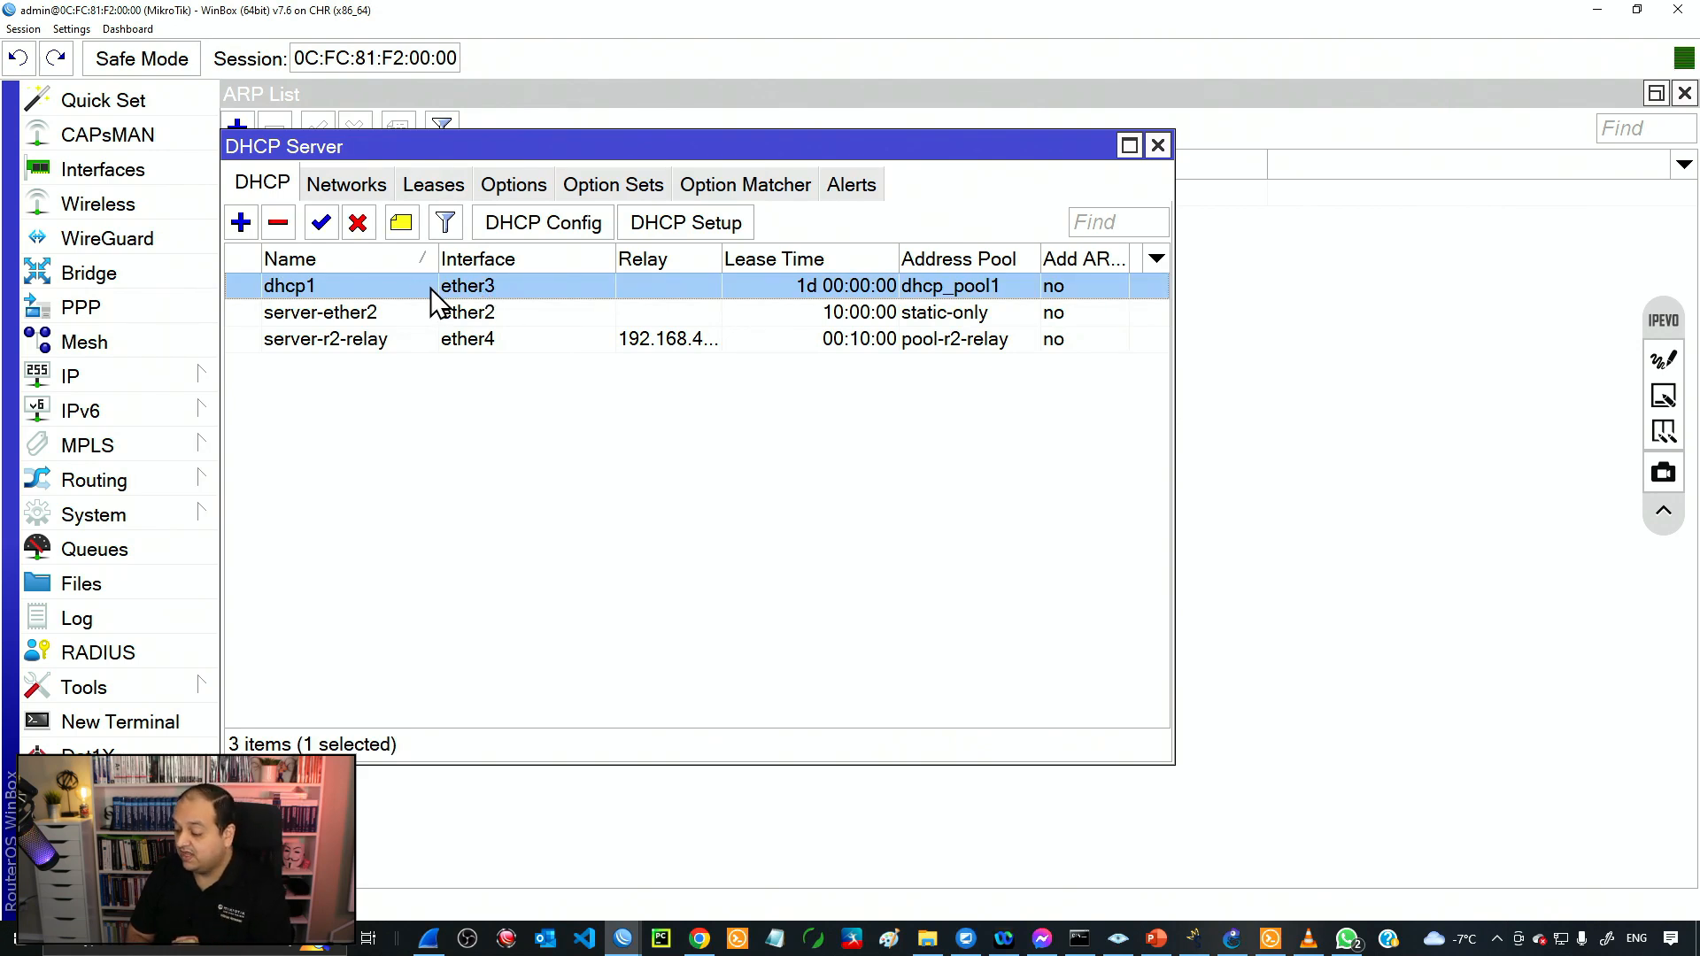
double_click(289, 285)
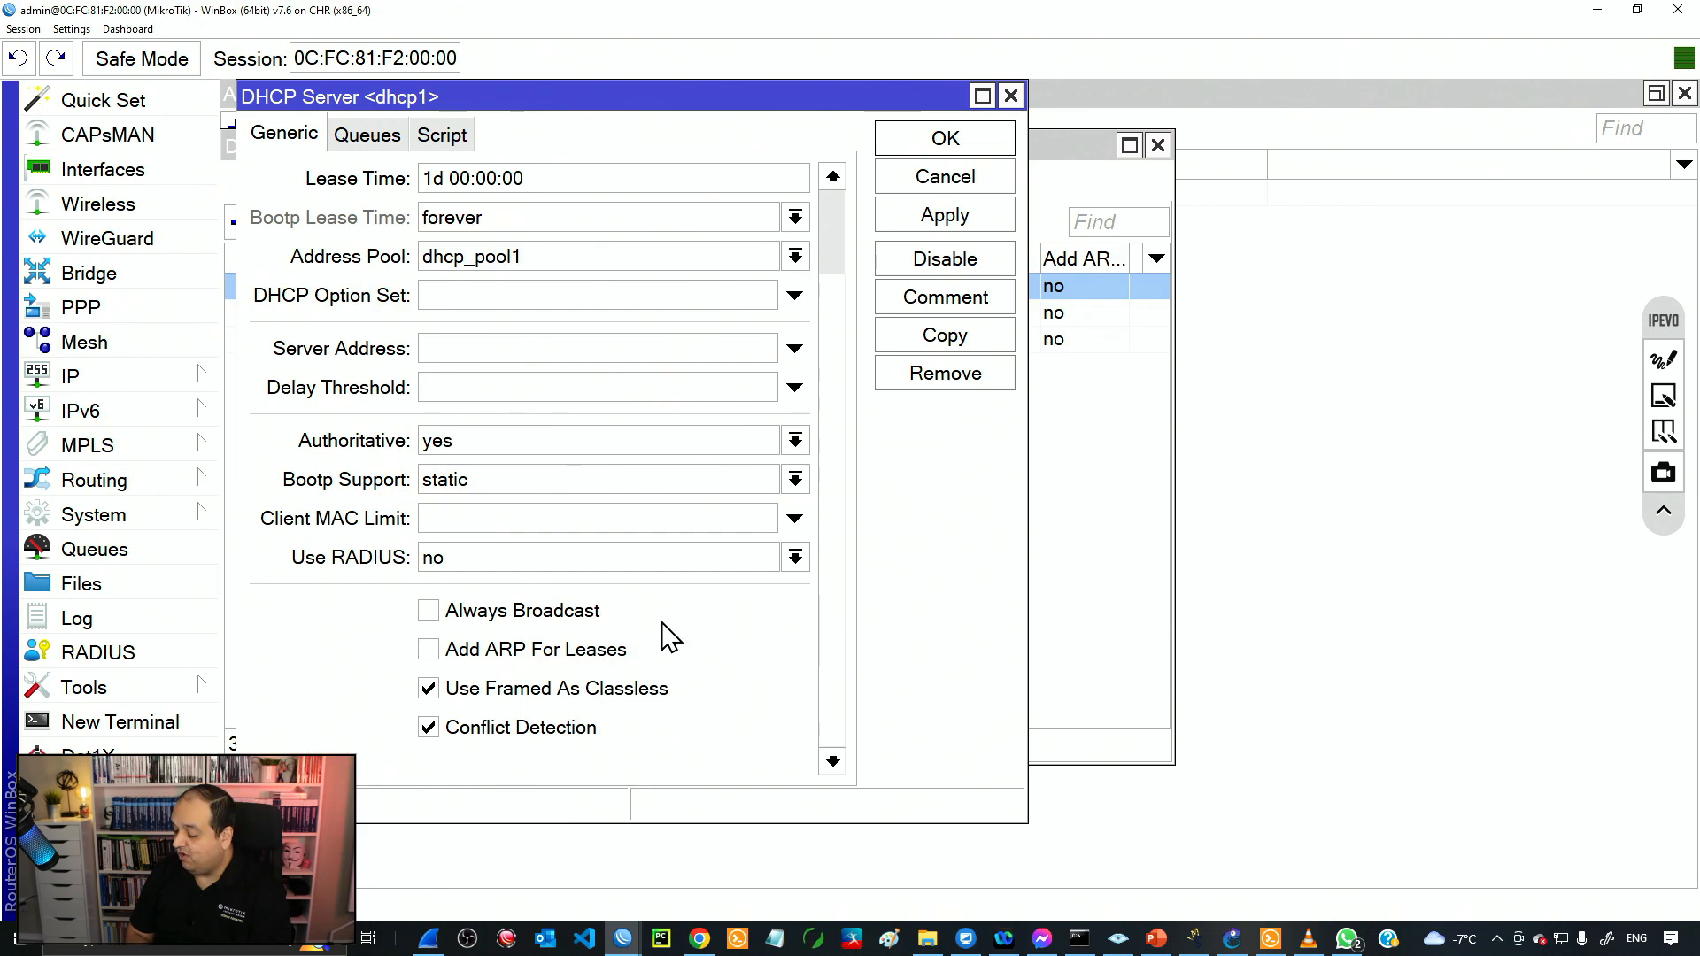
click(427, 648)
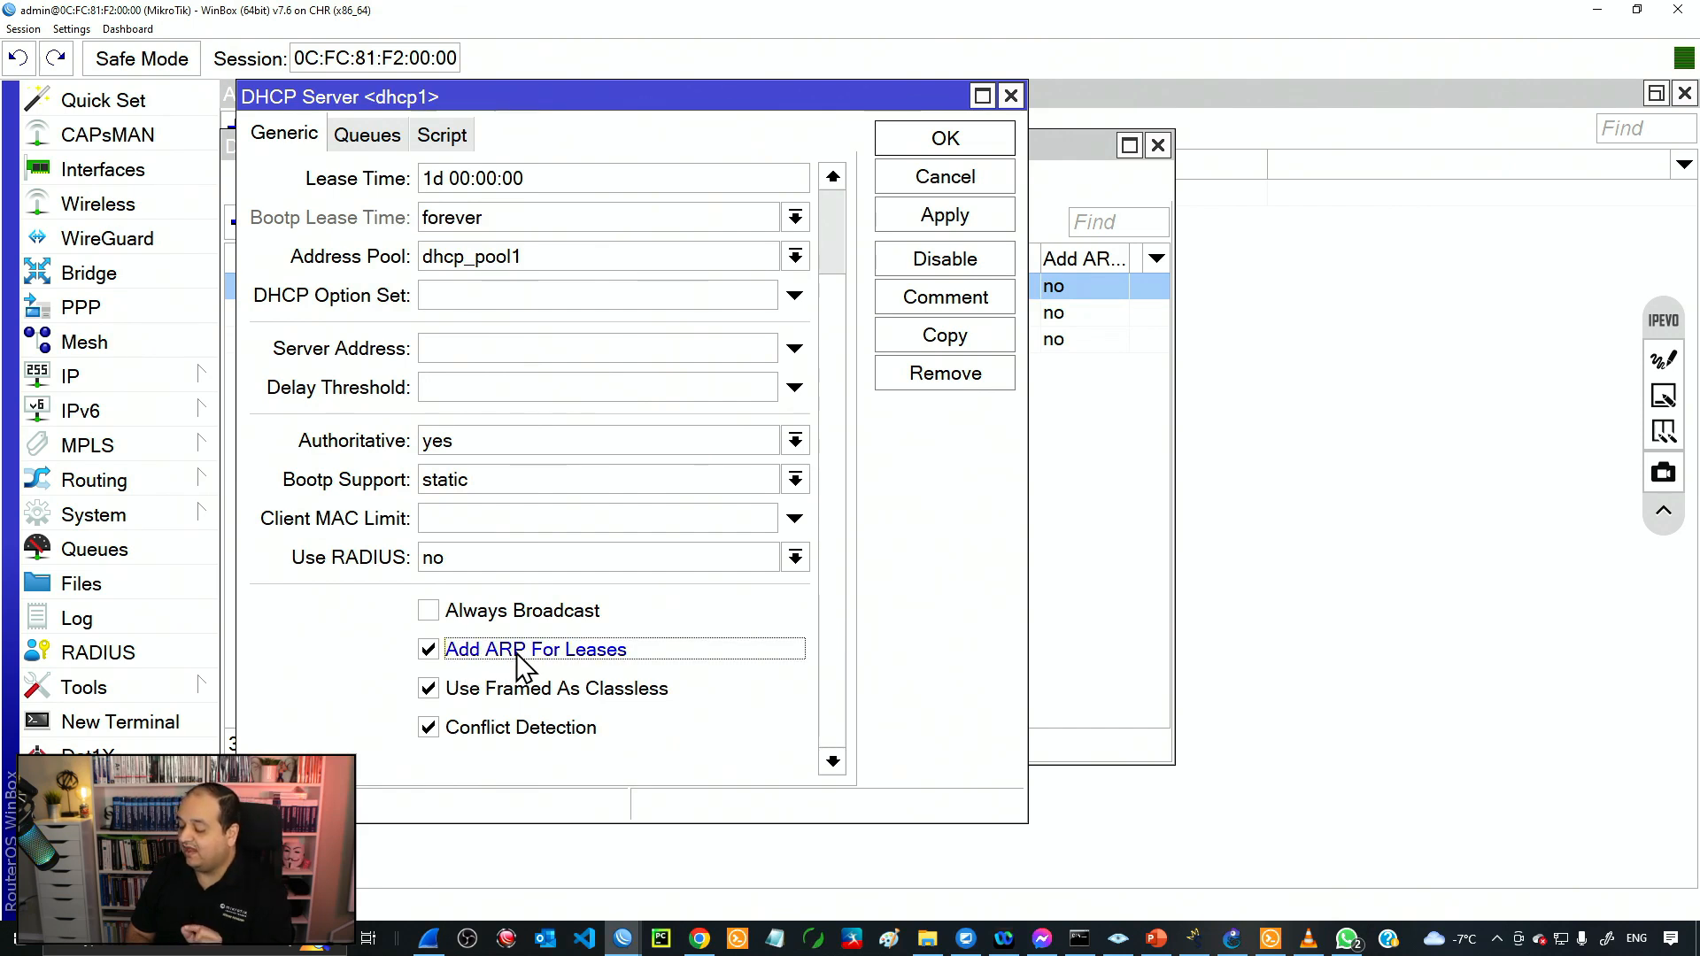
mouse_move(840, 412)
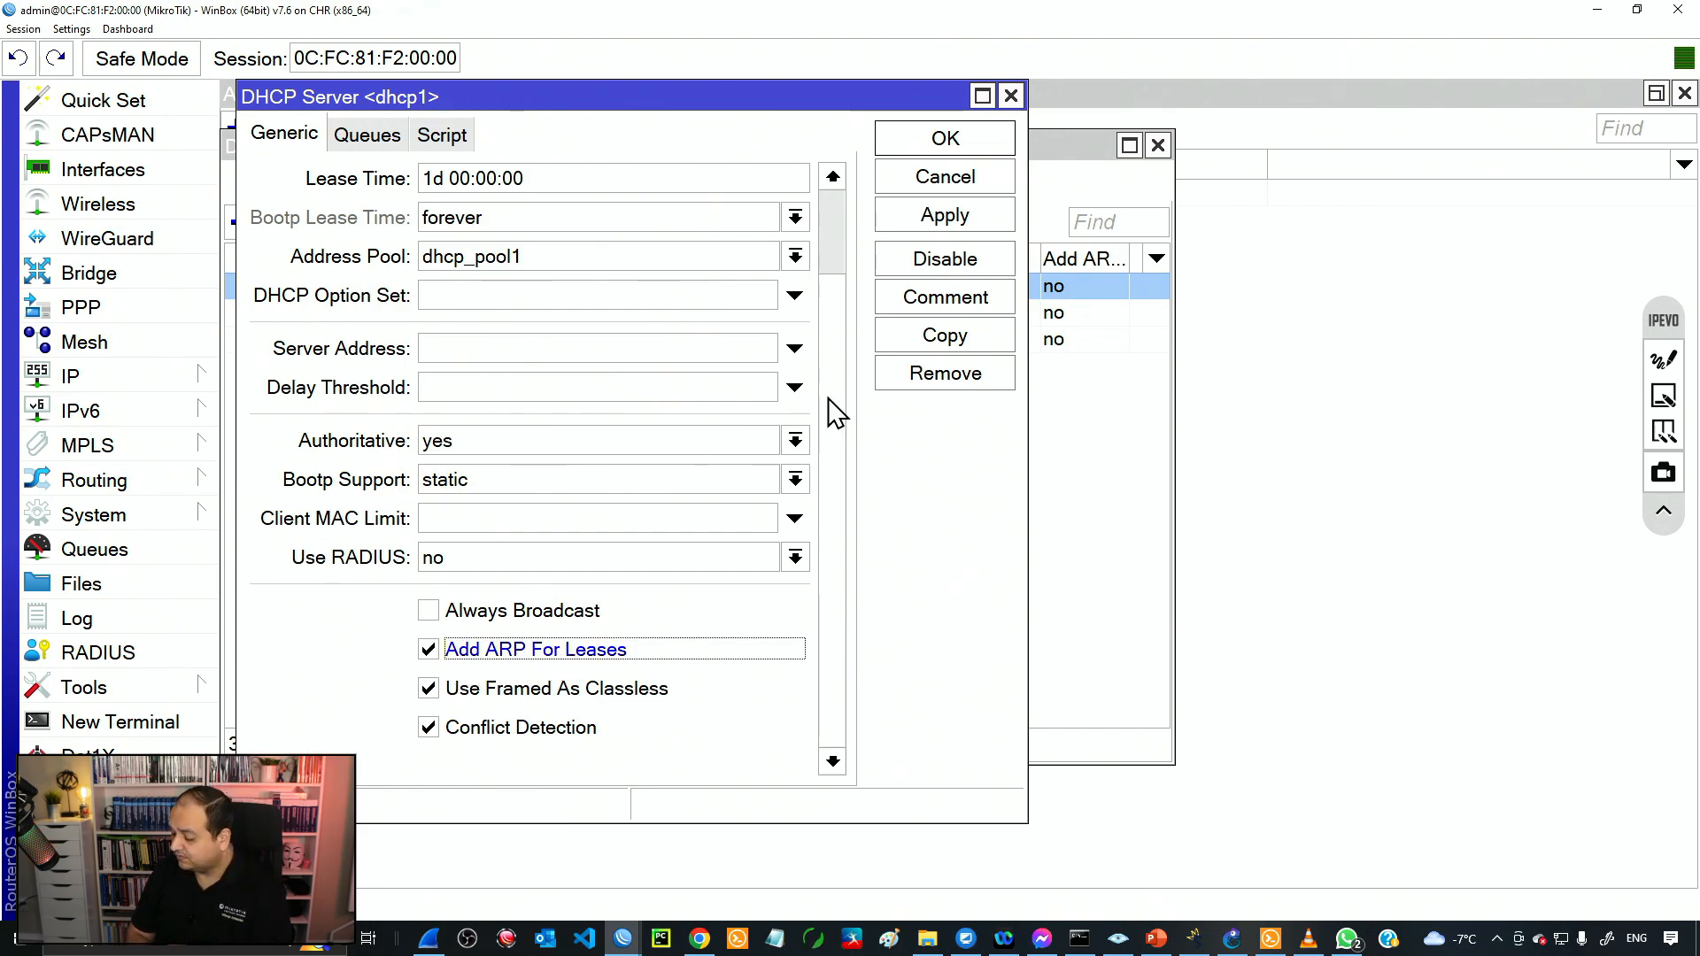
click(943, 214)
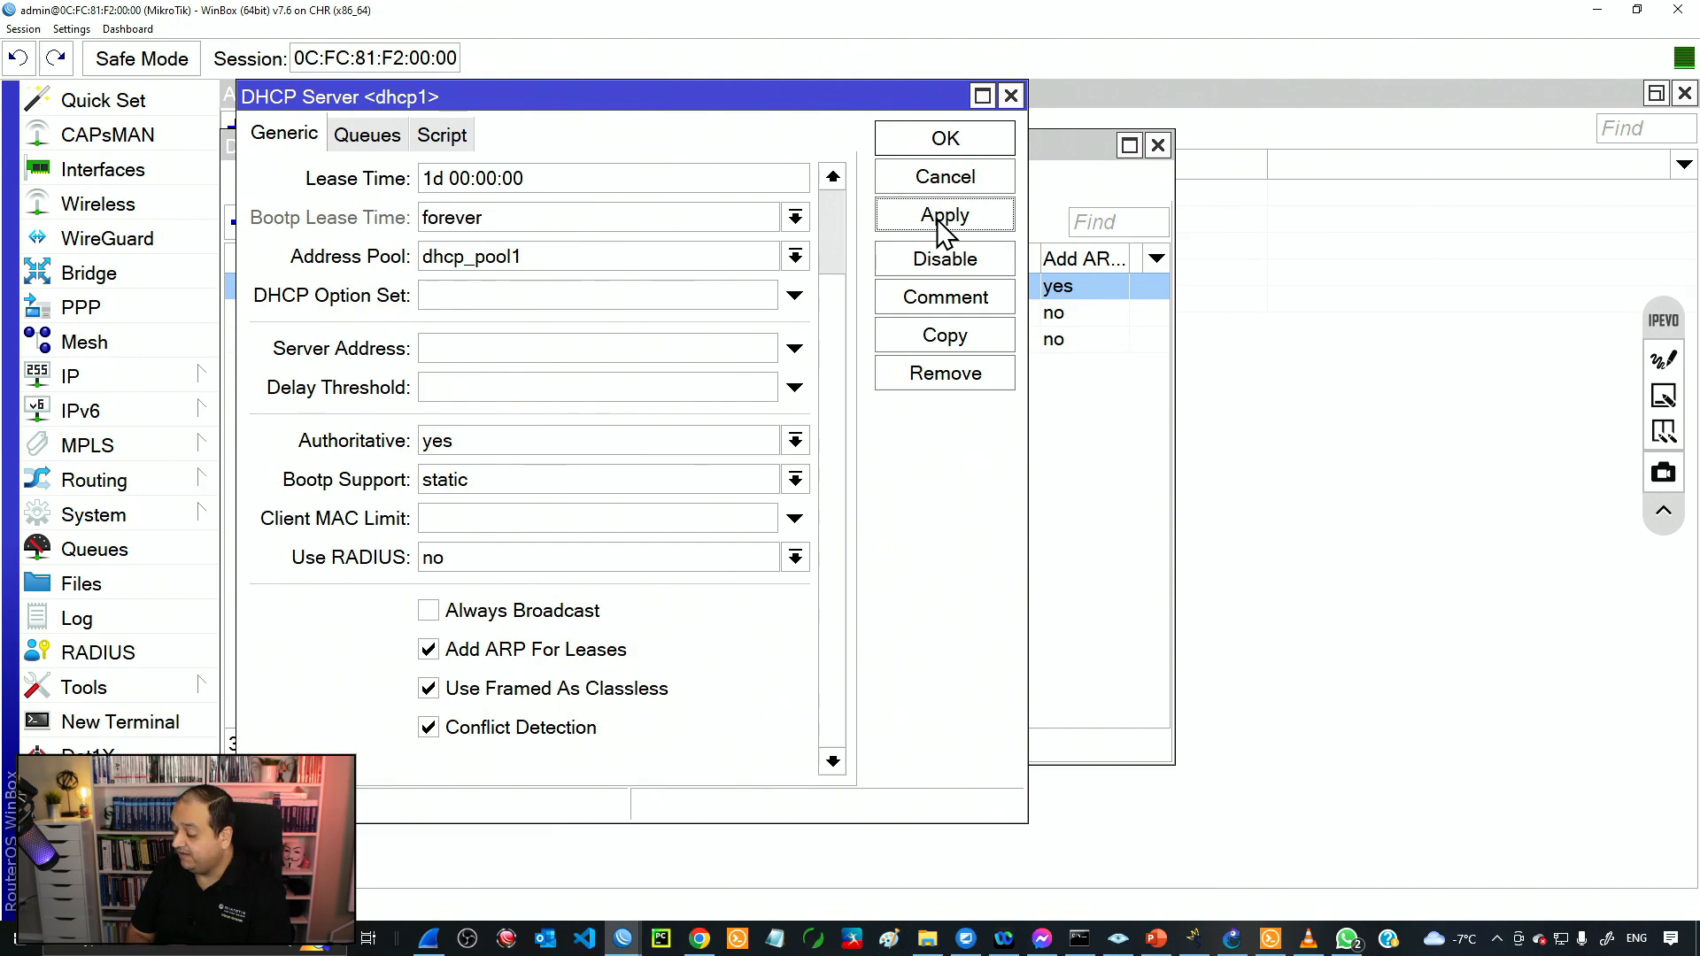
click(943, 138)
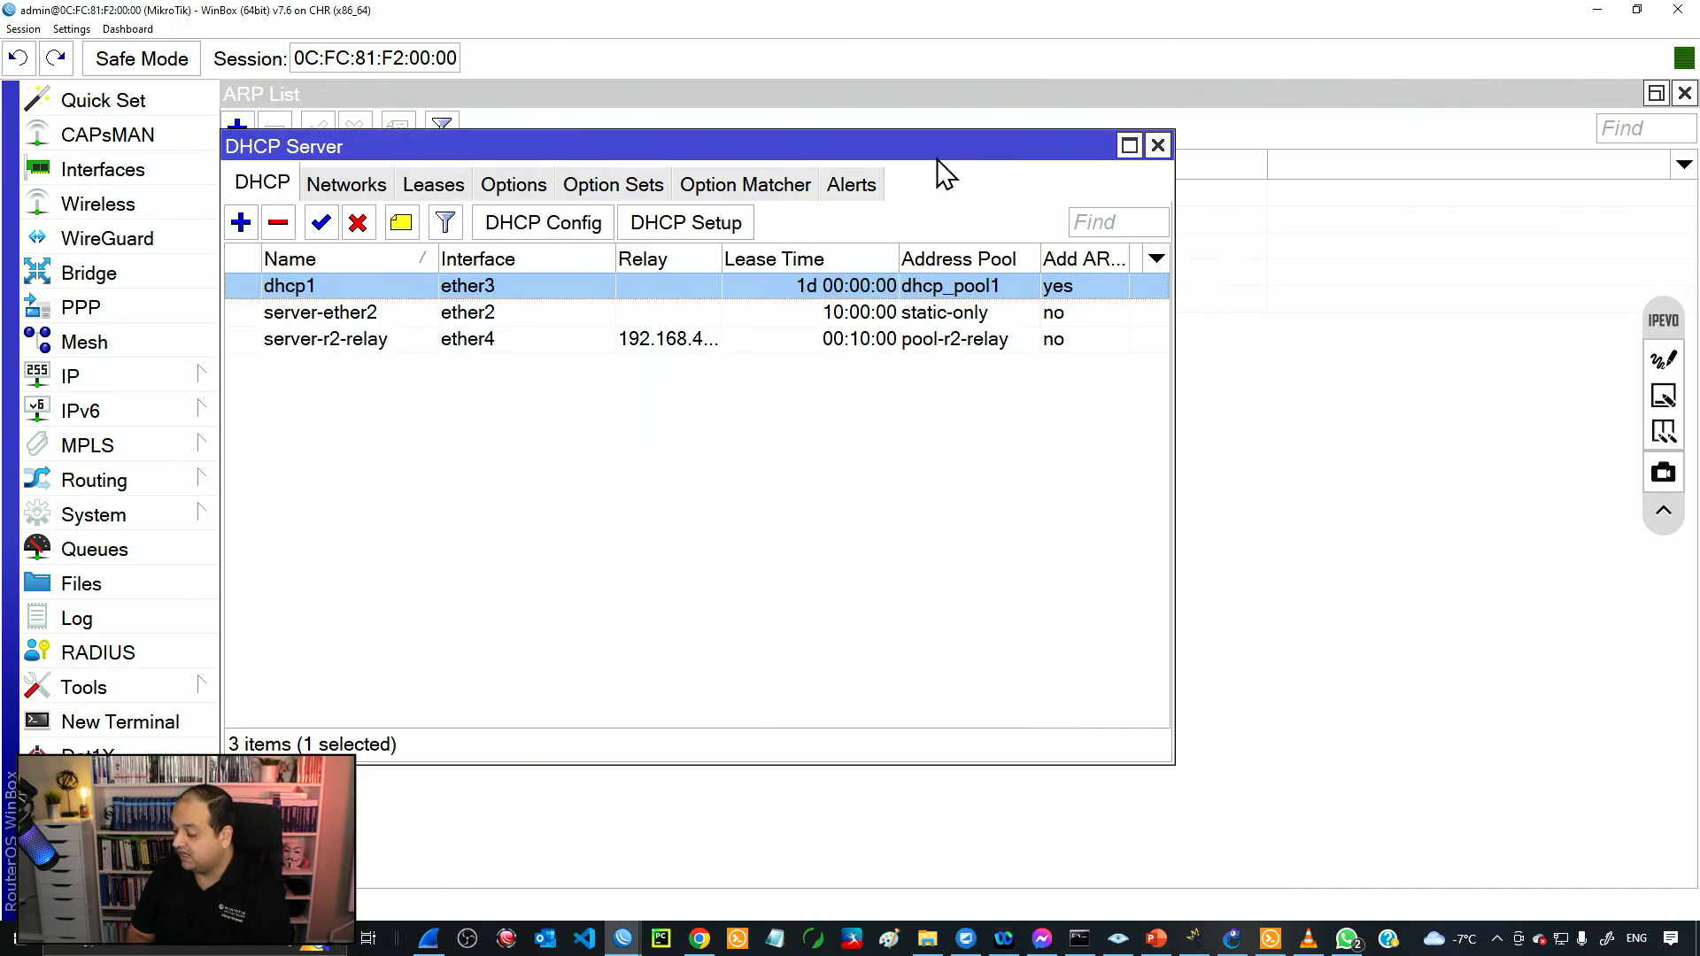
Close the DHCP Server window and review ARP entries added for PC3, PC4, PC8 and PC9.
click(69, 375)
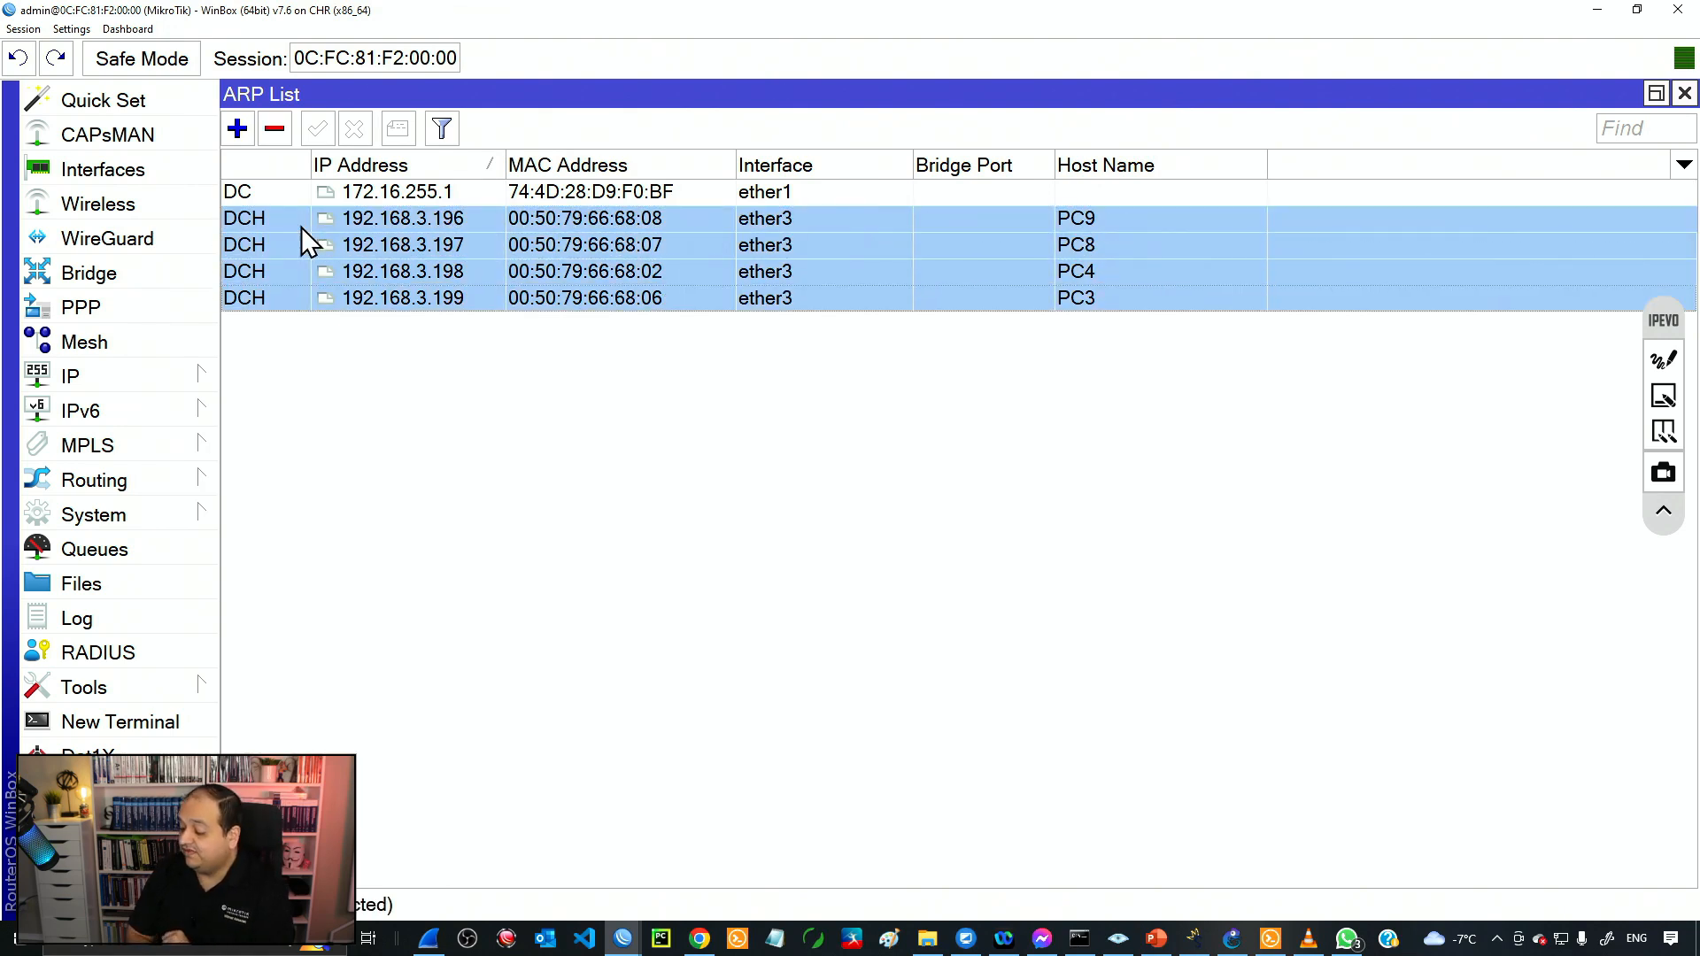
mouse_move(244, 218)
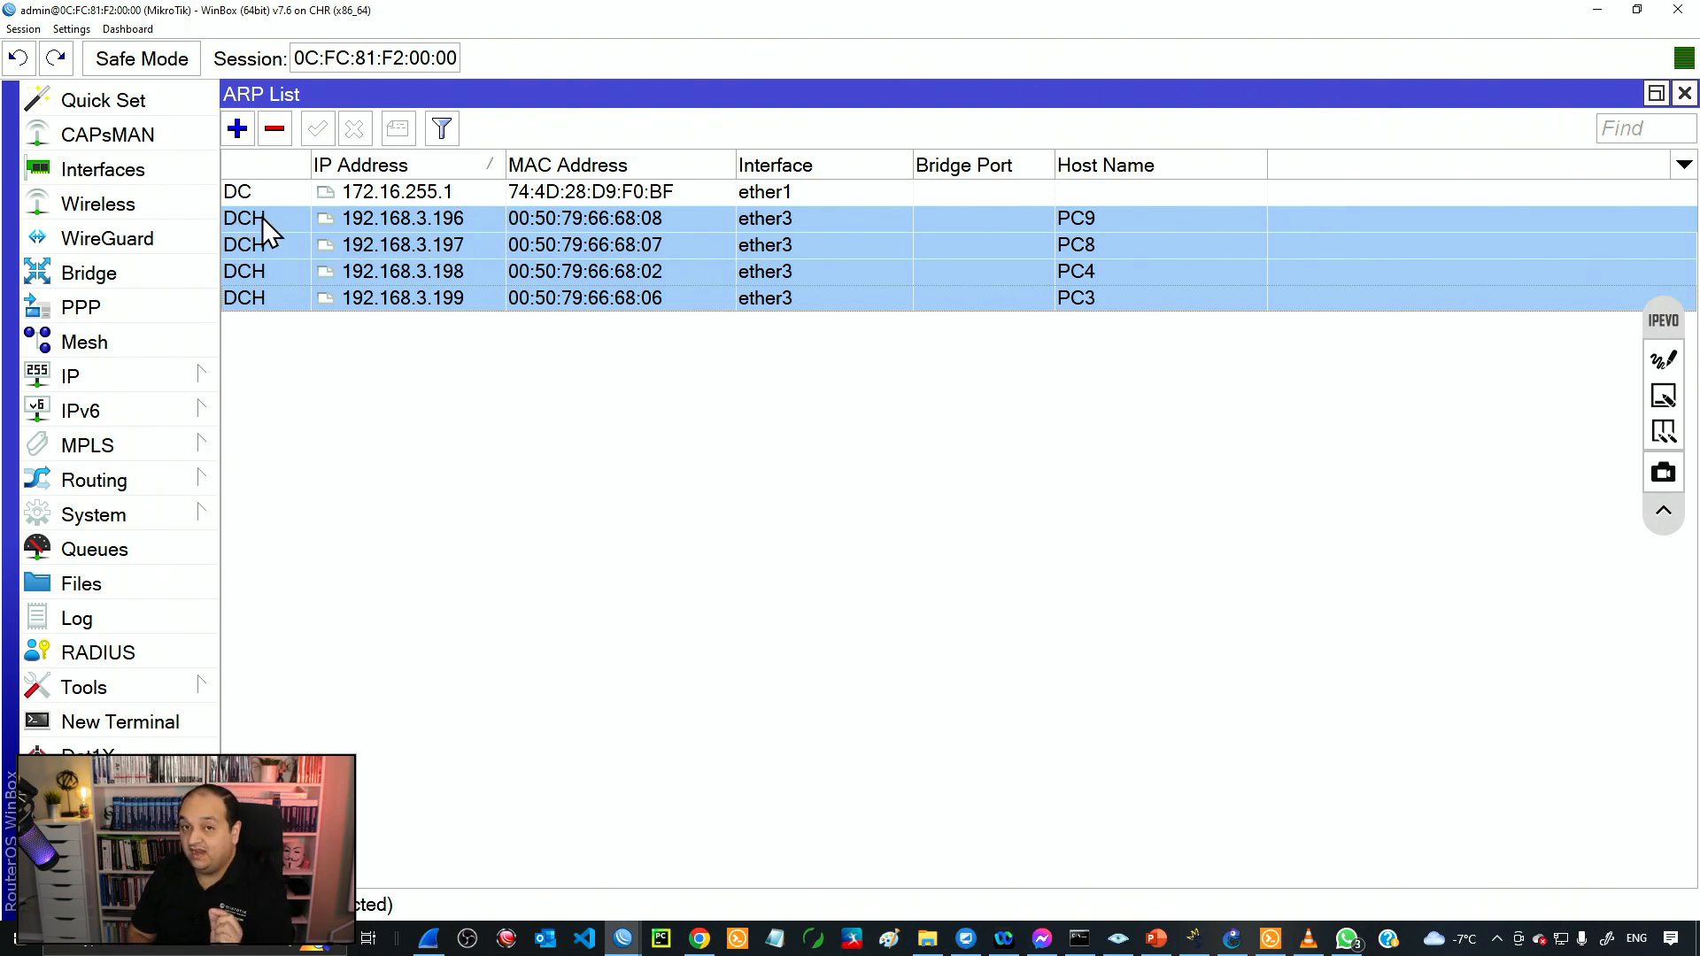
click(450, 423)
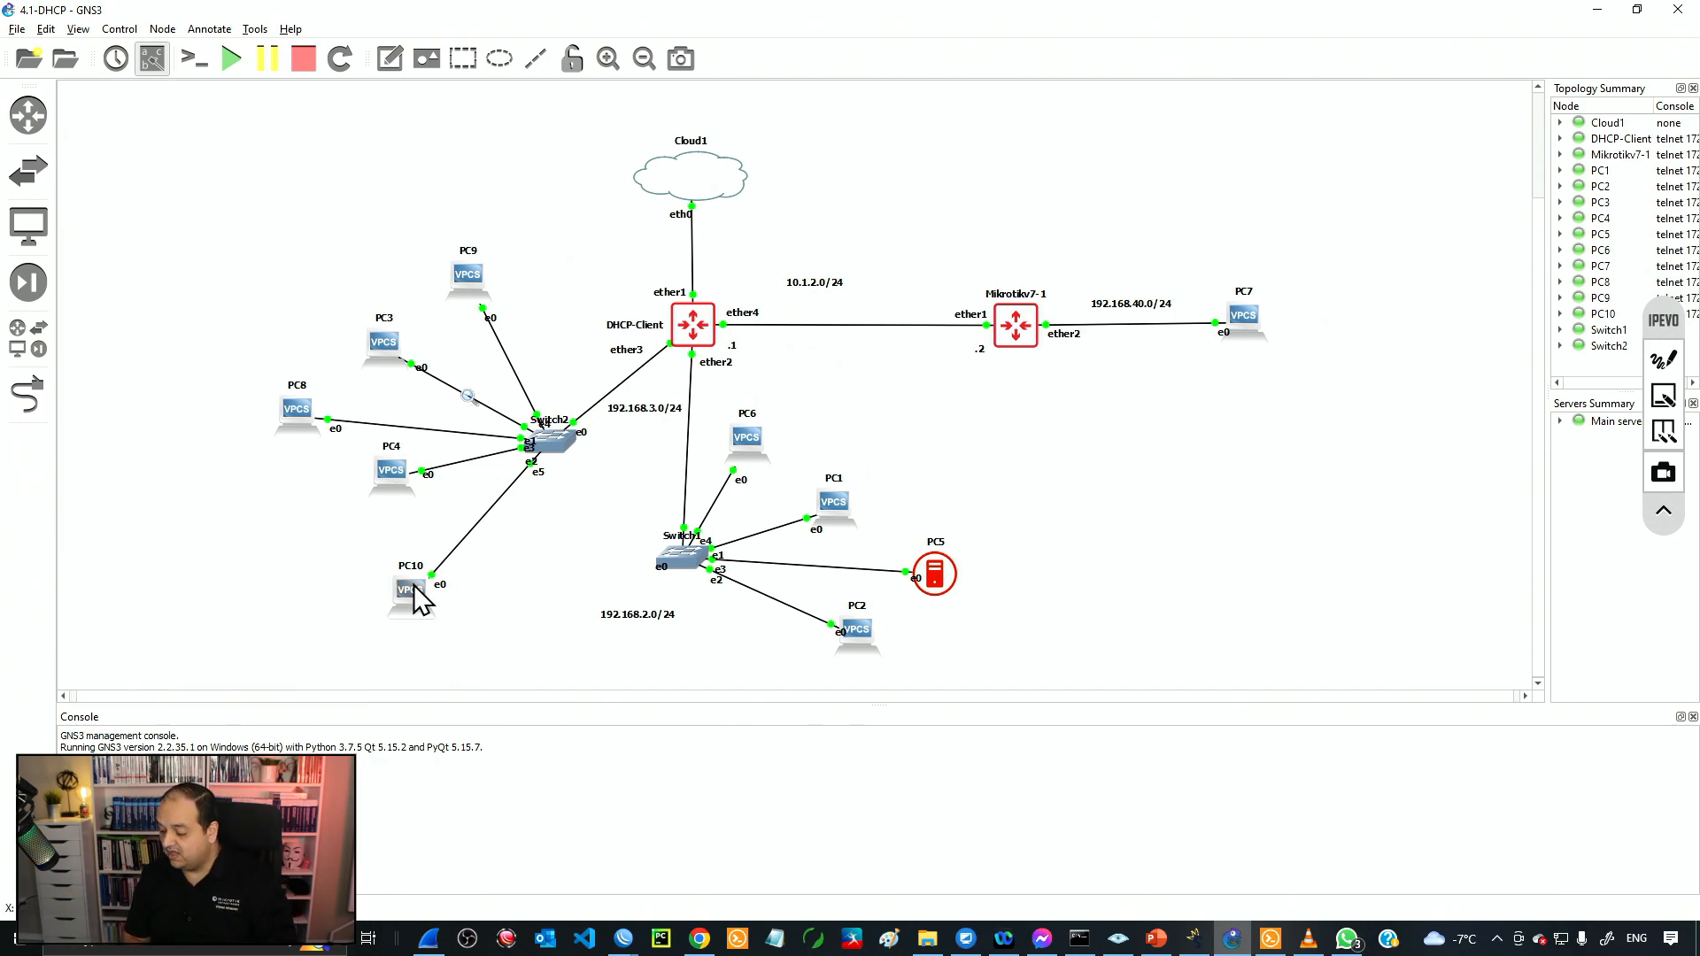
Open a Solar-PuTTY console session on PC10 from GNS3.
right_click(409, 588)
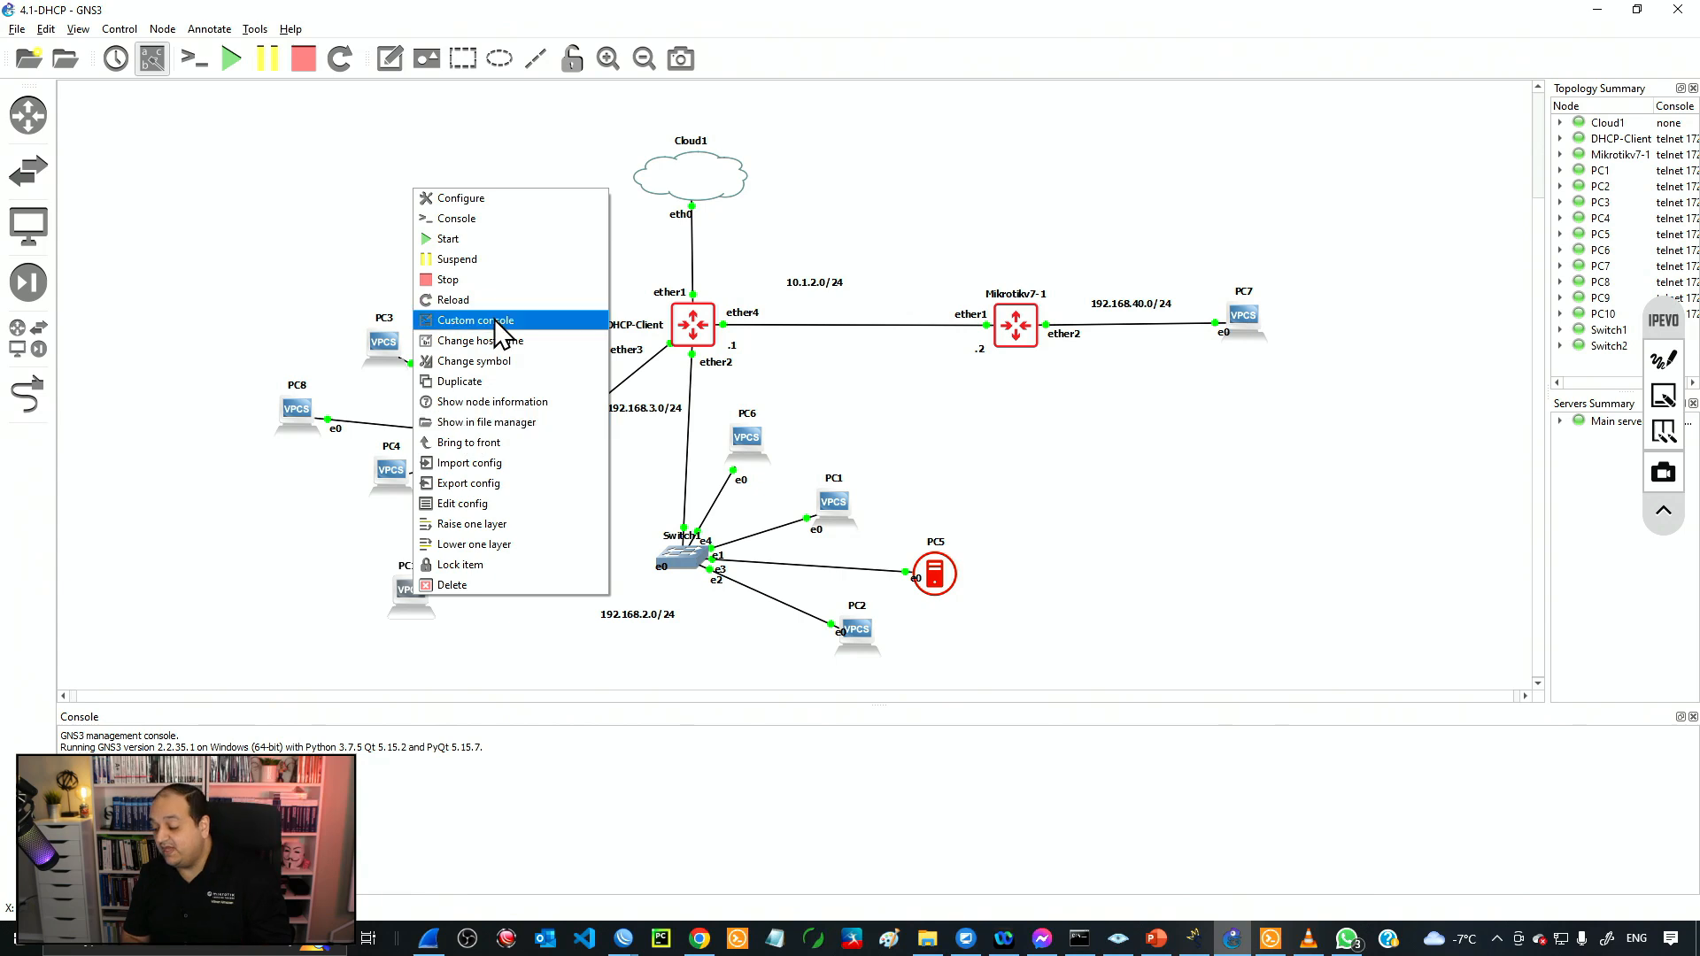
mouse_move(478, 238)
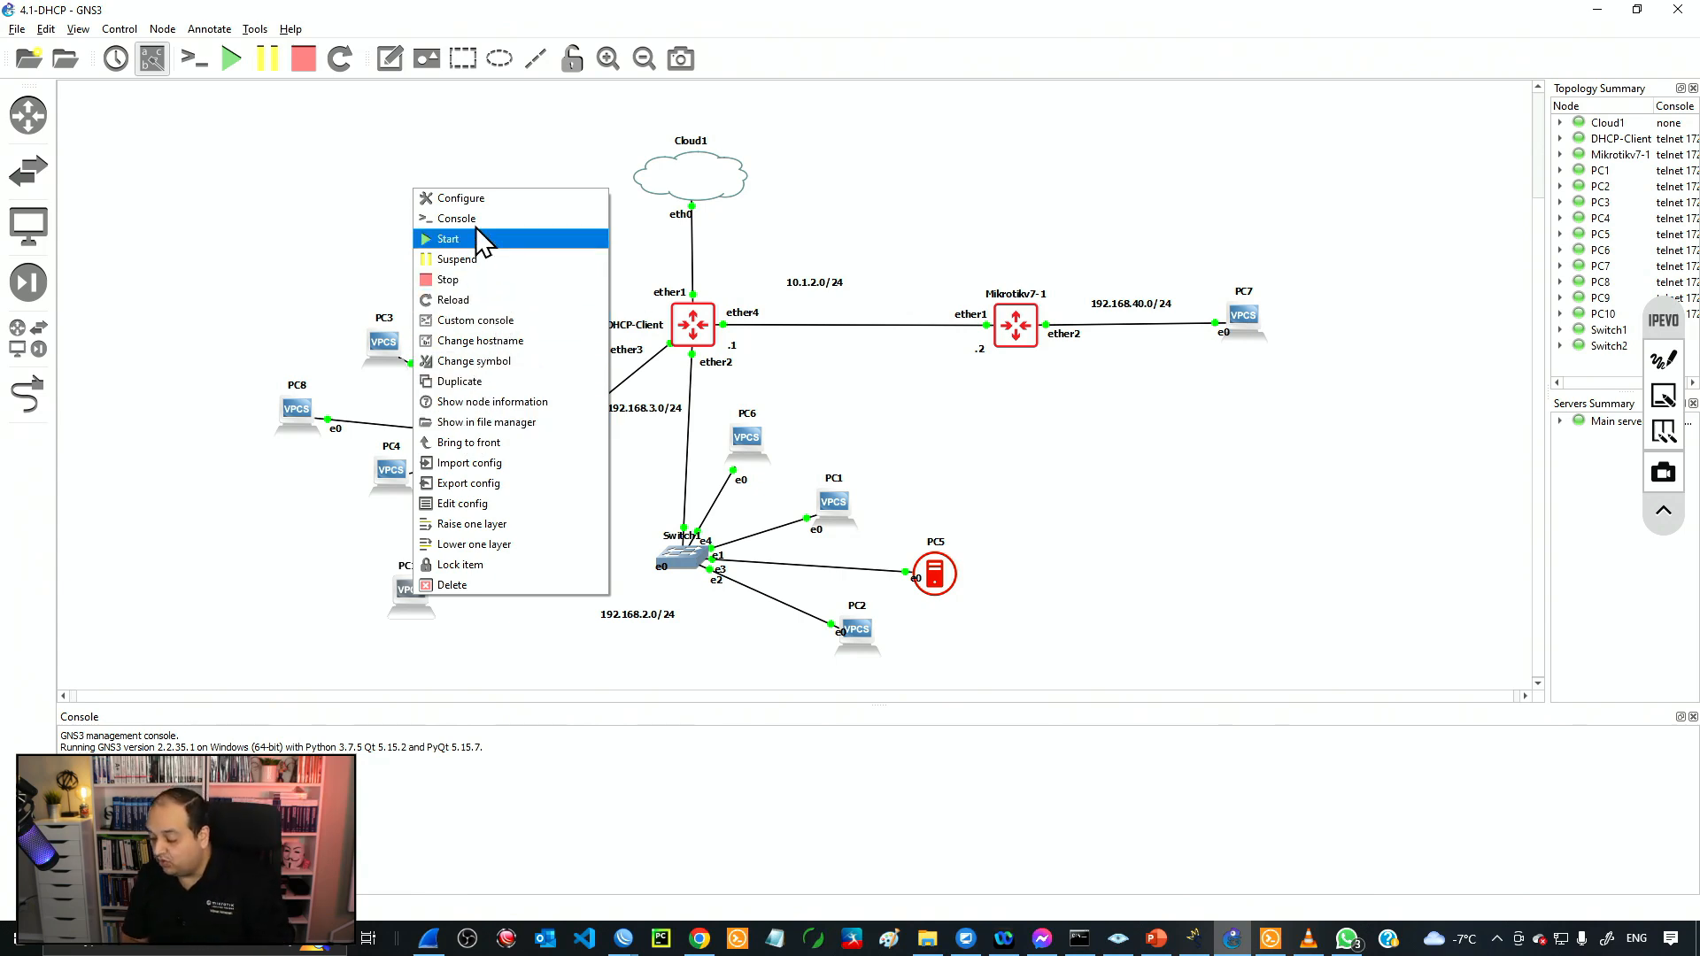
click(458, 217)
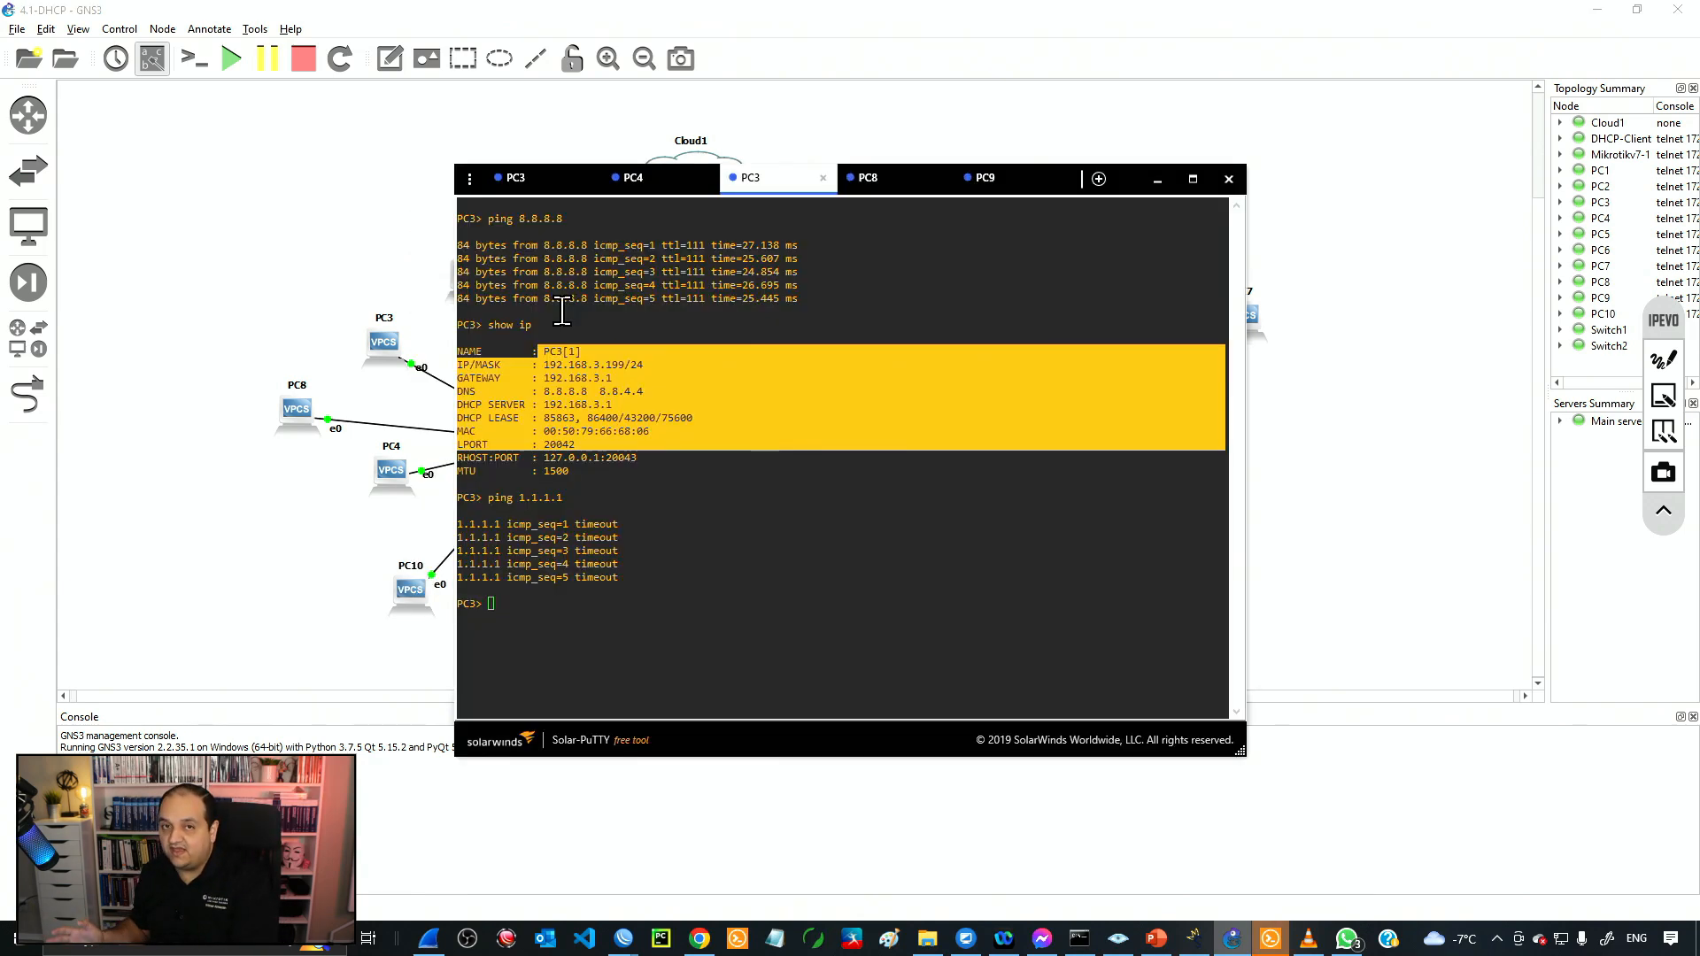
click(1228, 178)
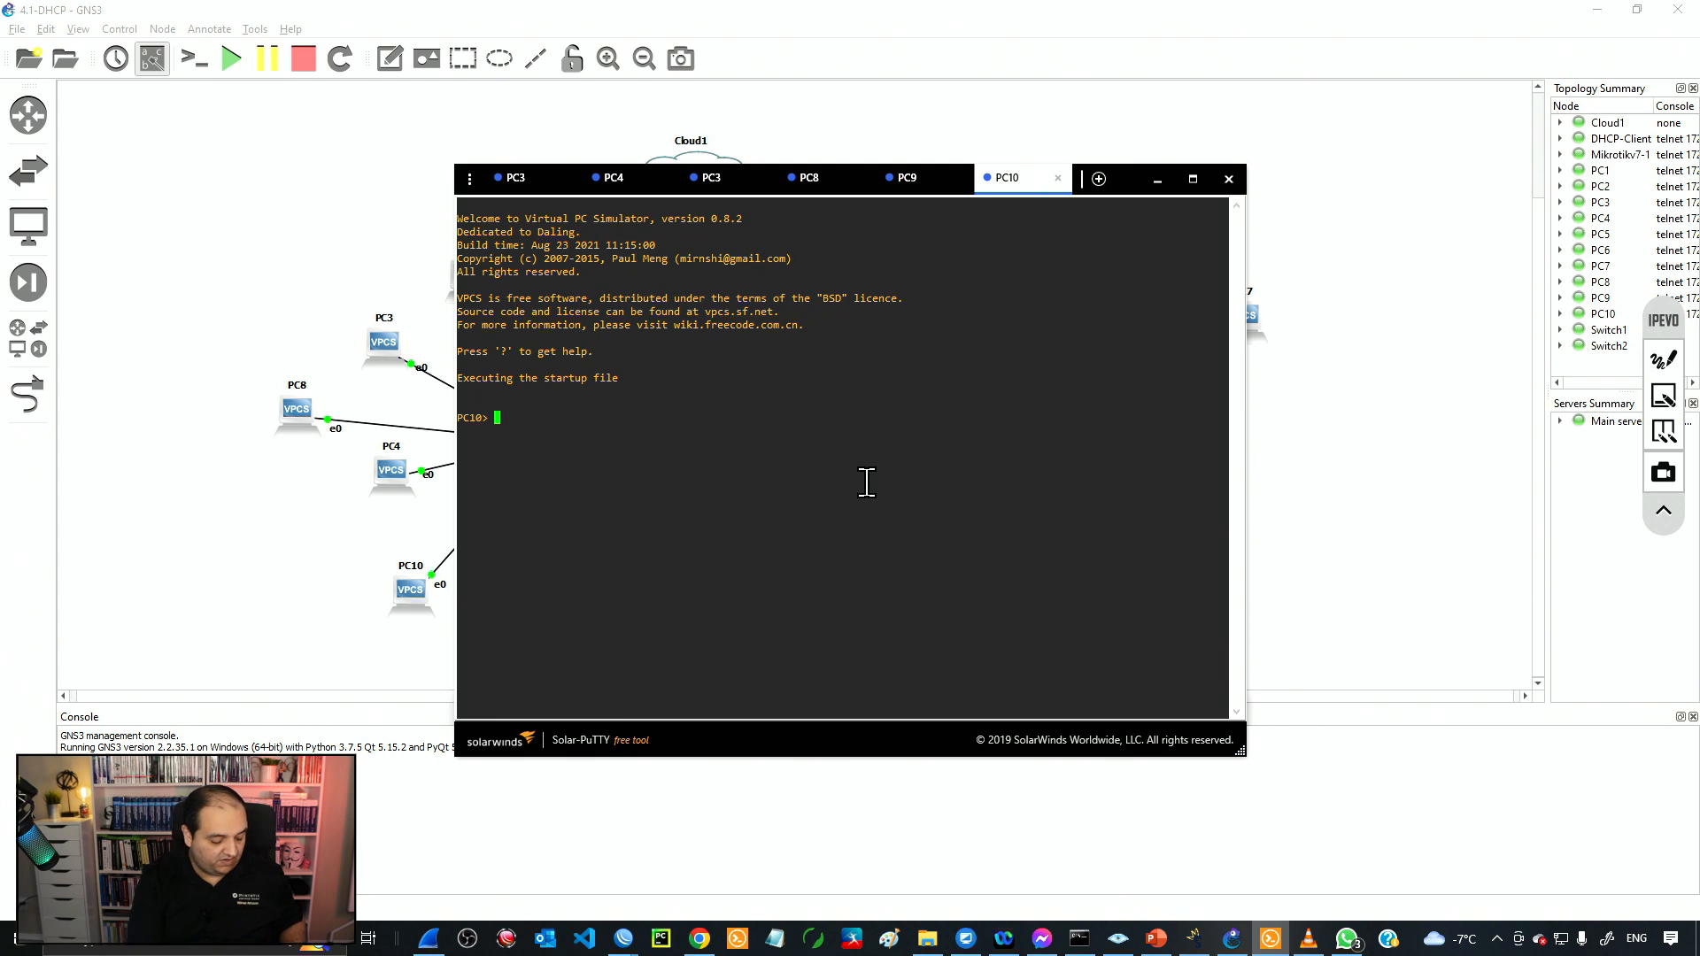
Get 192.168.3.195 on PC10 via ip dhcp and start a ping to 8.8.8.8.
text(ip dhcp)
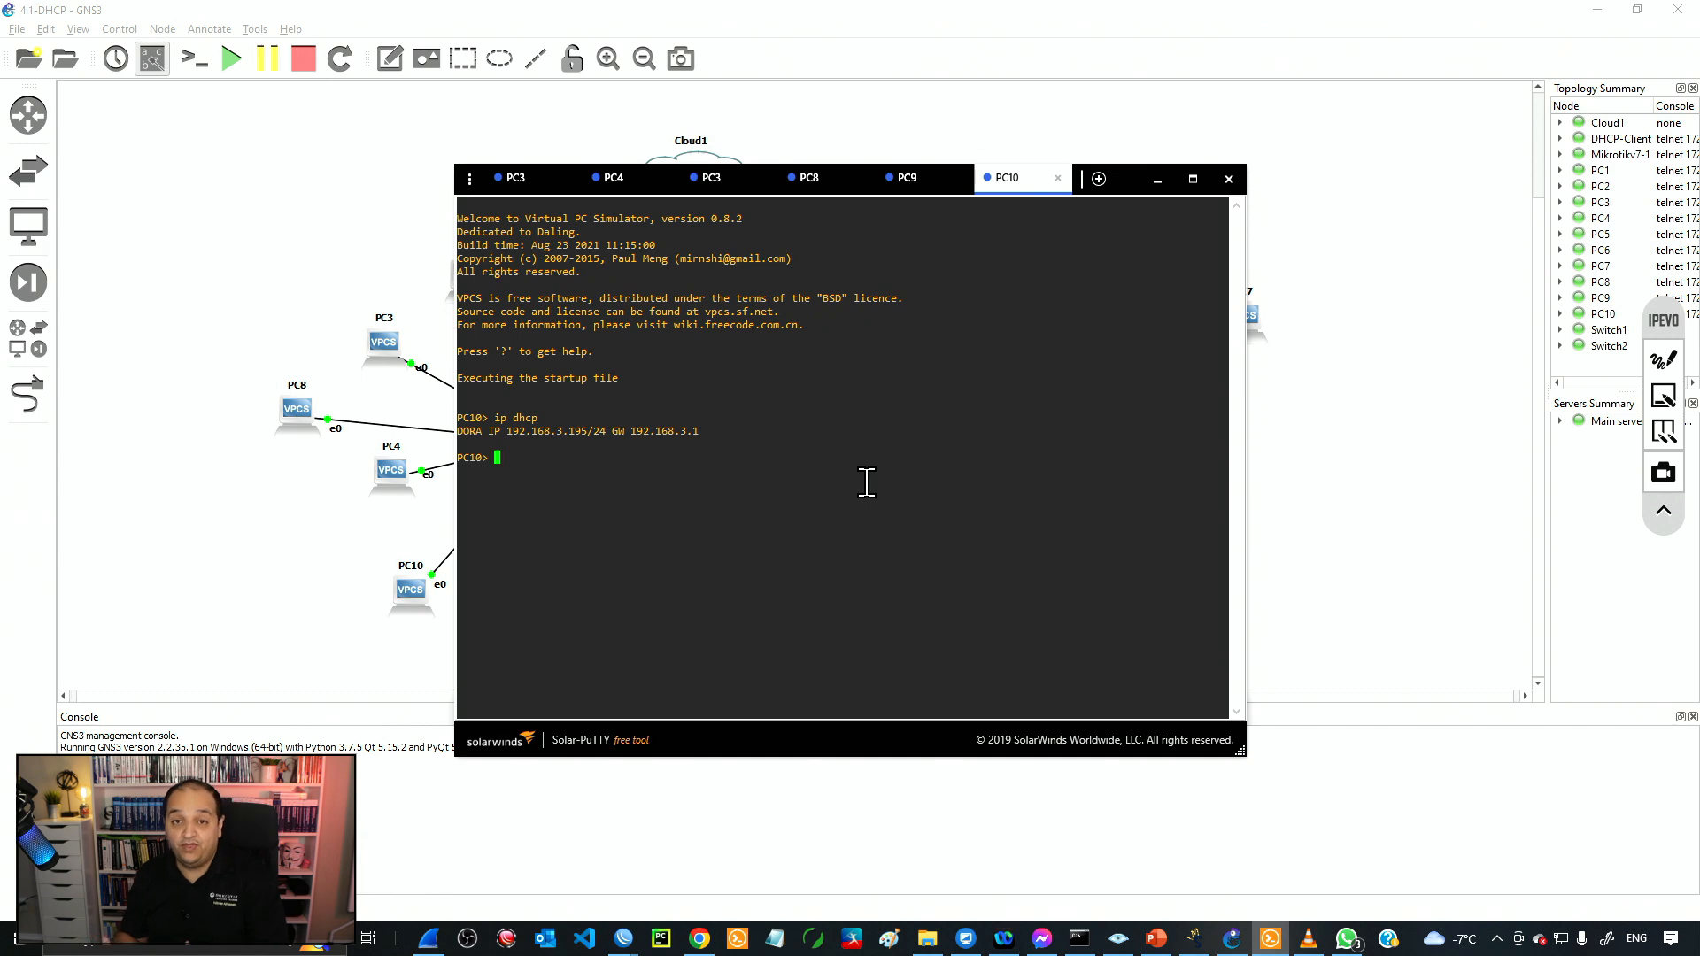
drag(526, 430, 667, 430)
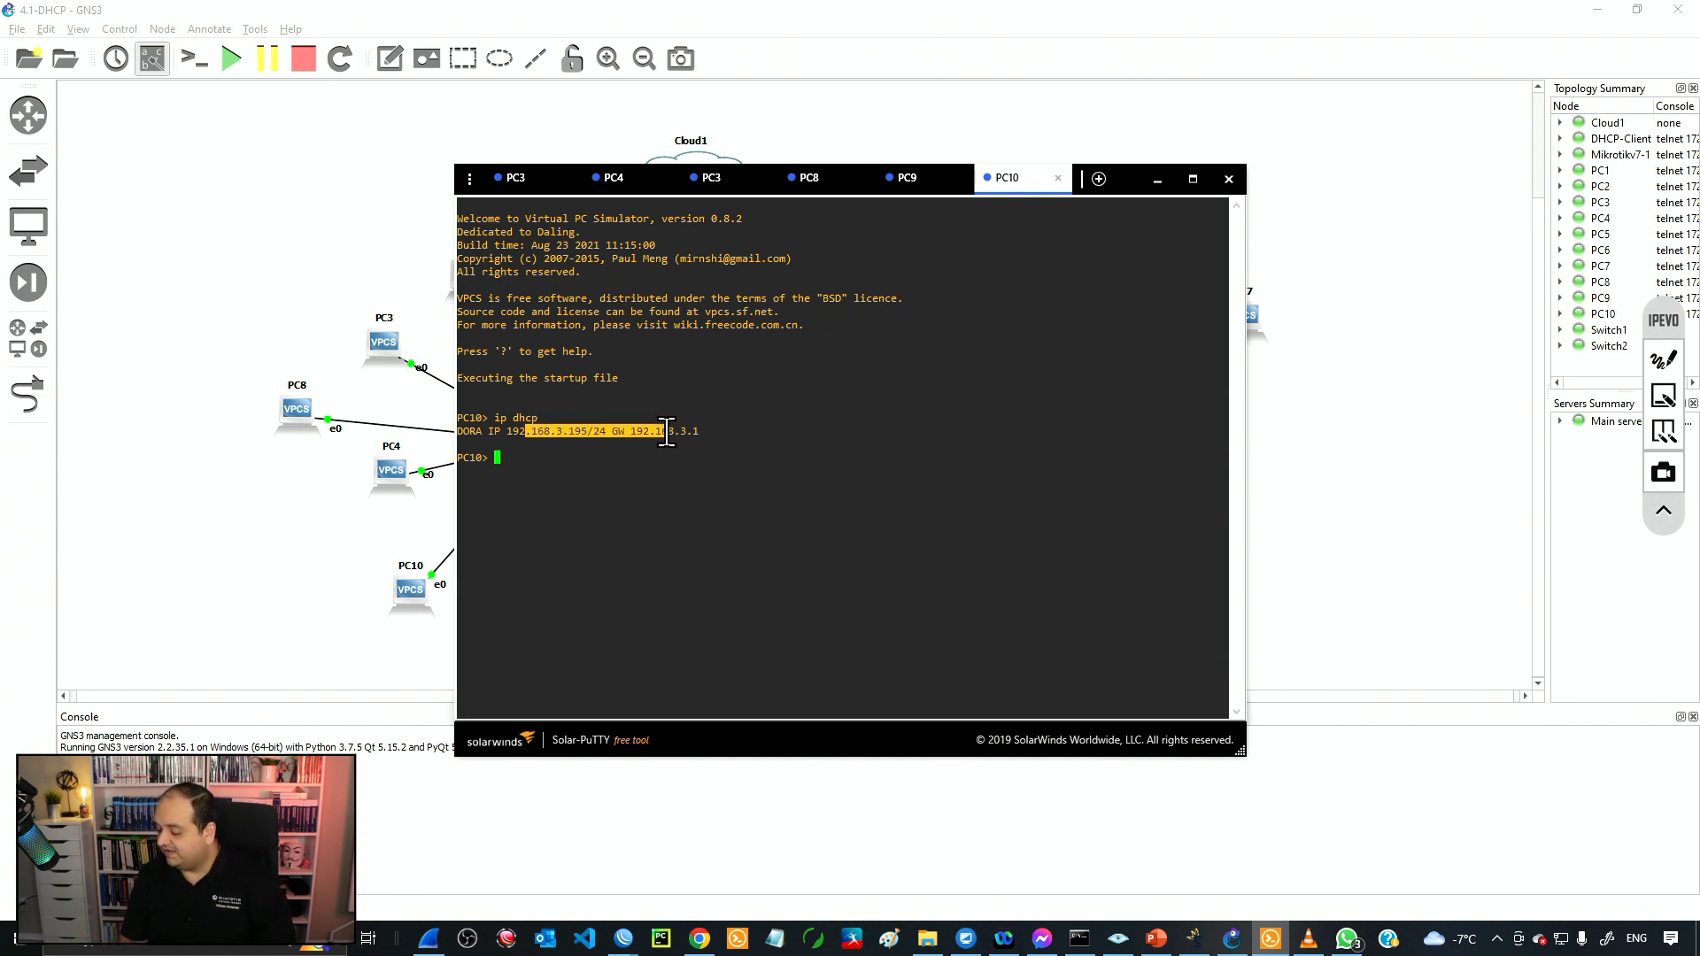
text(ping 8)
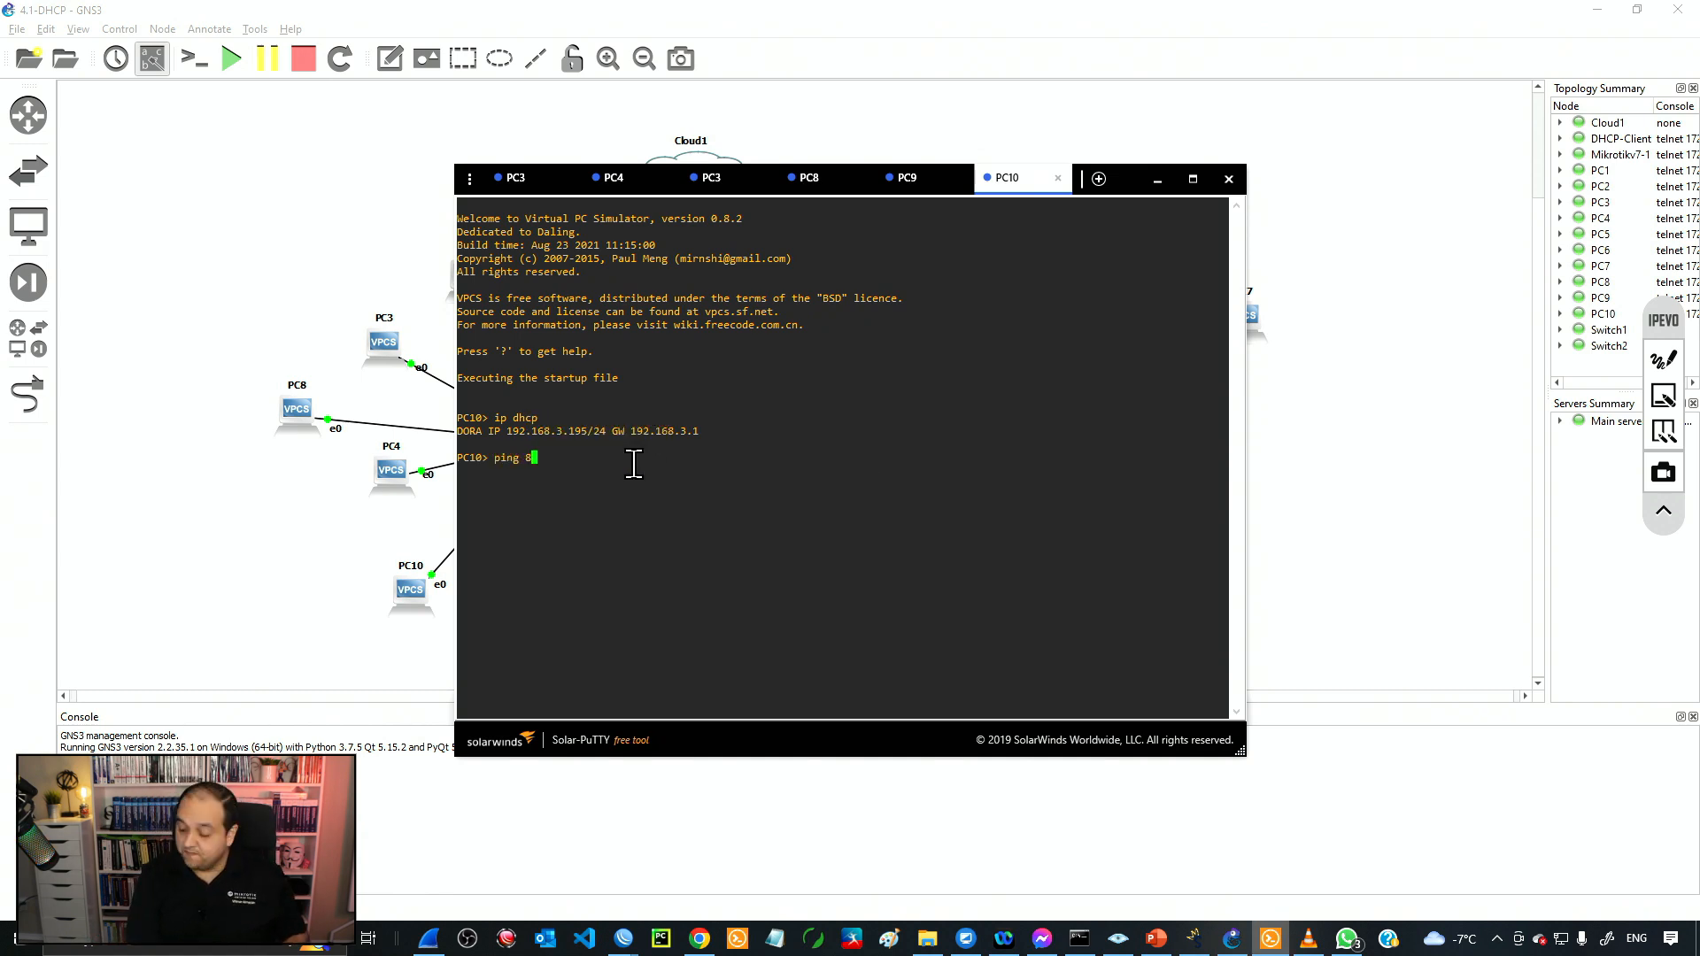
text(.8.8.8)
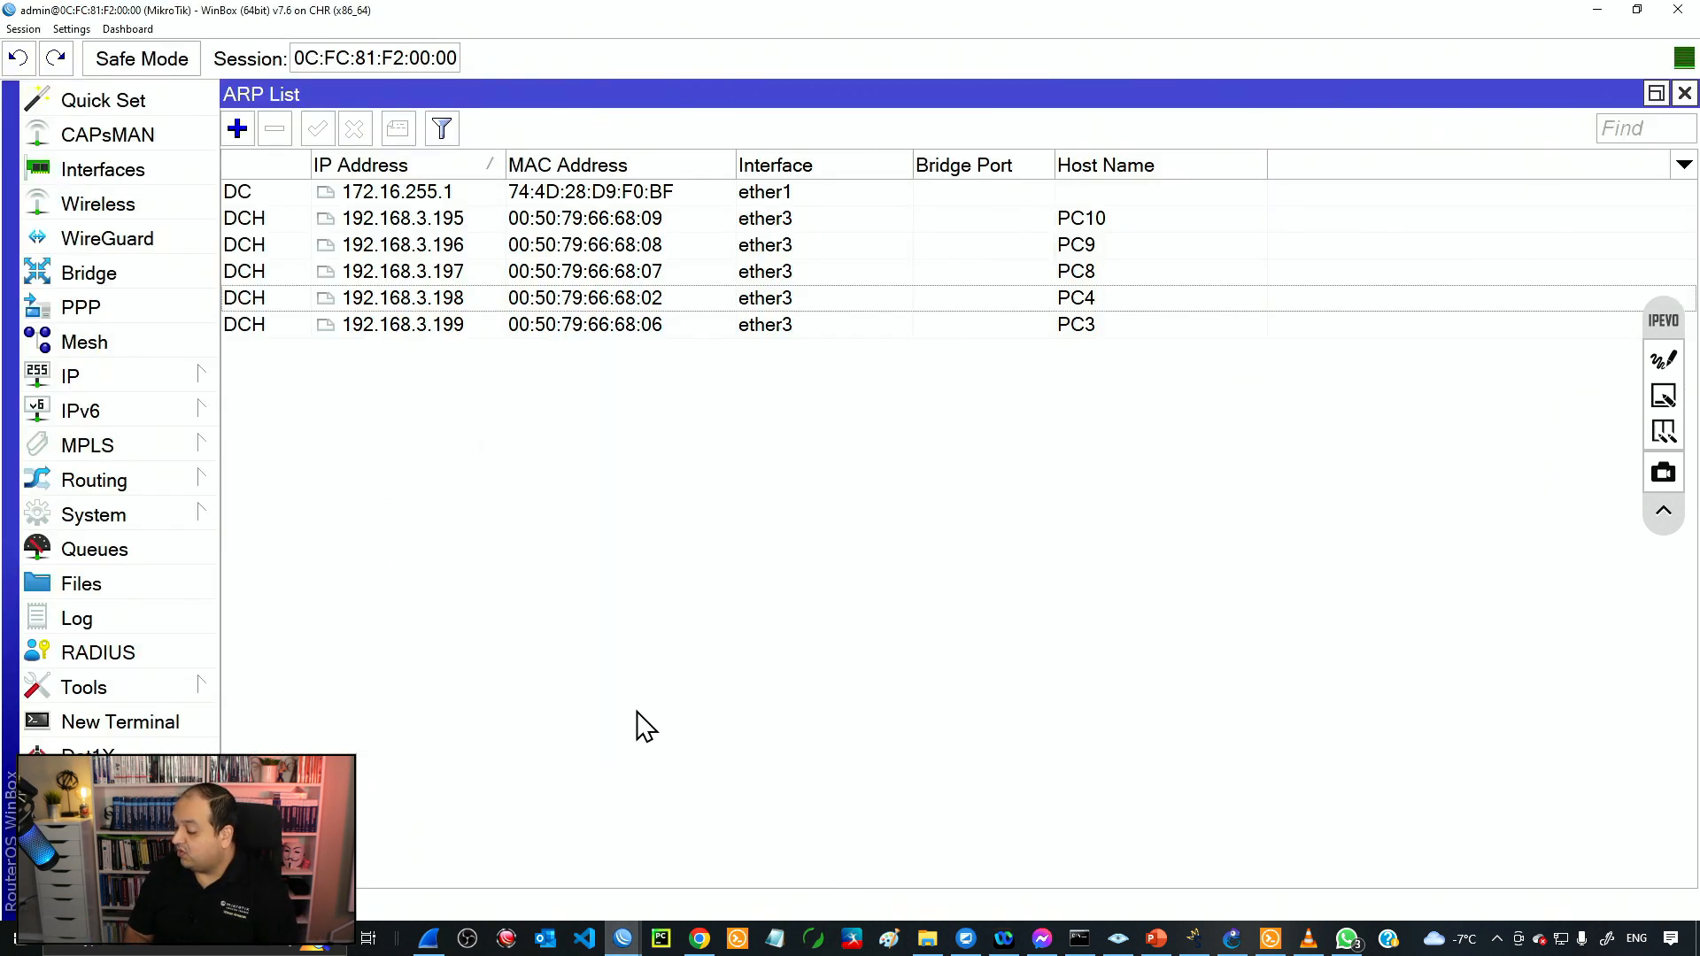
click(402, 218)
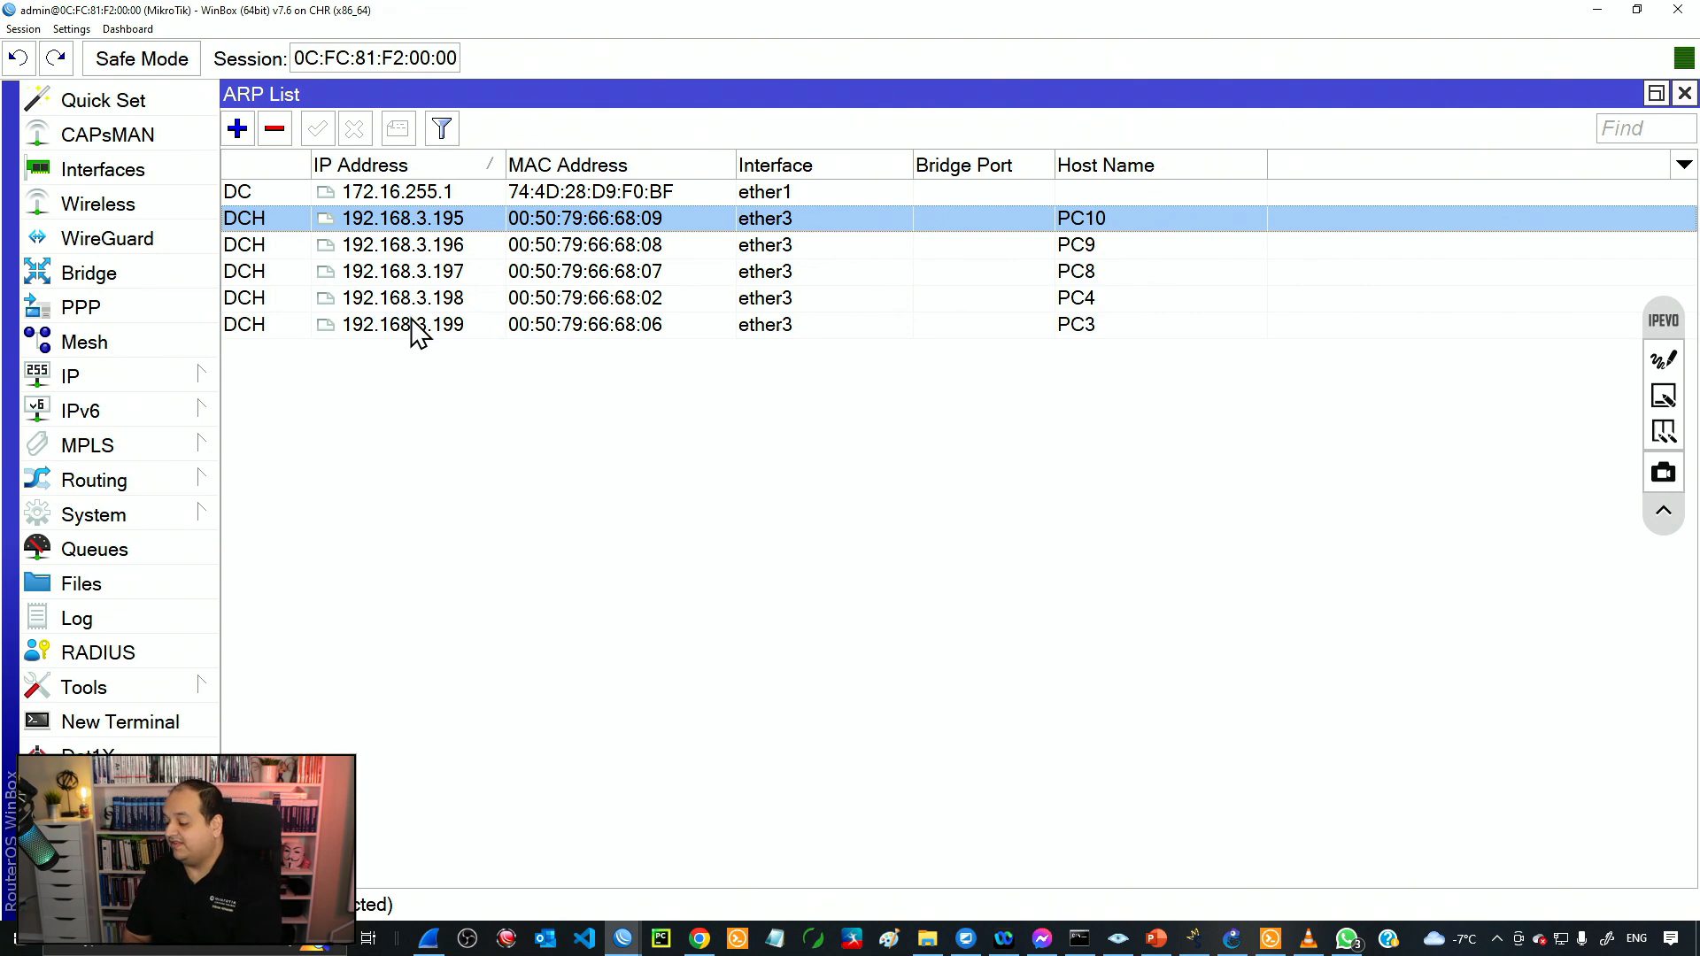
mouse_move(467, 237)
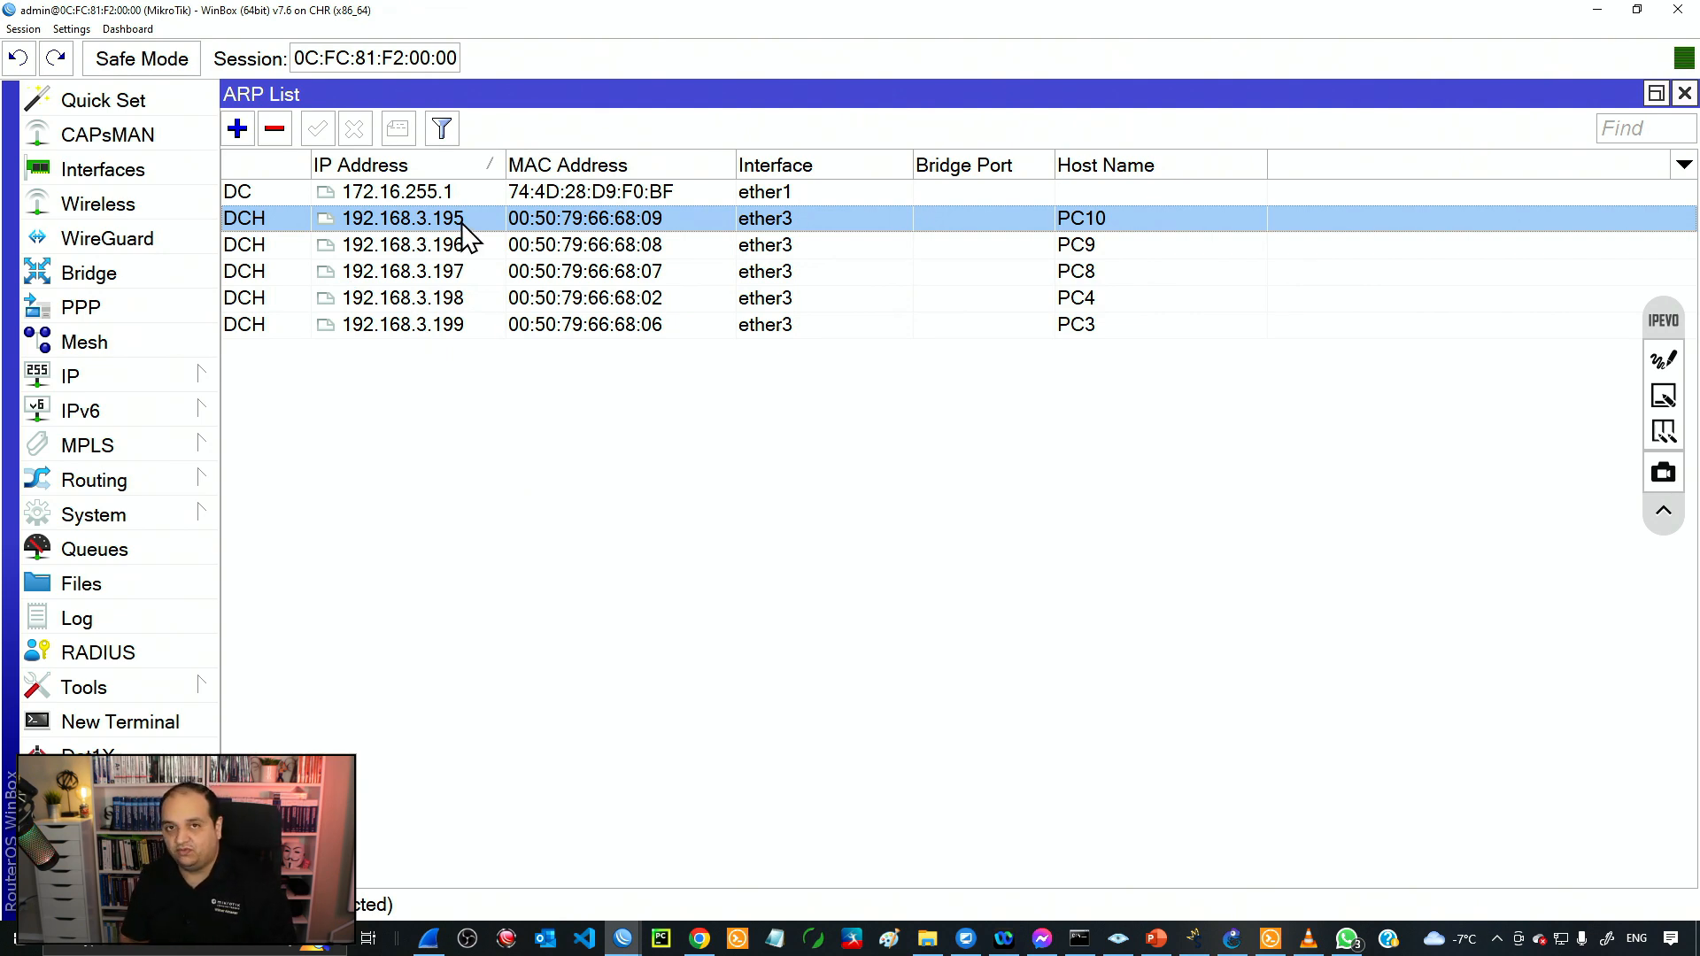
mouse_move(987, 927)
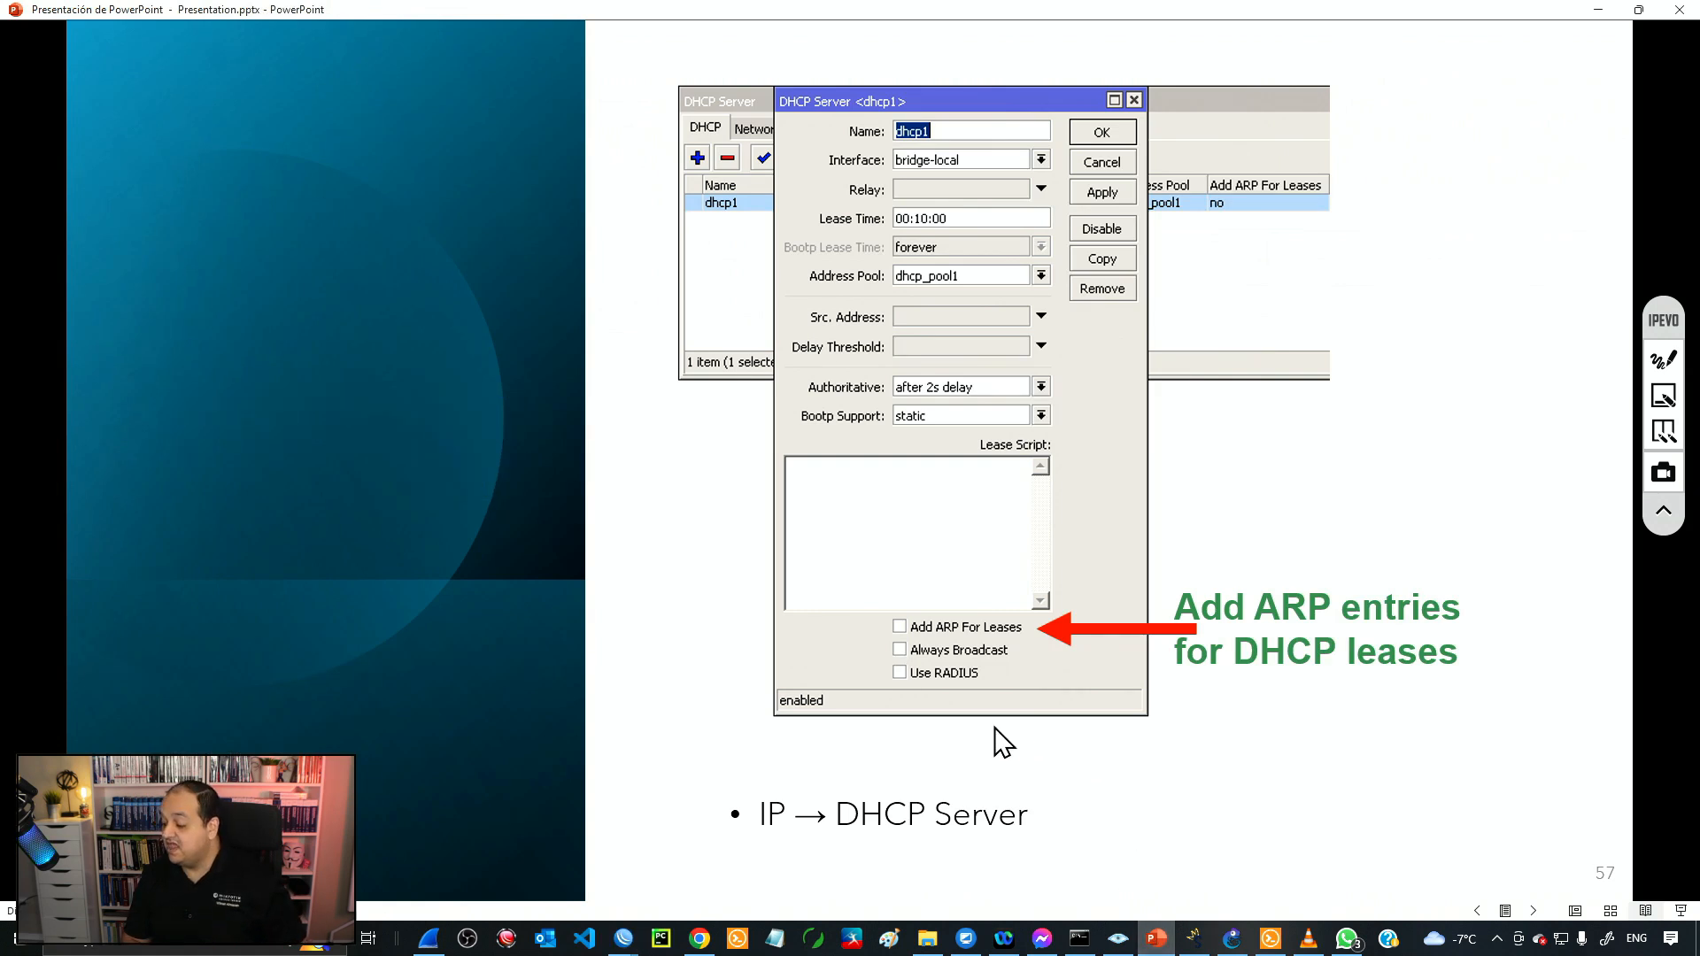
Revisit slide 56 'DHCP and ARP', then return to WinBox's ARP list.
key(left)
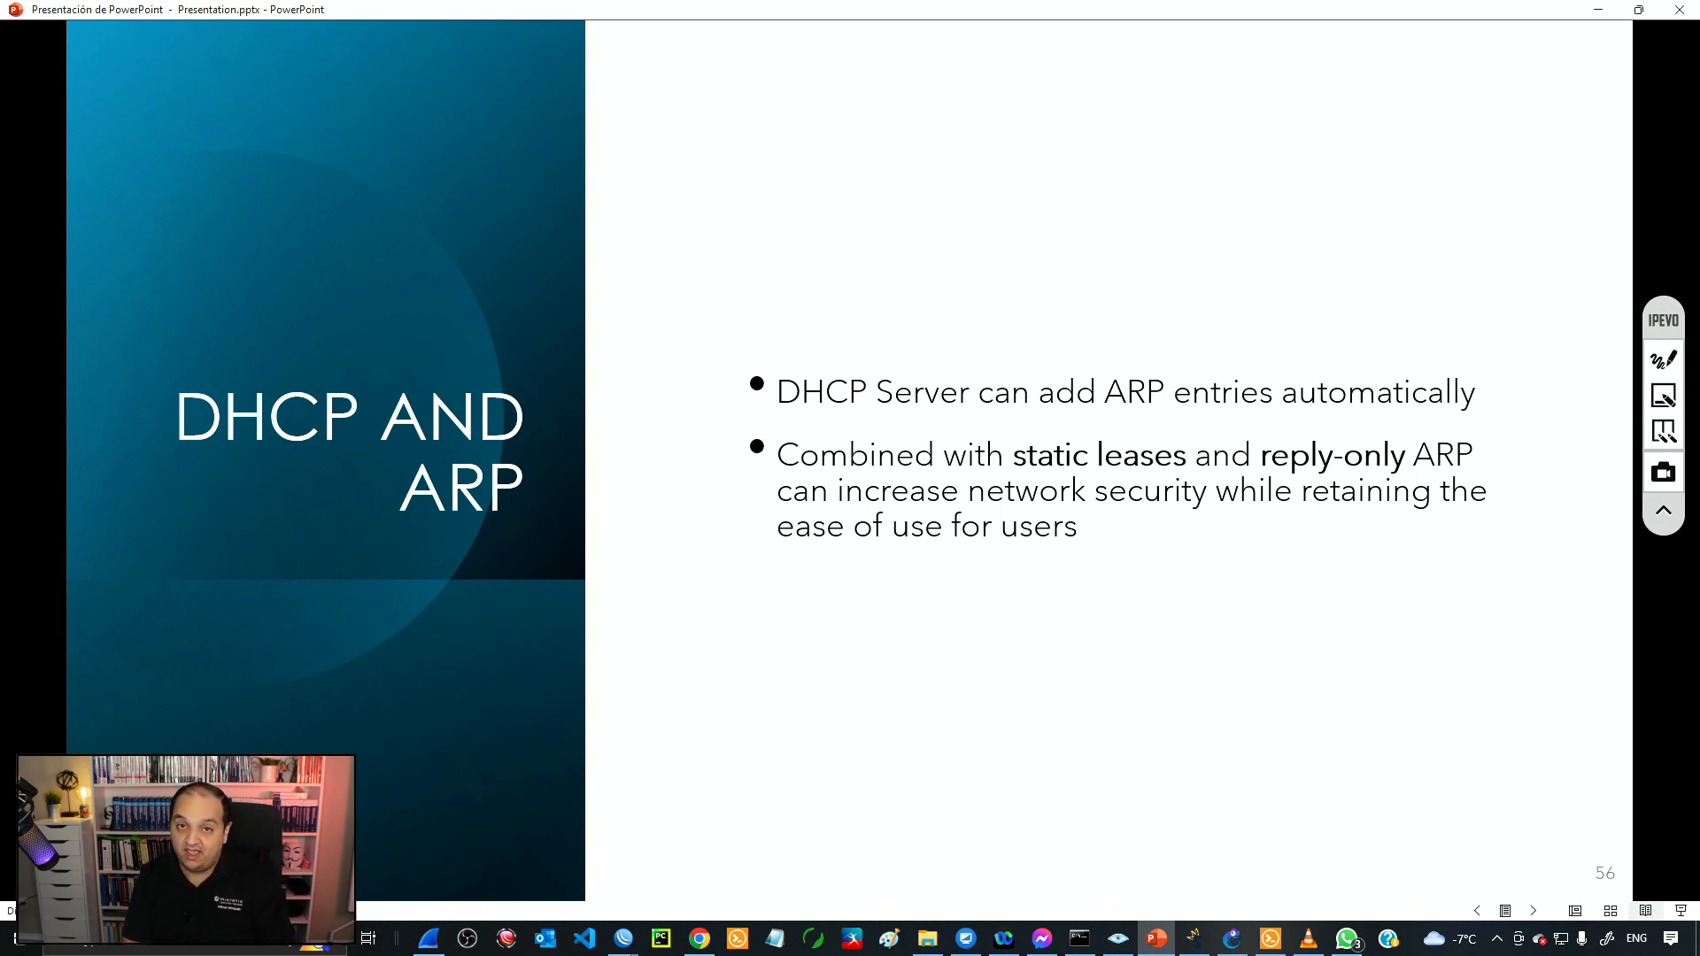
mouse_move(1092, 478)
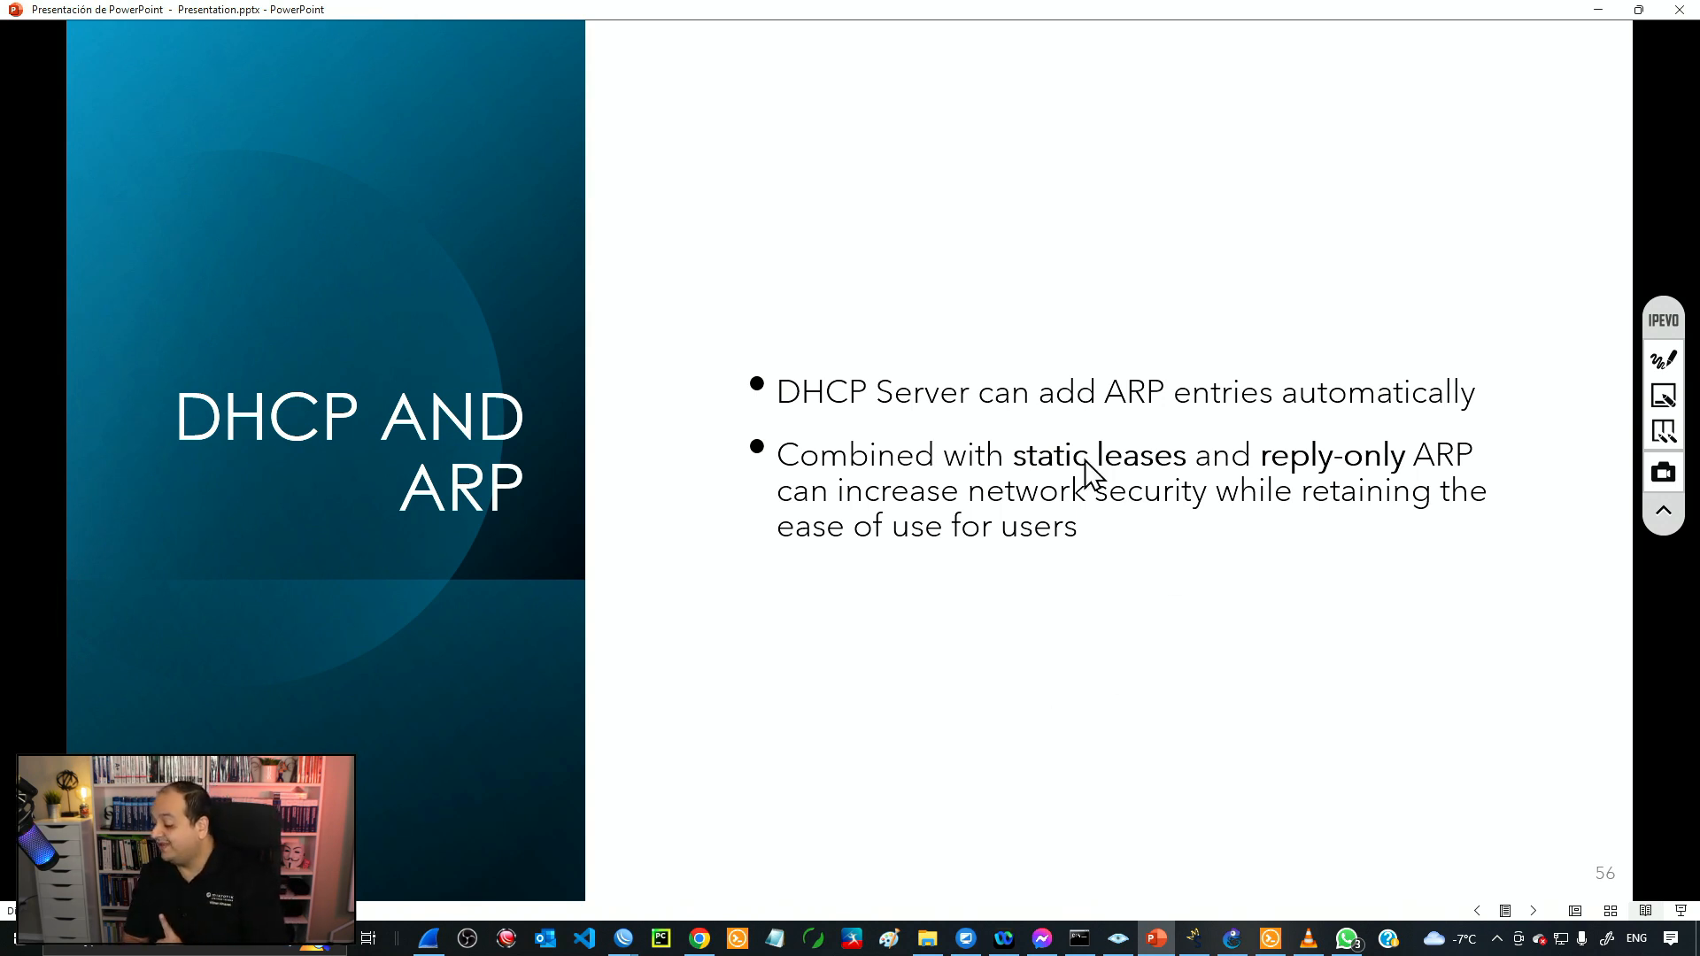
mouse_move(1116, 493)
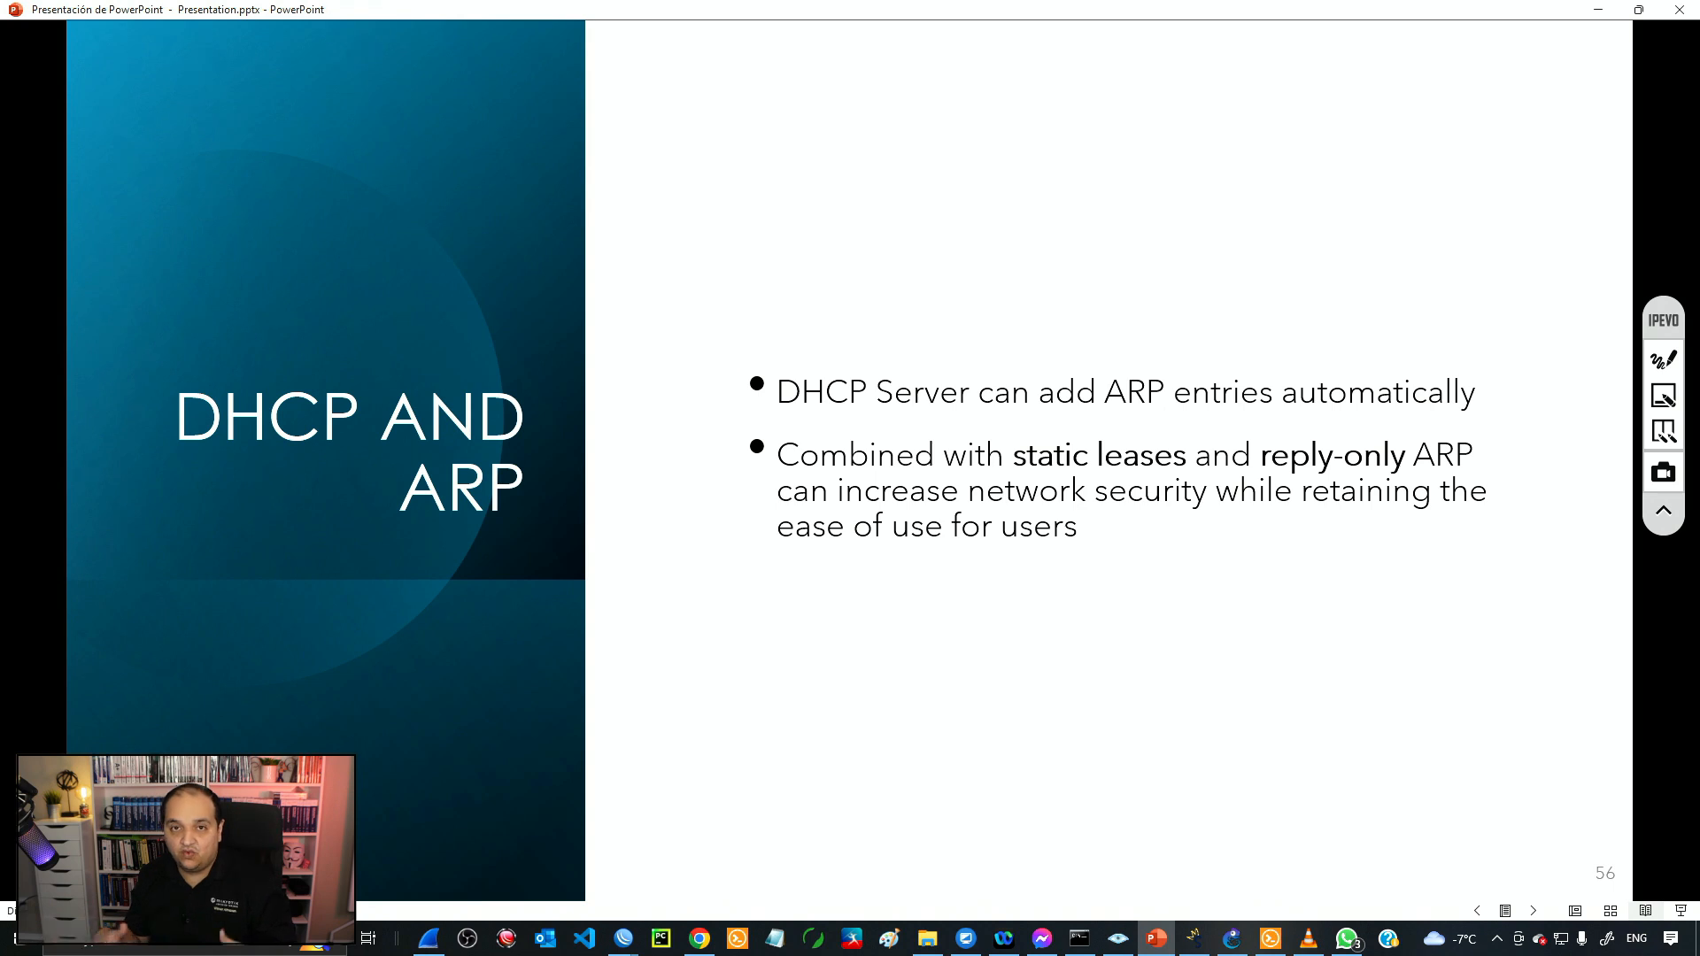
mouse_move(1255, 563)
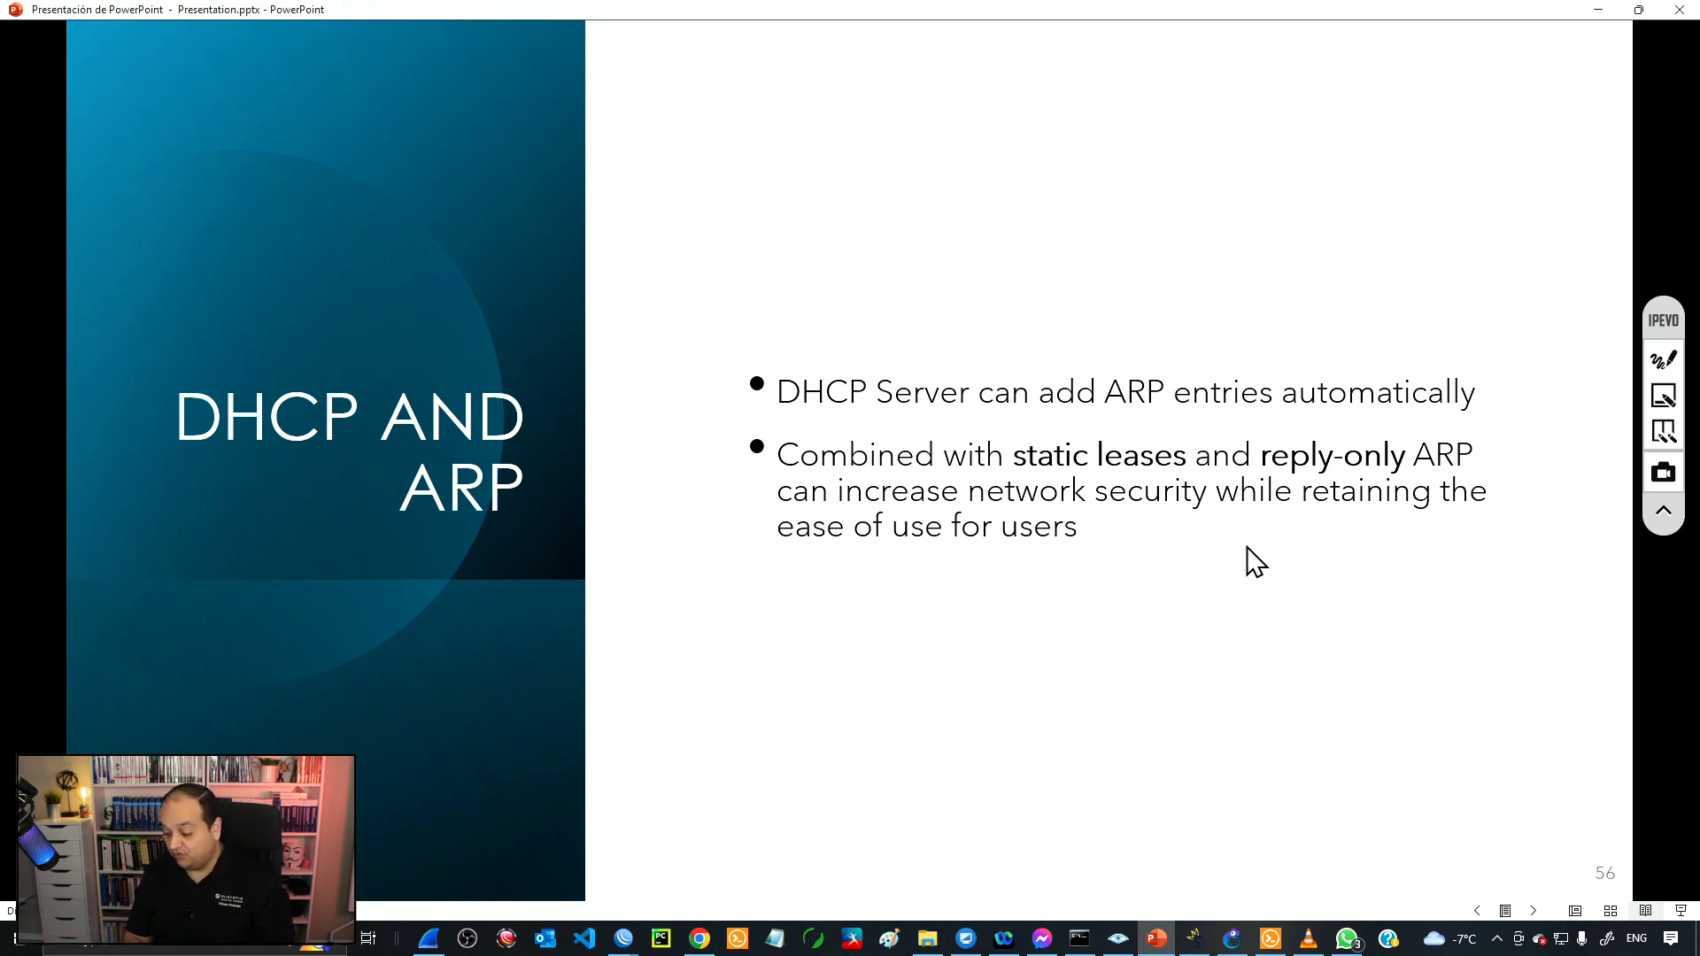
click(1154, 939)
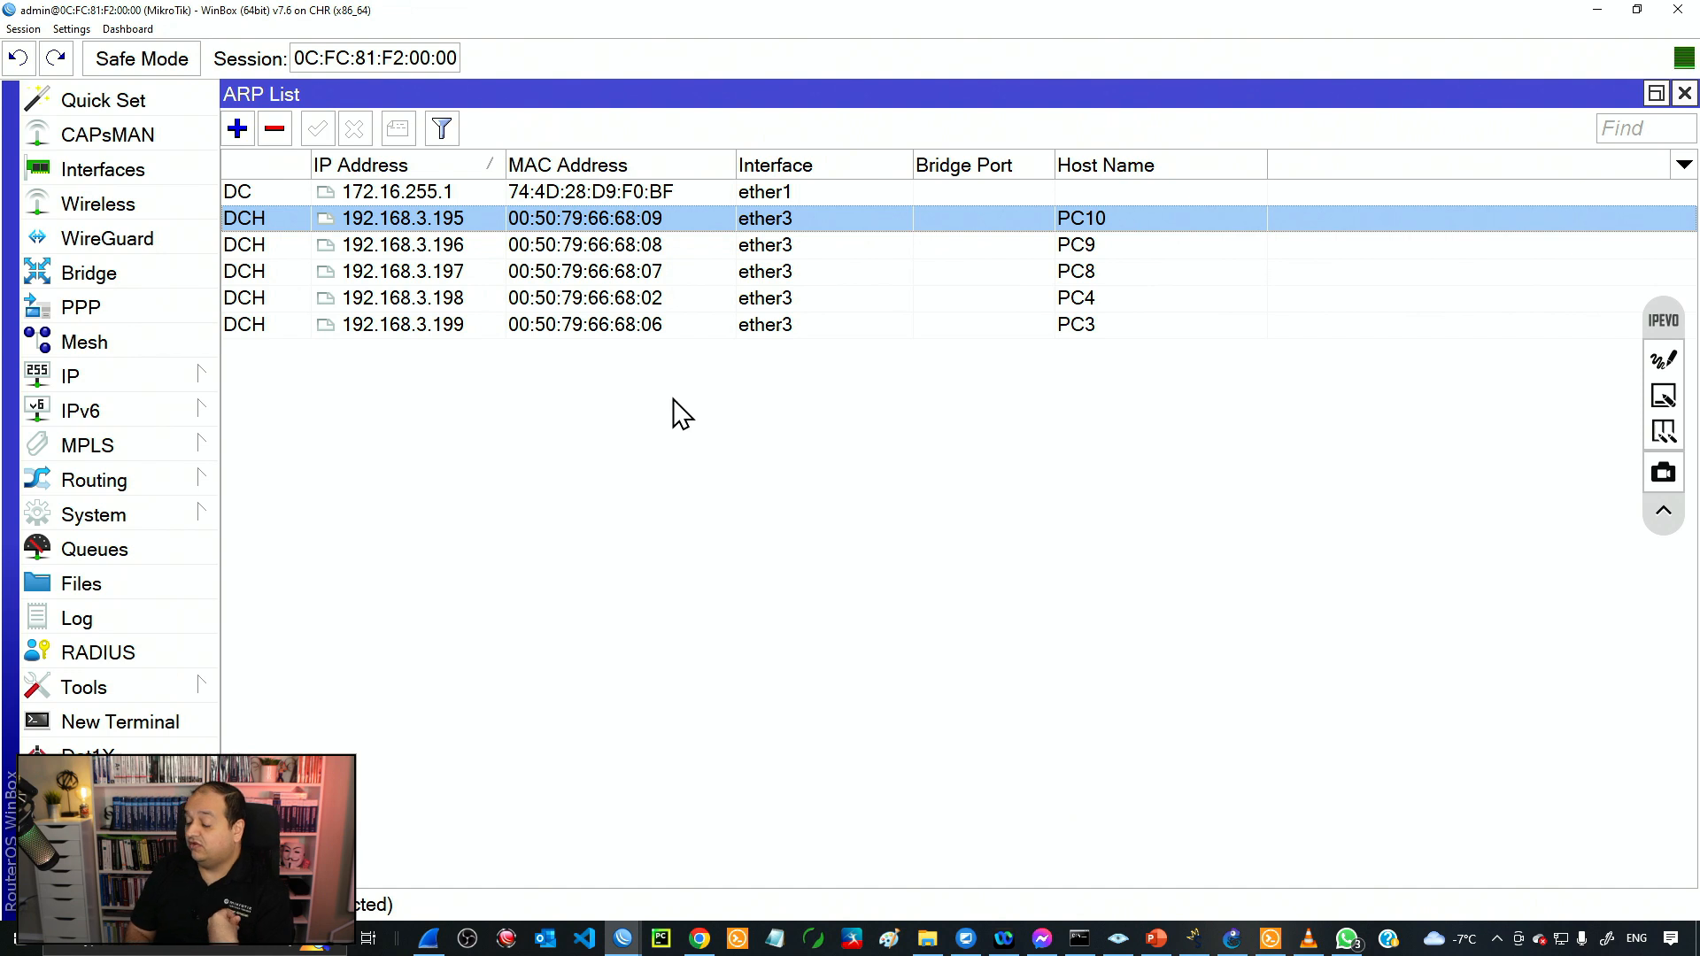
mouse_move(429, 236)
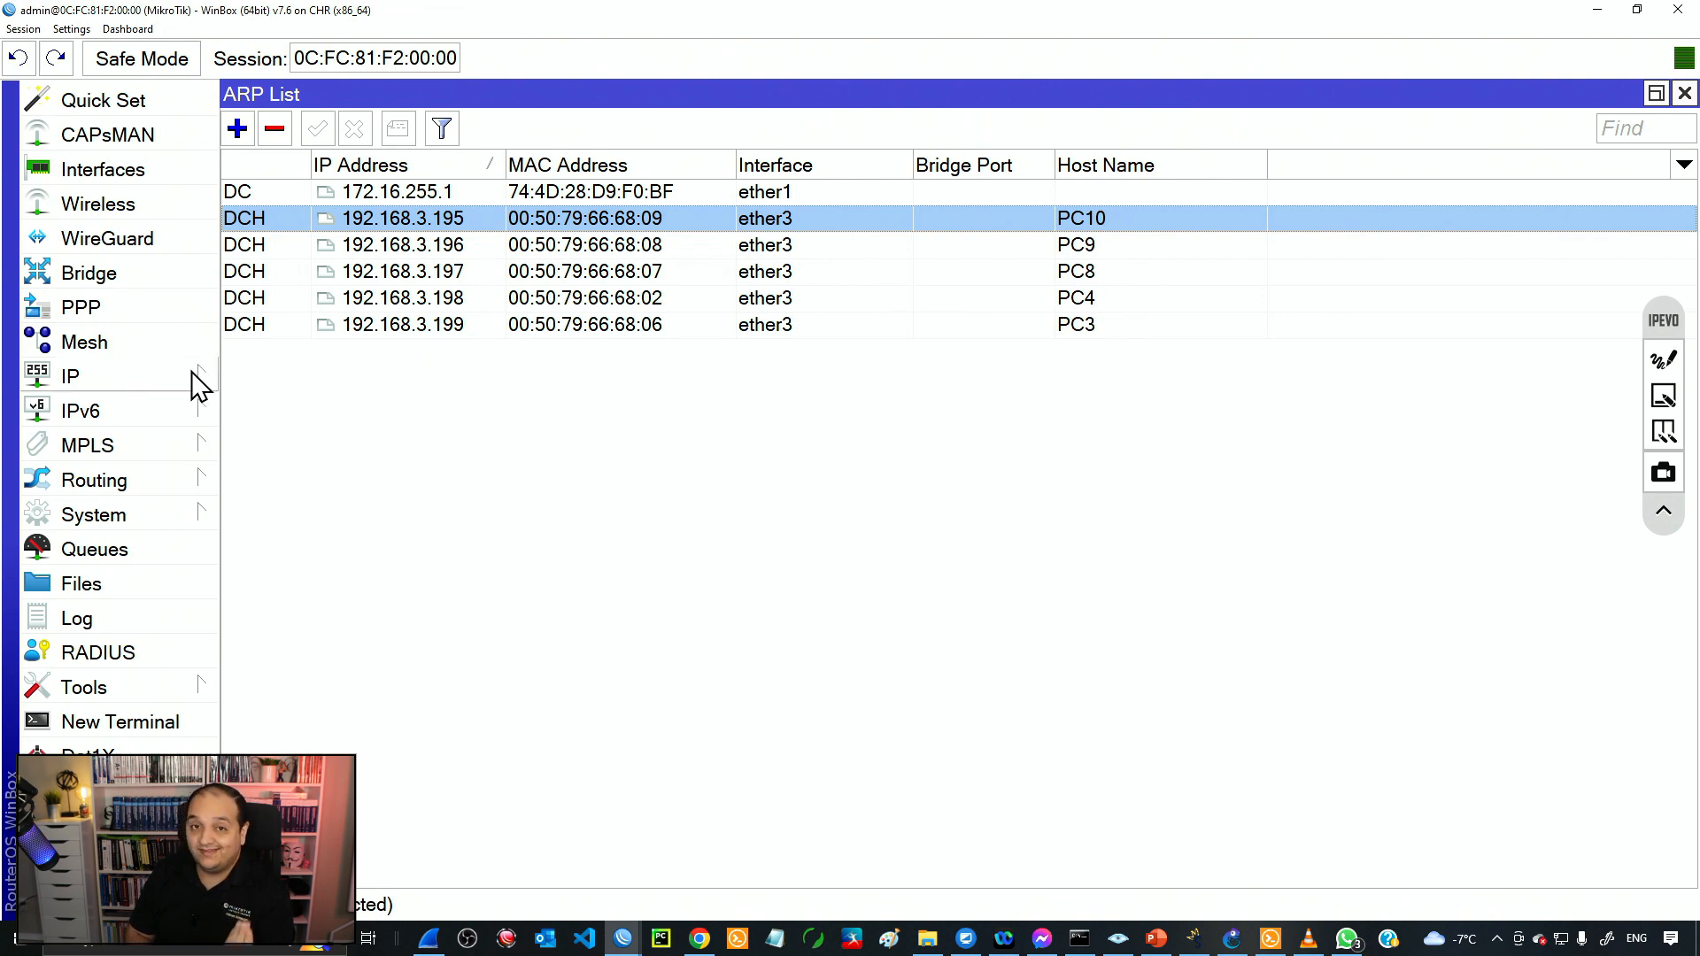
Switch the dhcp1 server's address pool to static-only and save it.
click(69, 377)
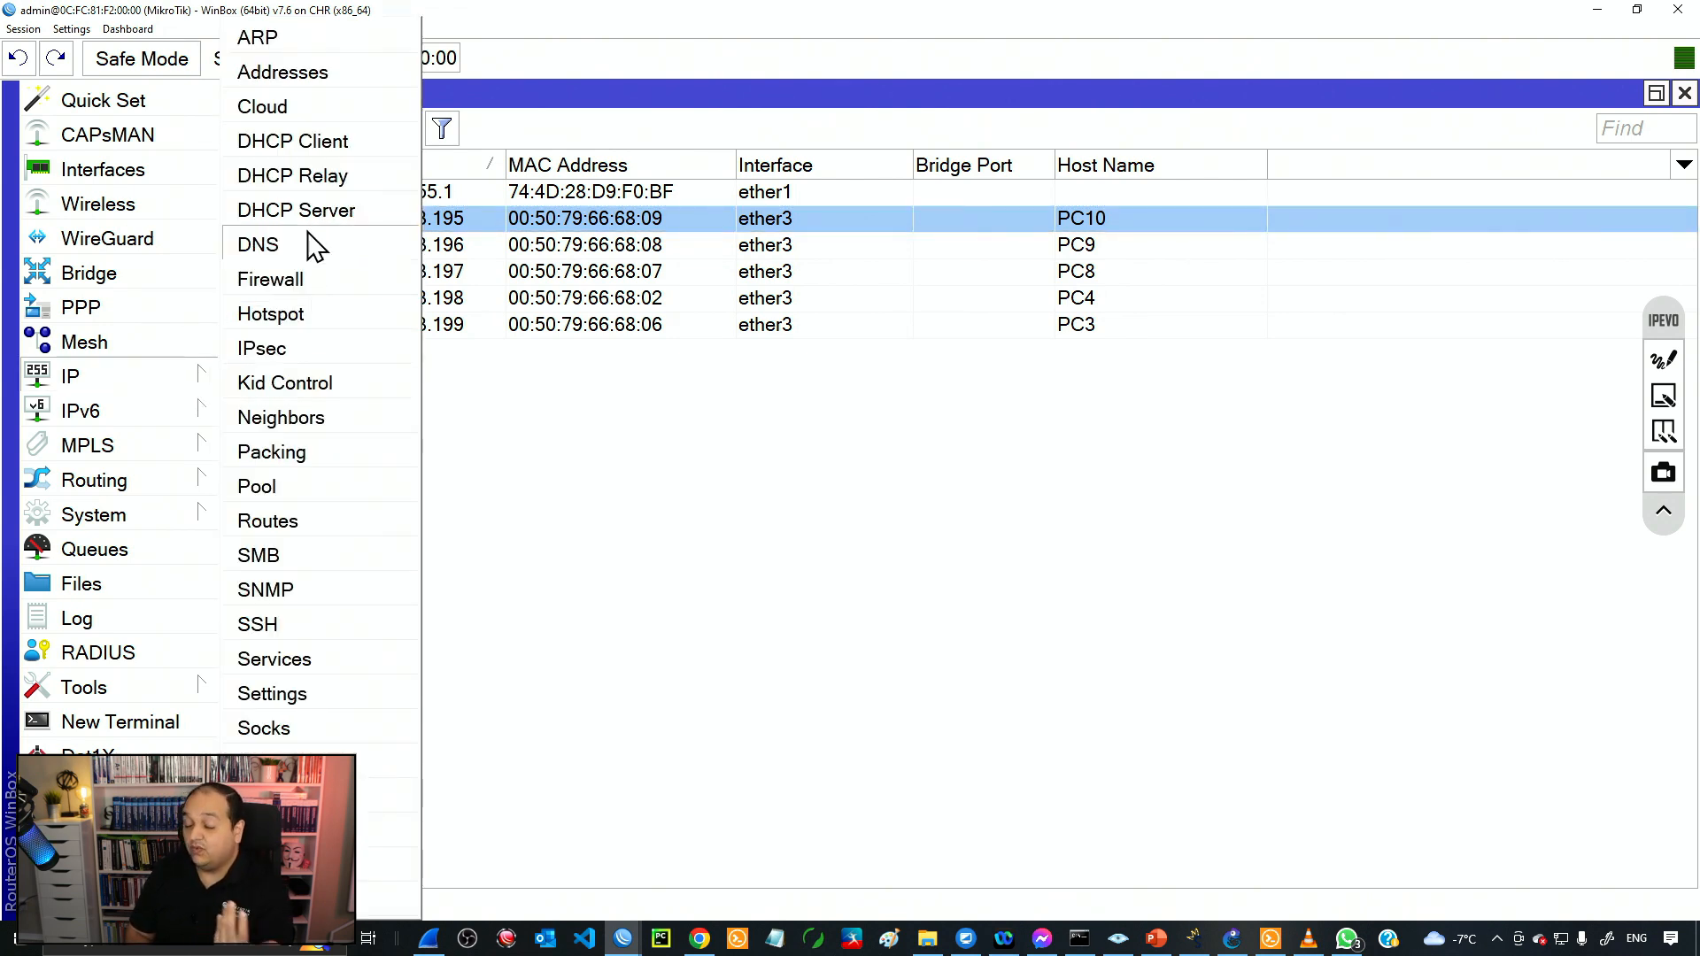
mouse_move(315, 208)
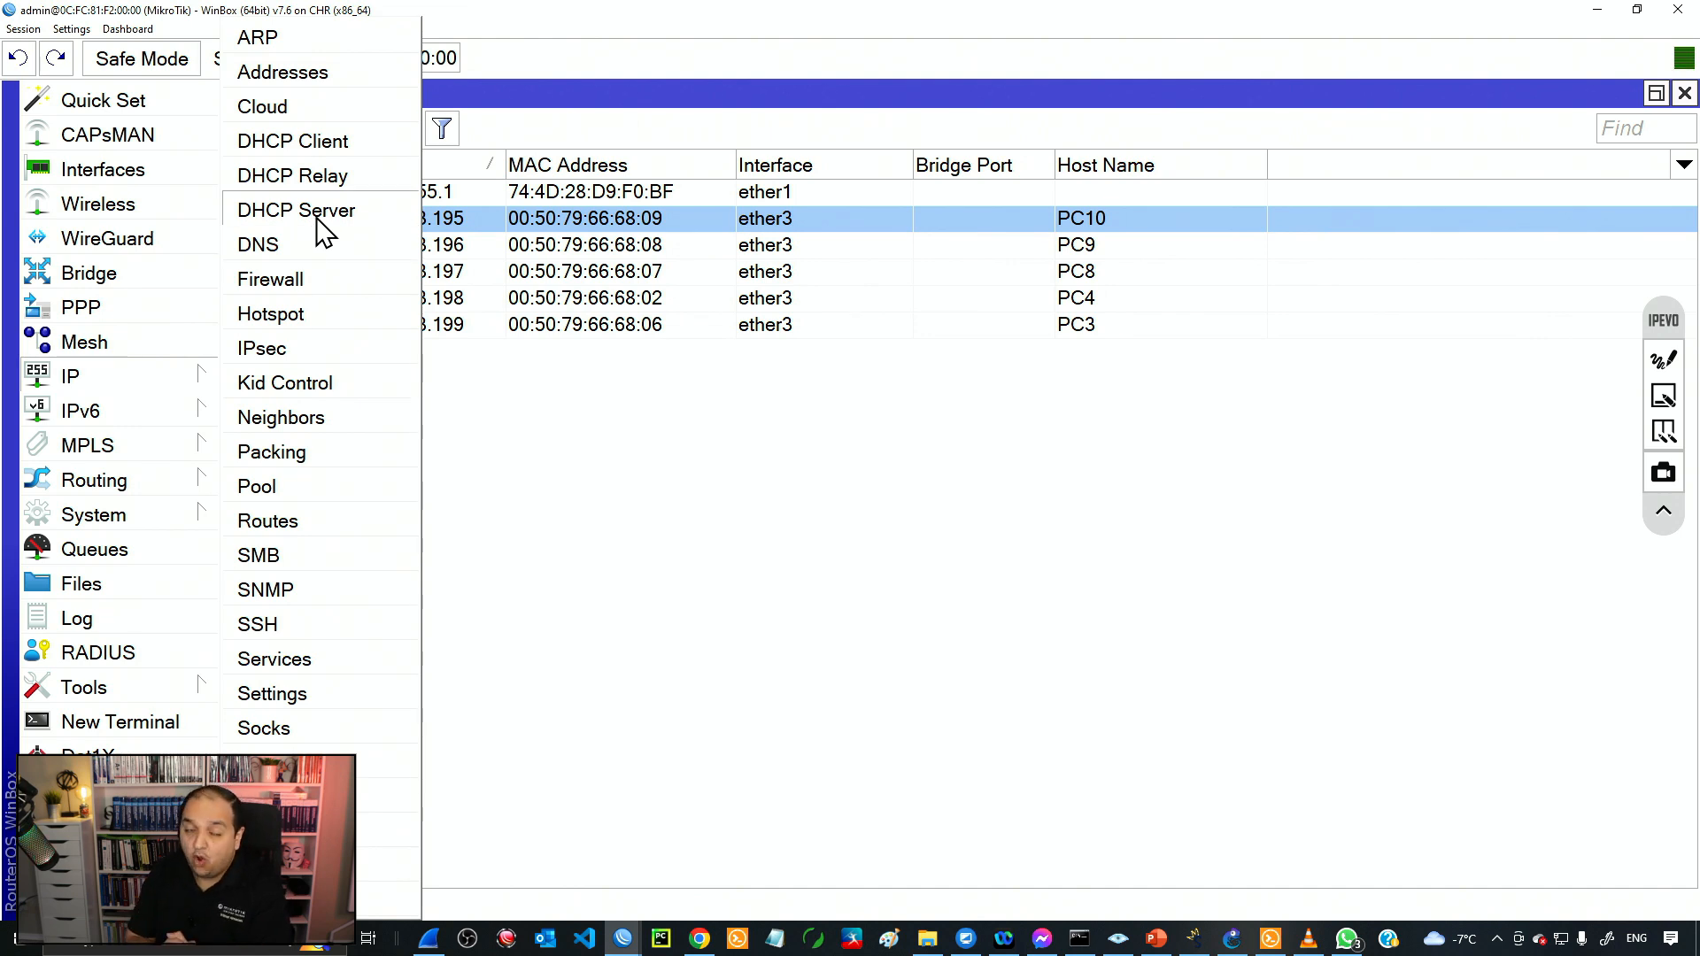
click(296, 211)
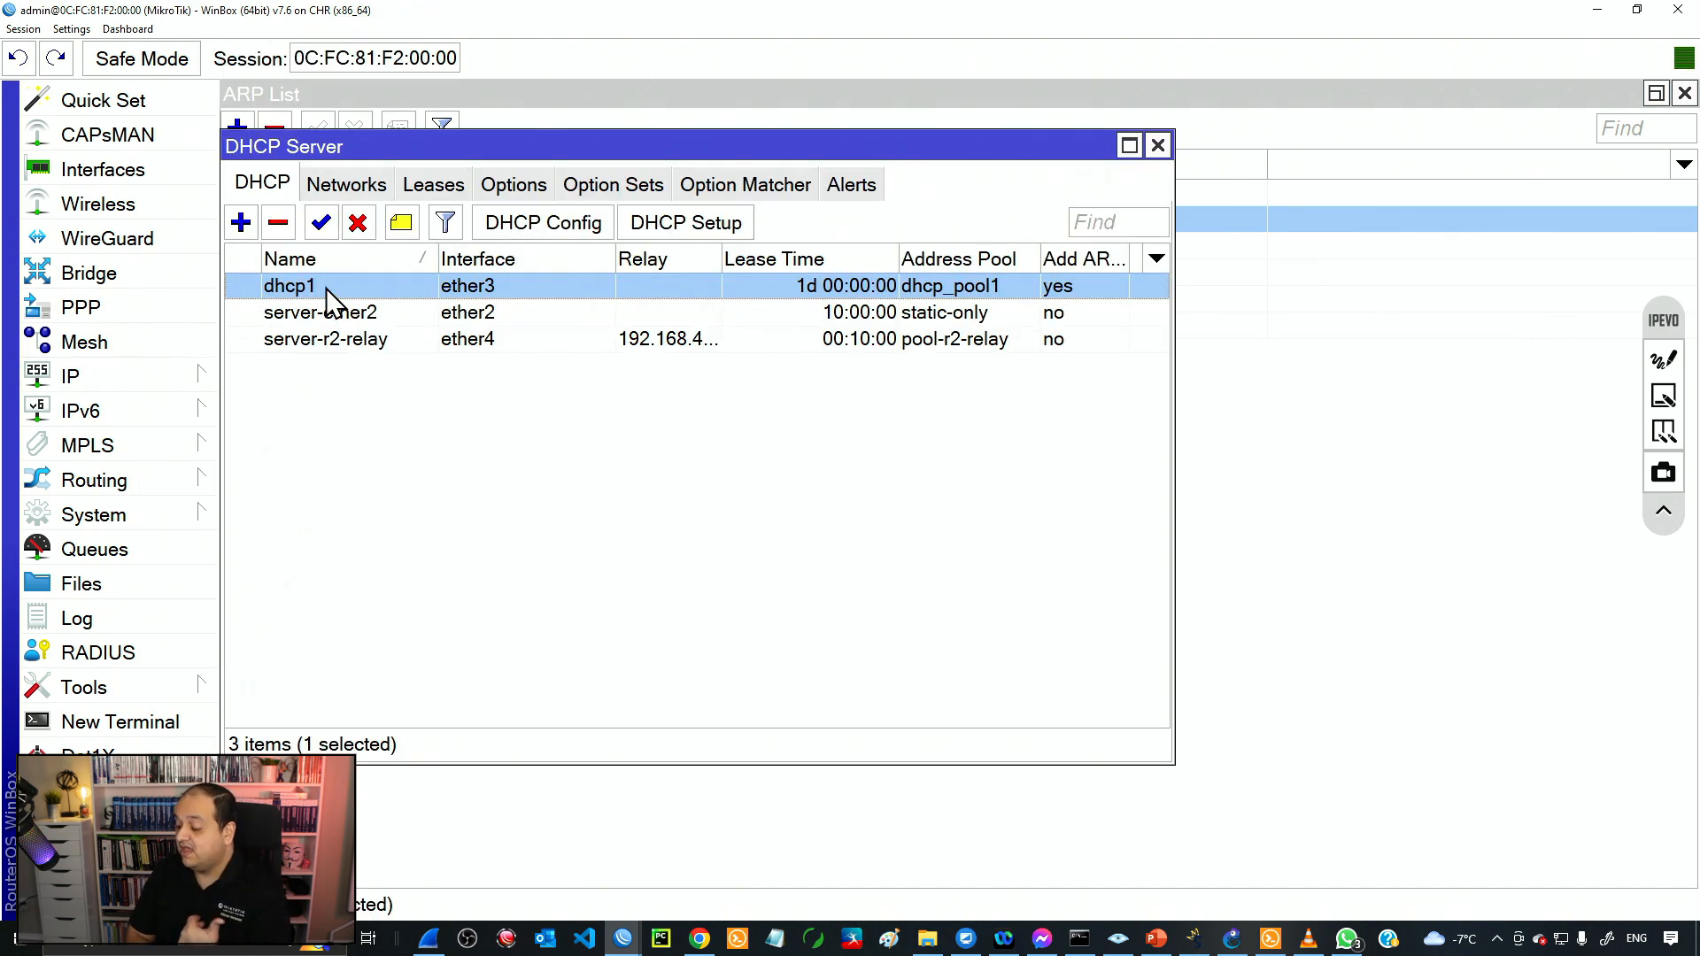
mouse_move(472, 303)
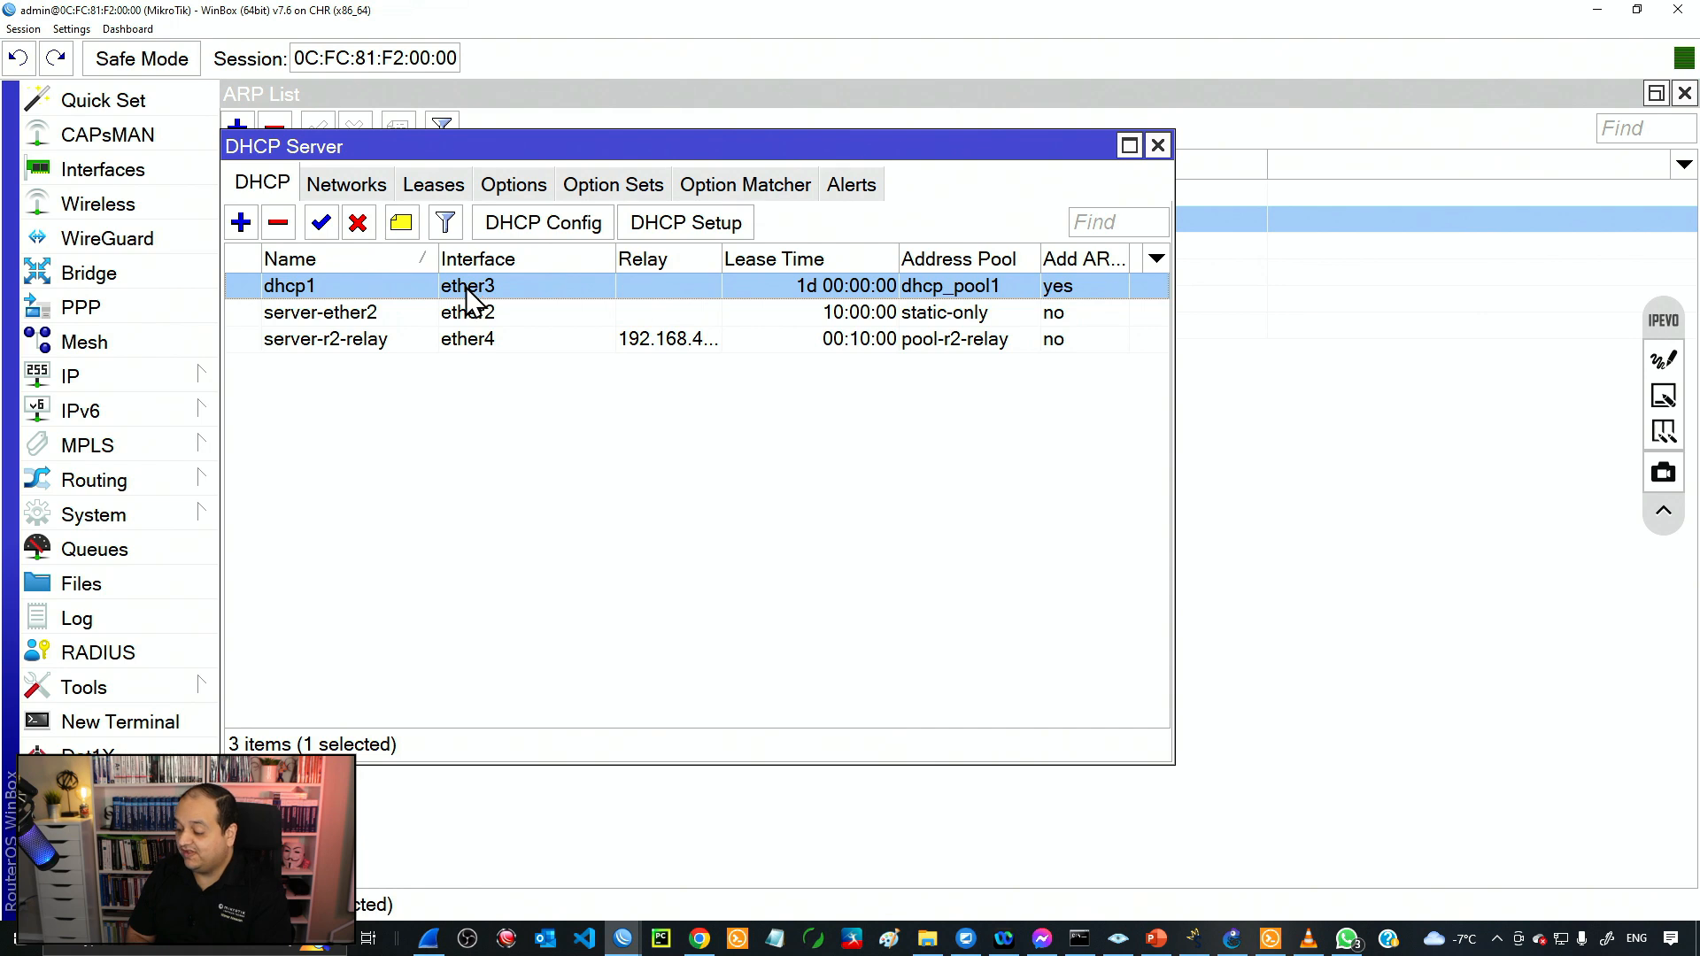
double_click(289, 285)
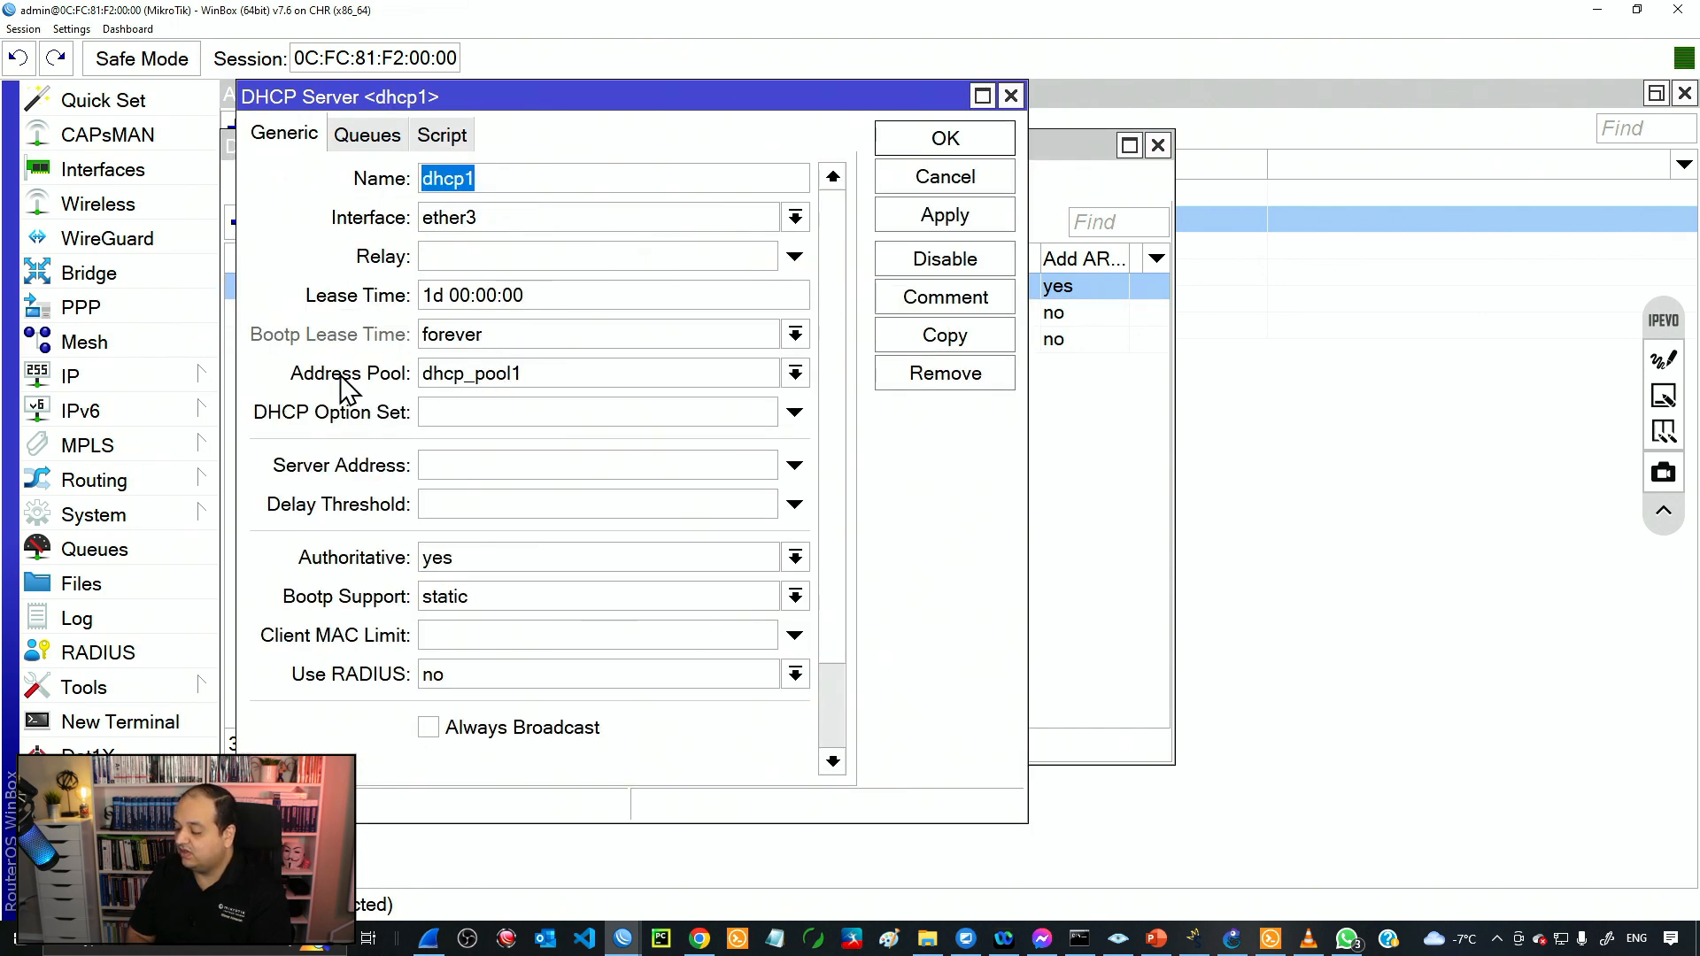
mouse_move(603, 396)
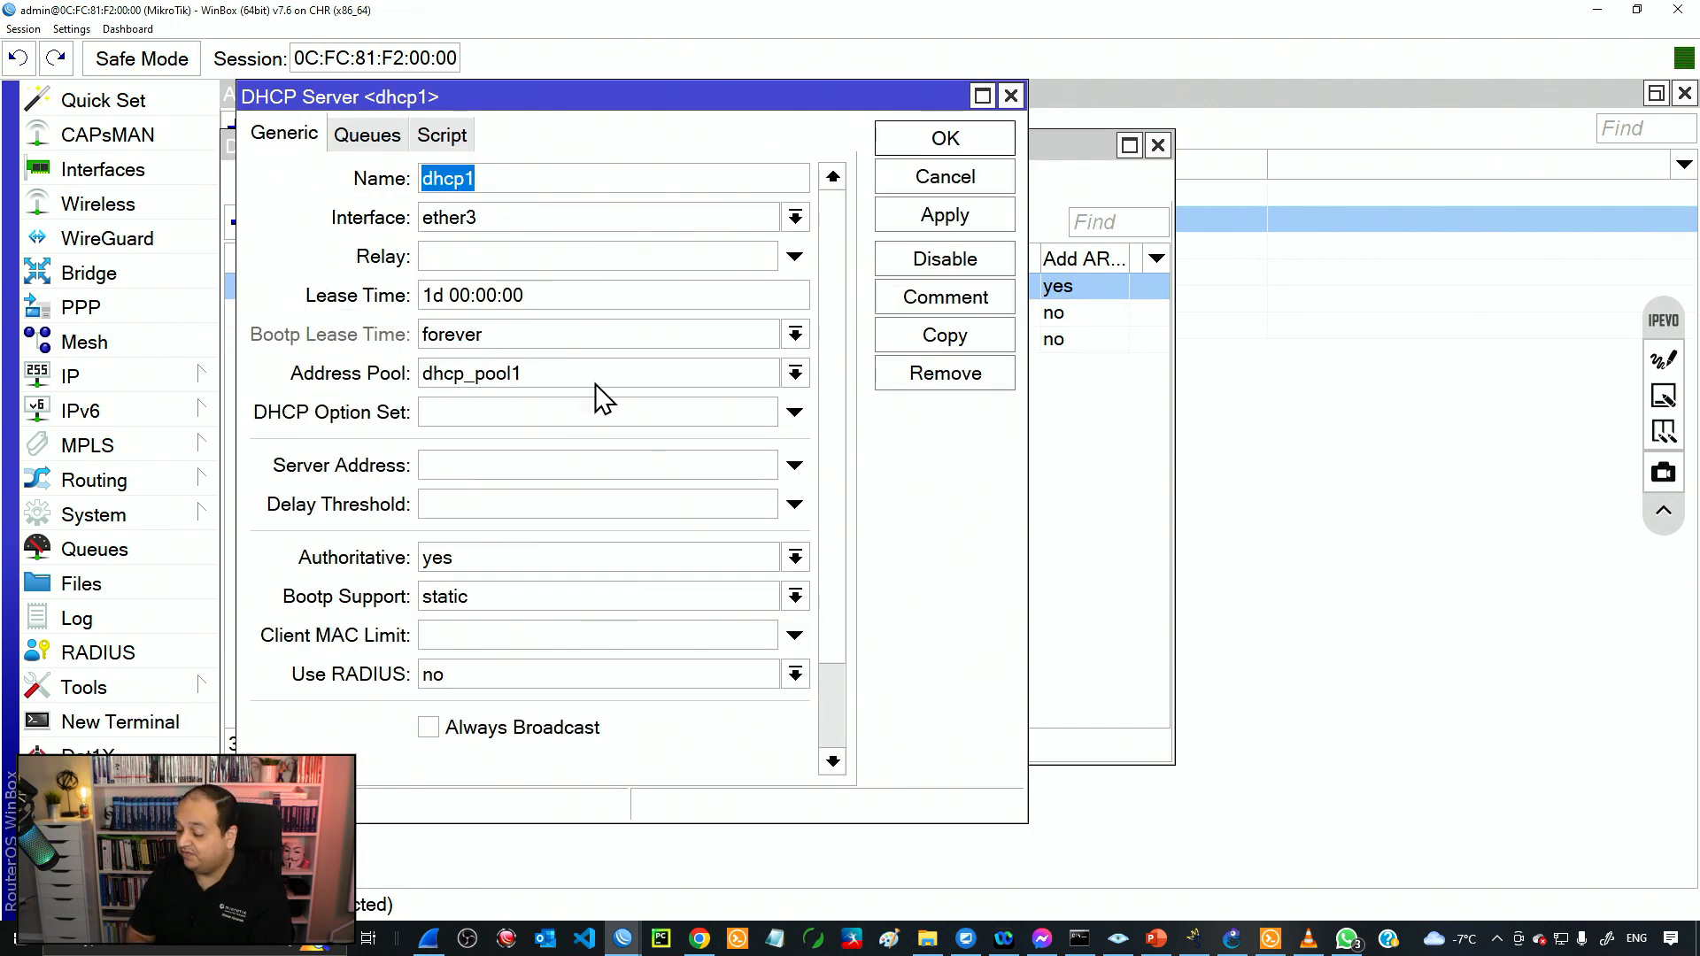
click(595, 373)
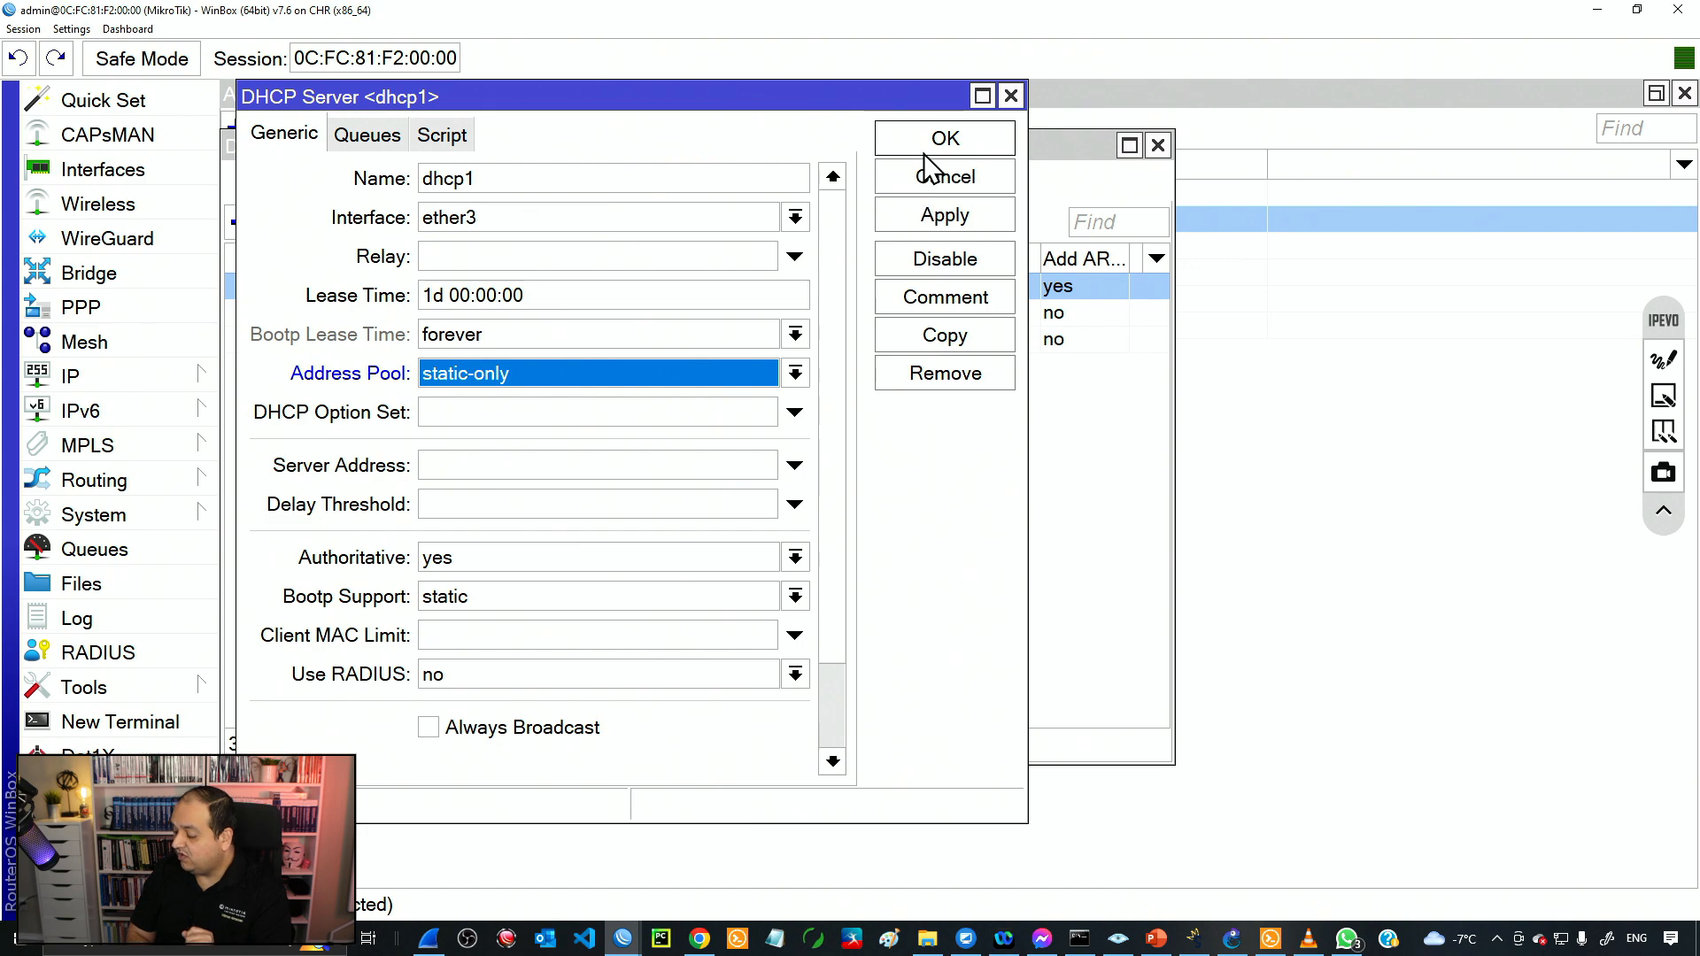
click(944, 138)
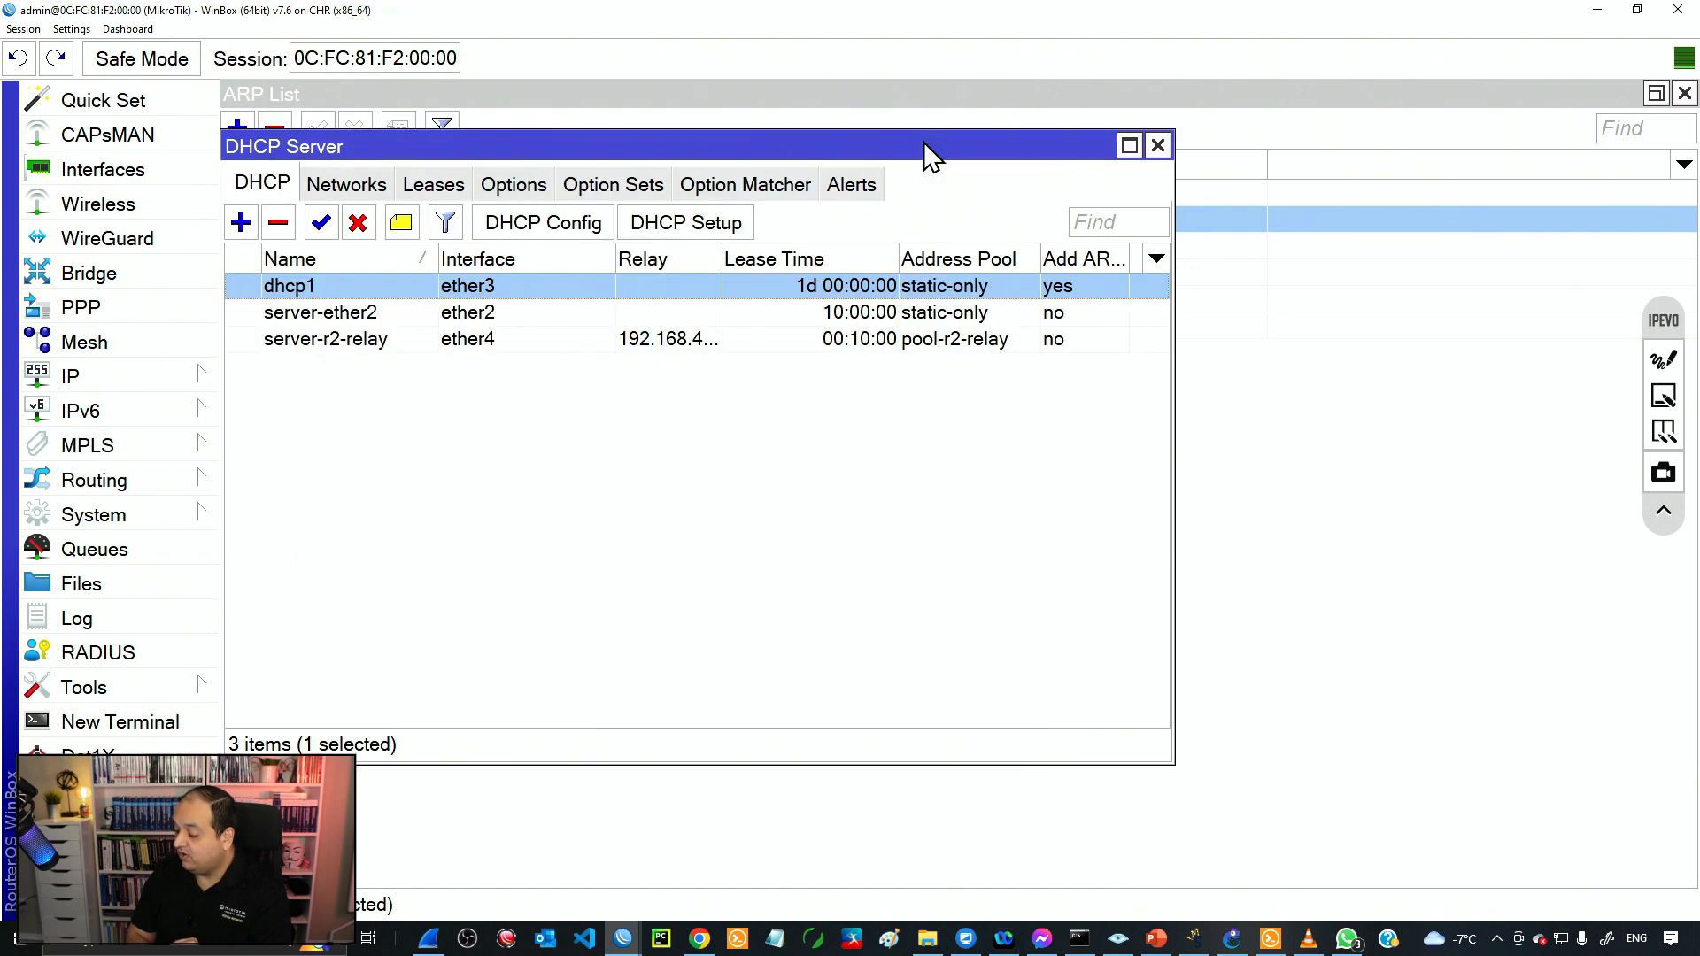
Convert the dynamic dhcp1 leases for PC4, PC3, PC8 and PC9 into static leases.
click(431, 184)
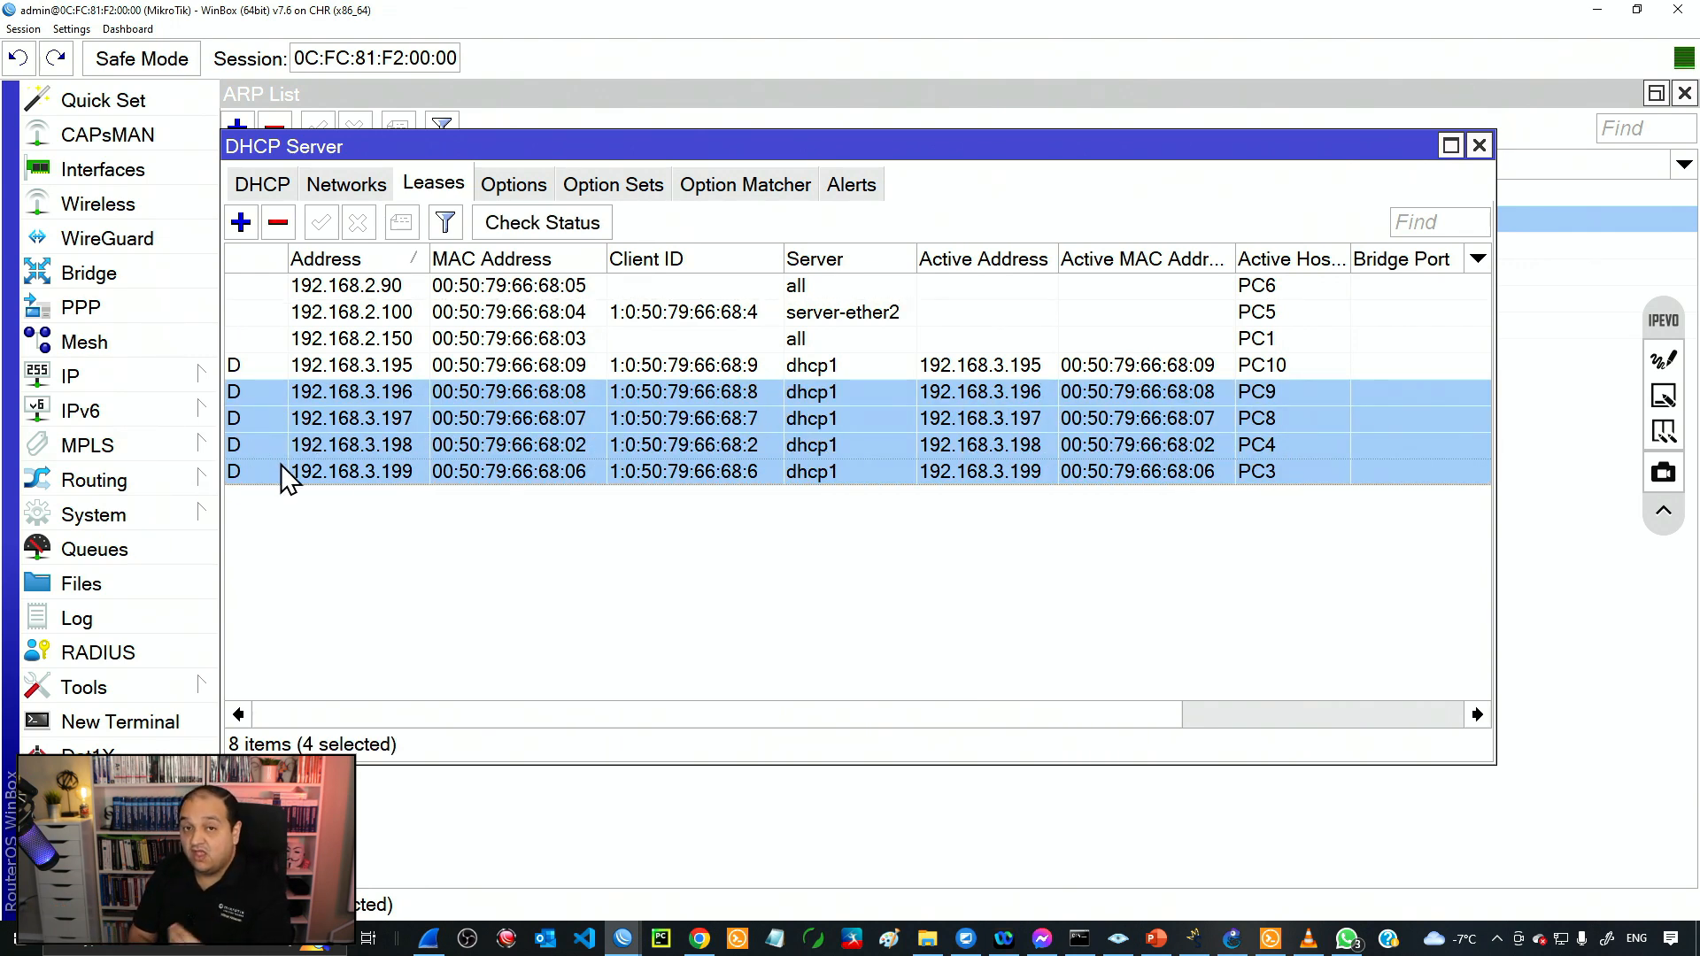
mouse_move(287, 472)
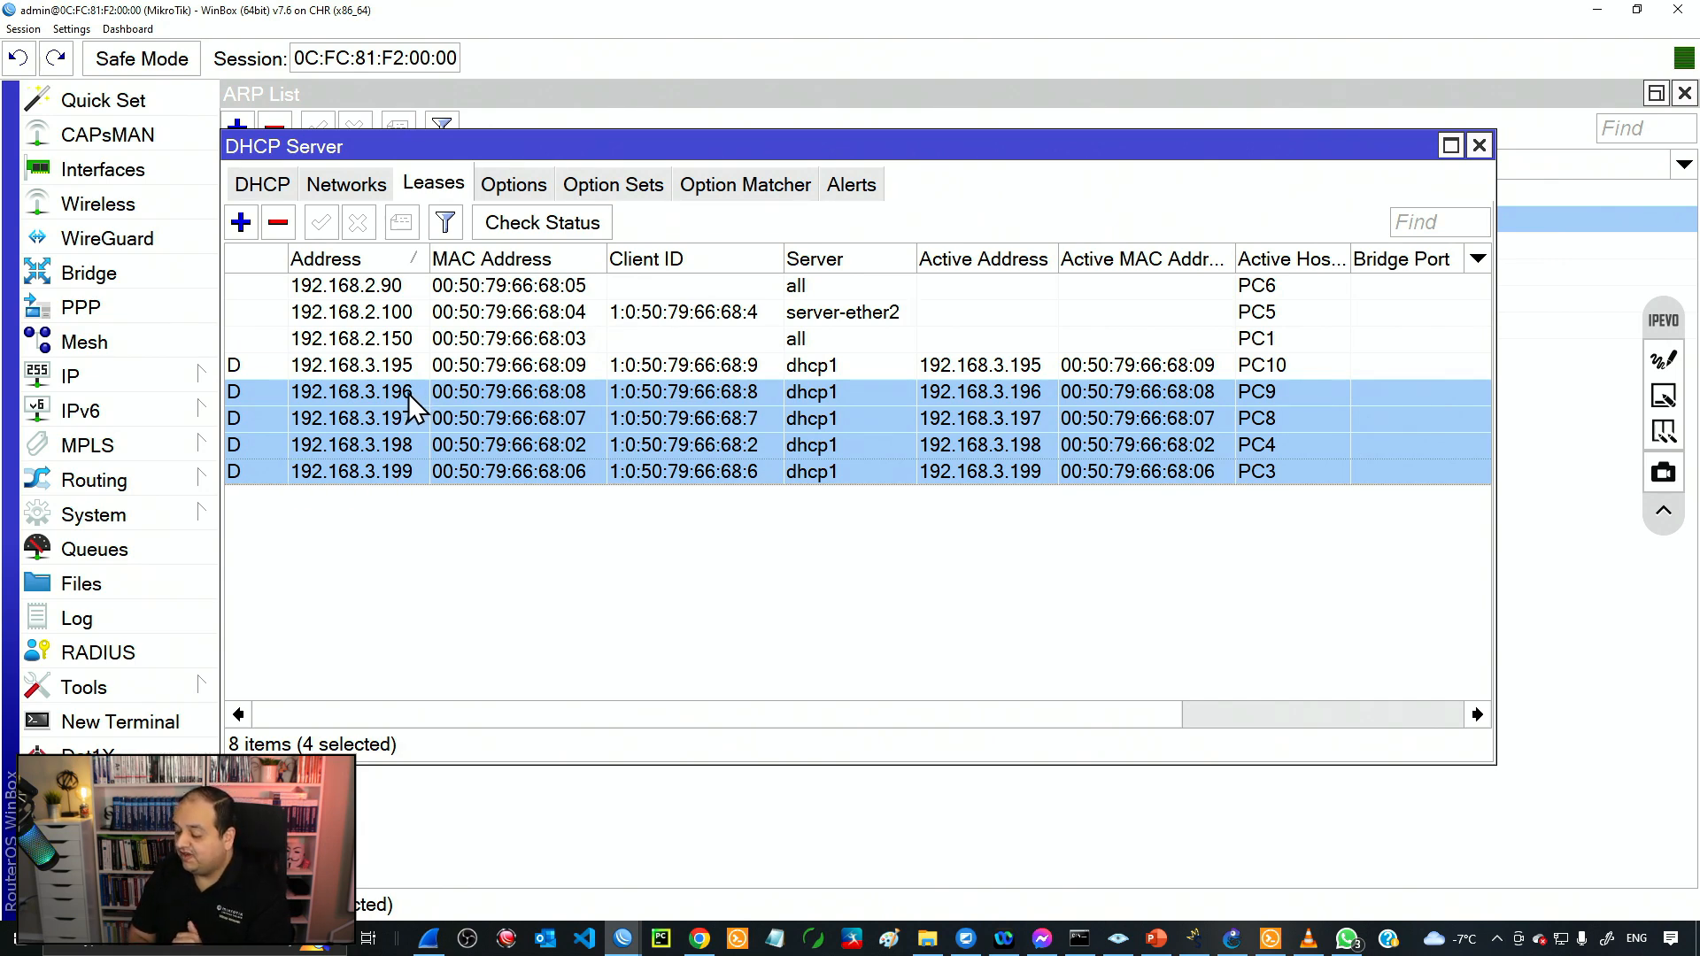
double_click(352, 391)
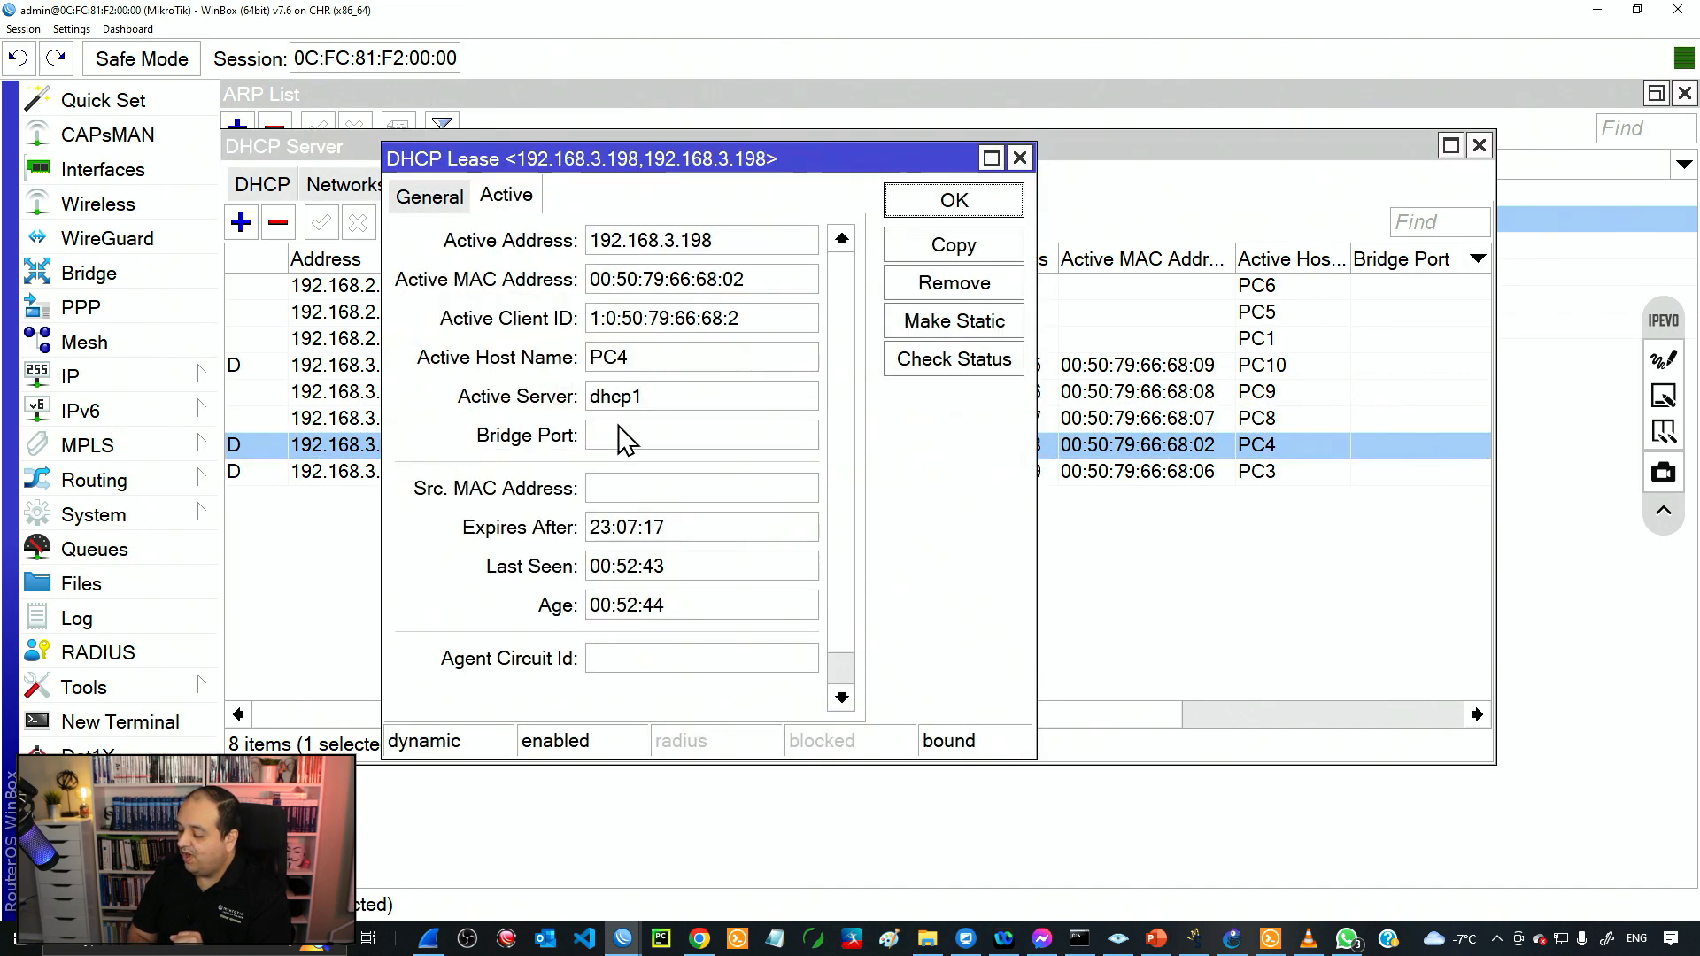
click(952, 199)
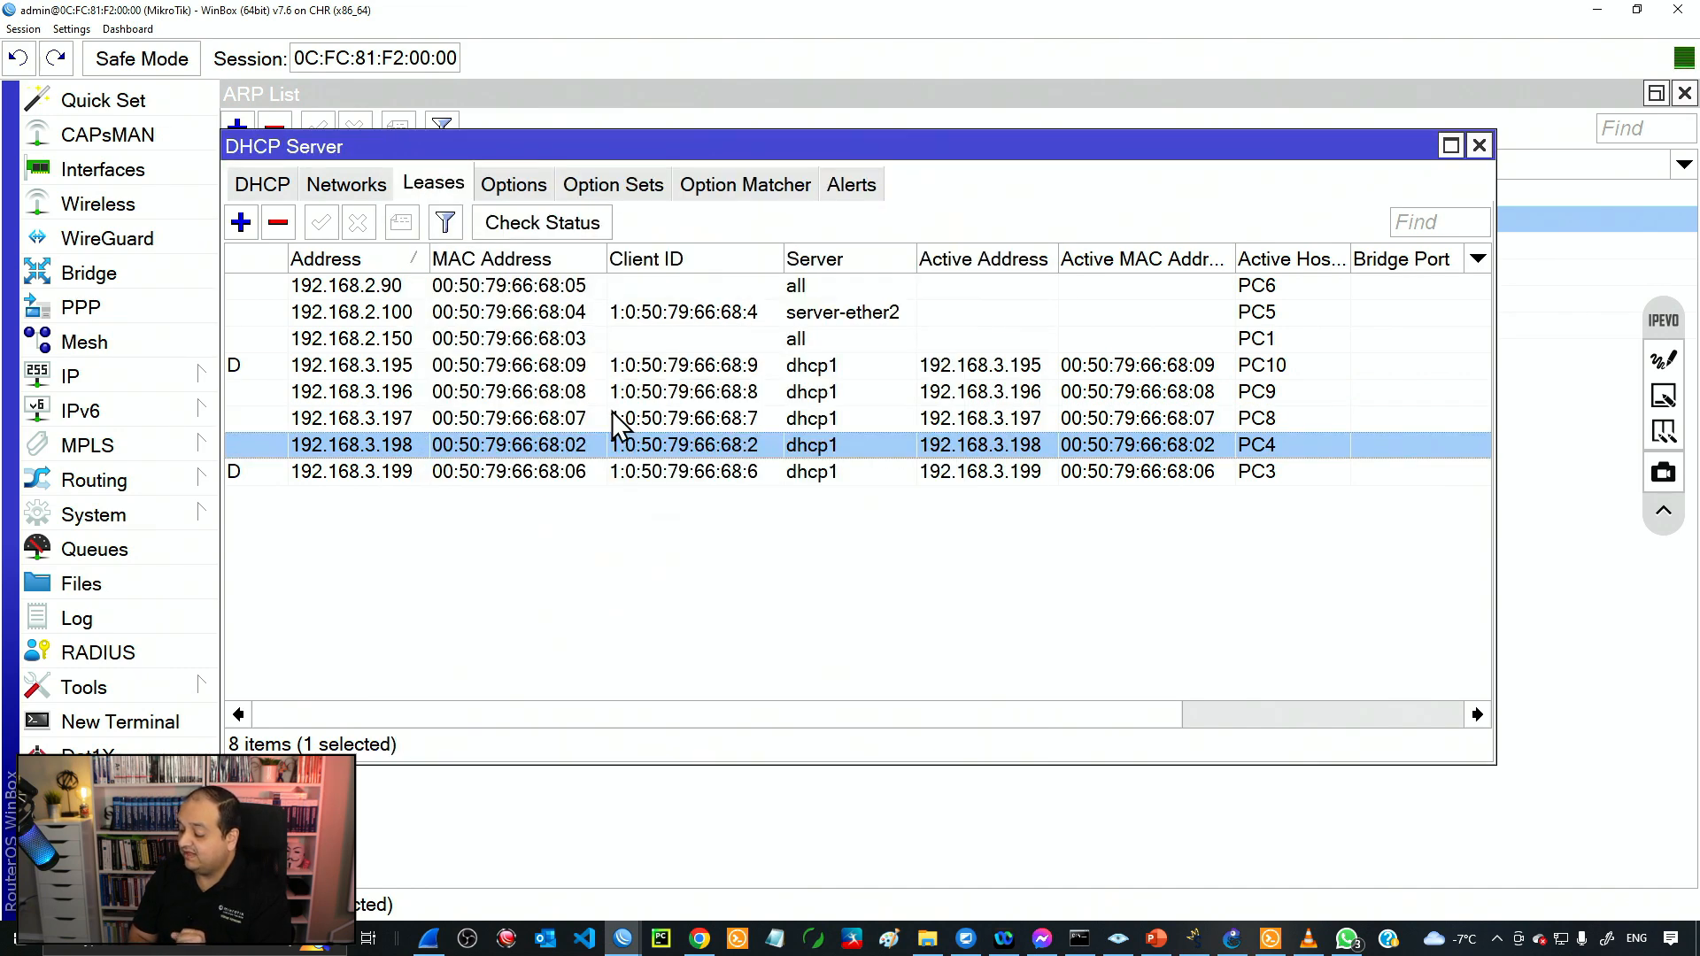
click(276, 222)
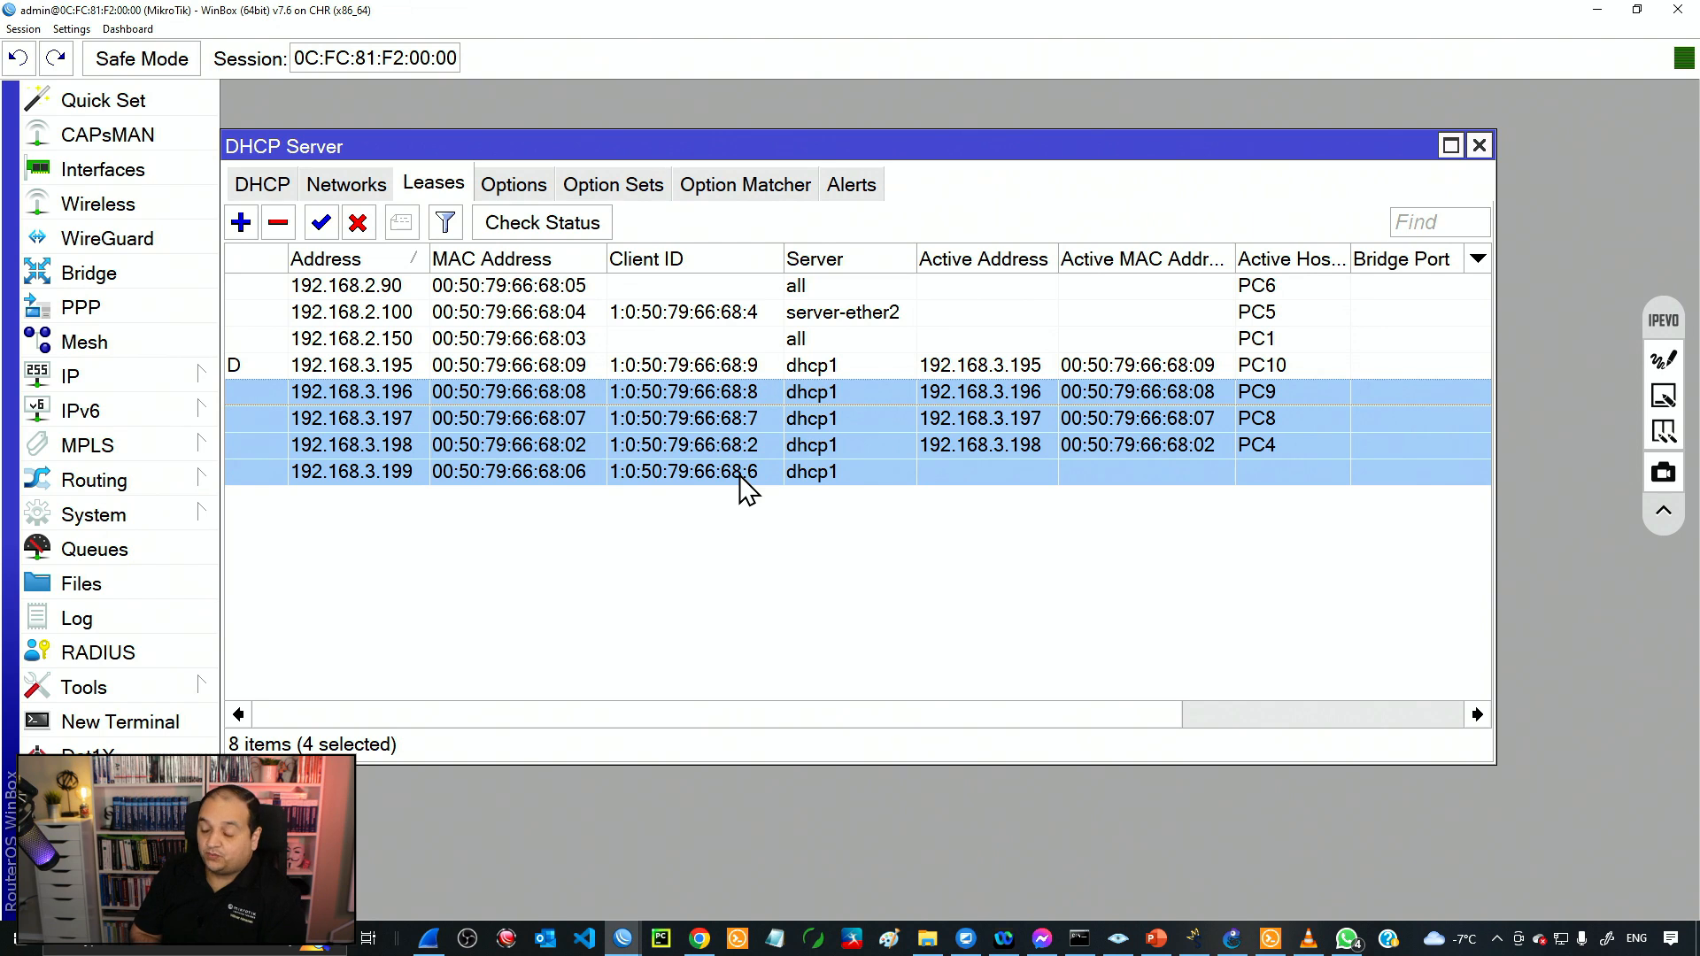
mouse_move(280, 195)
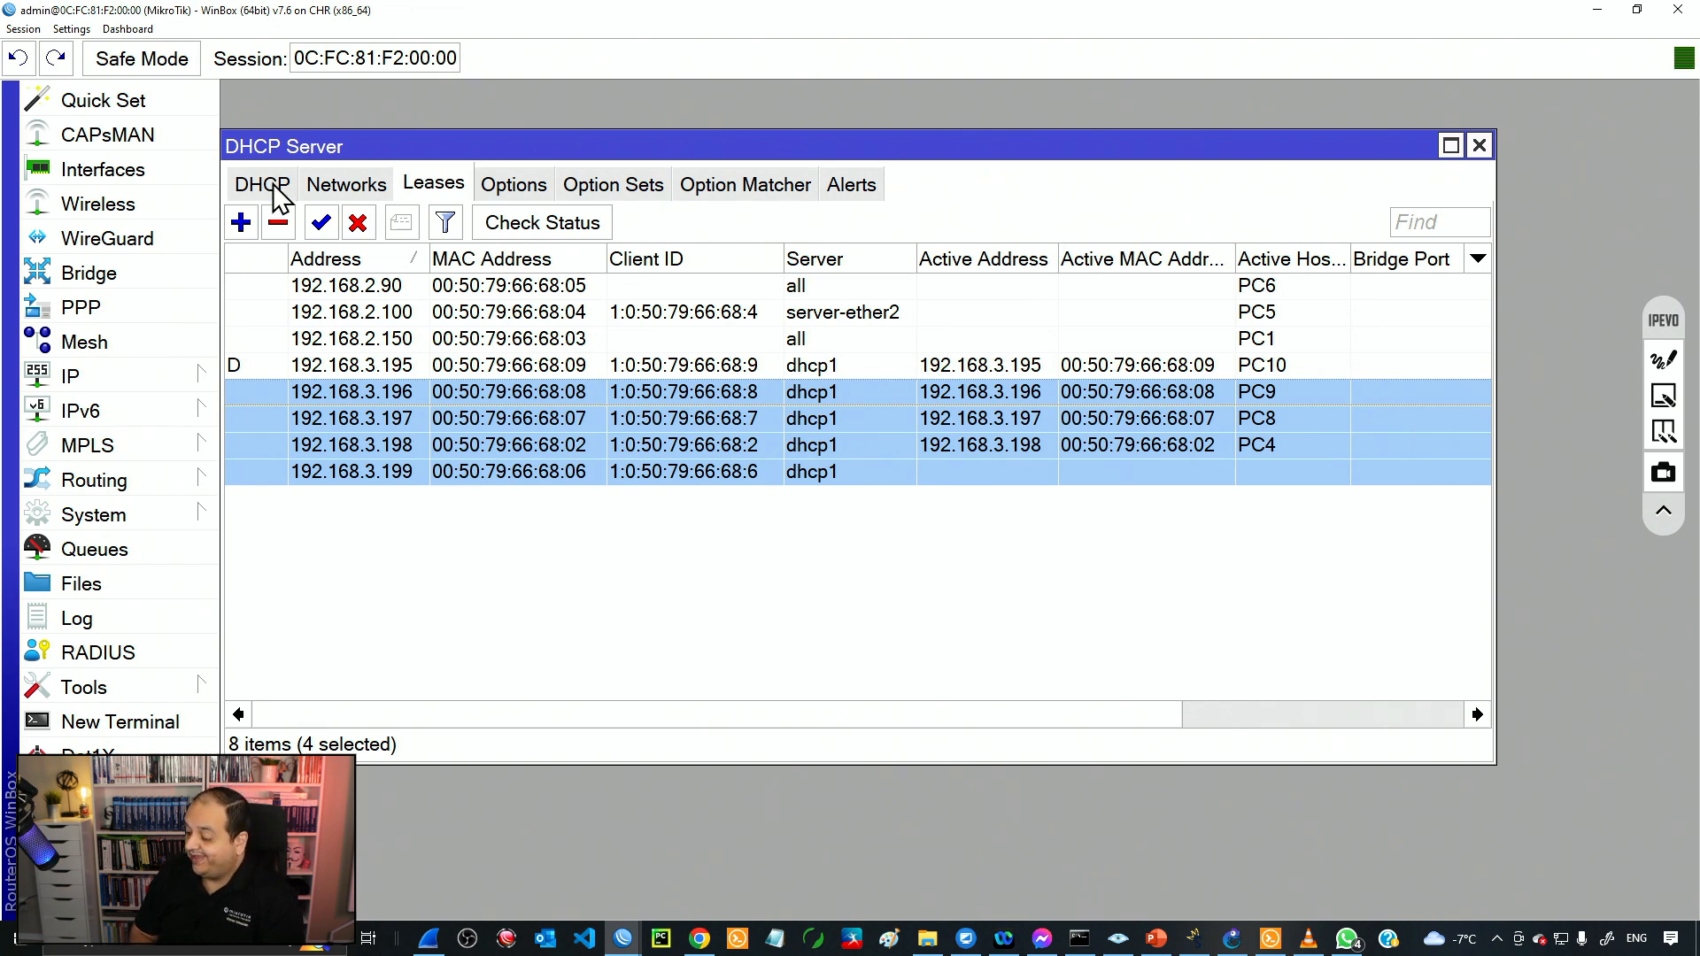
click(261, 184)
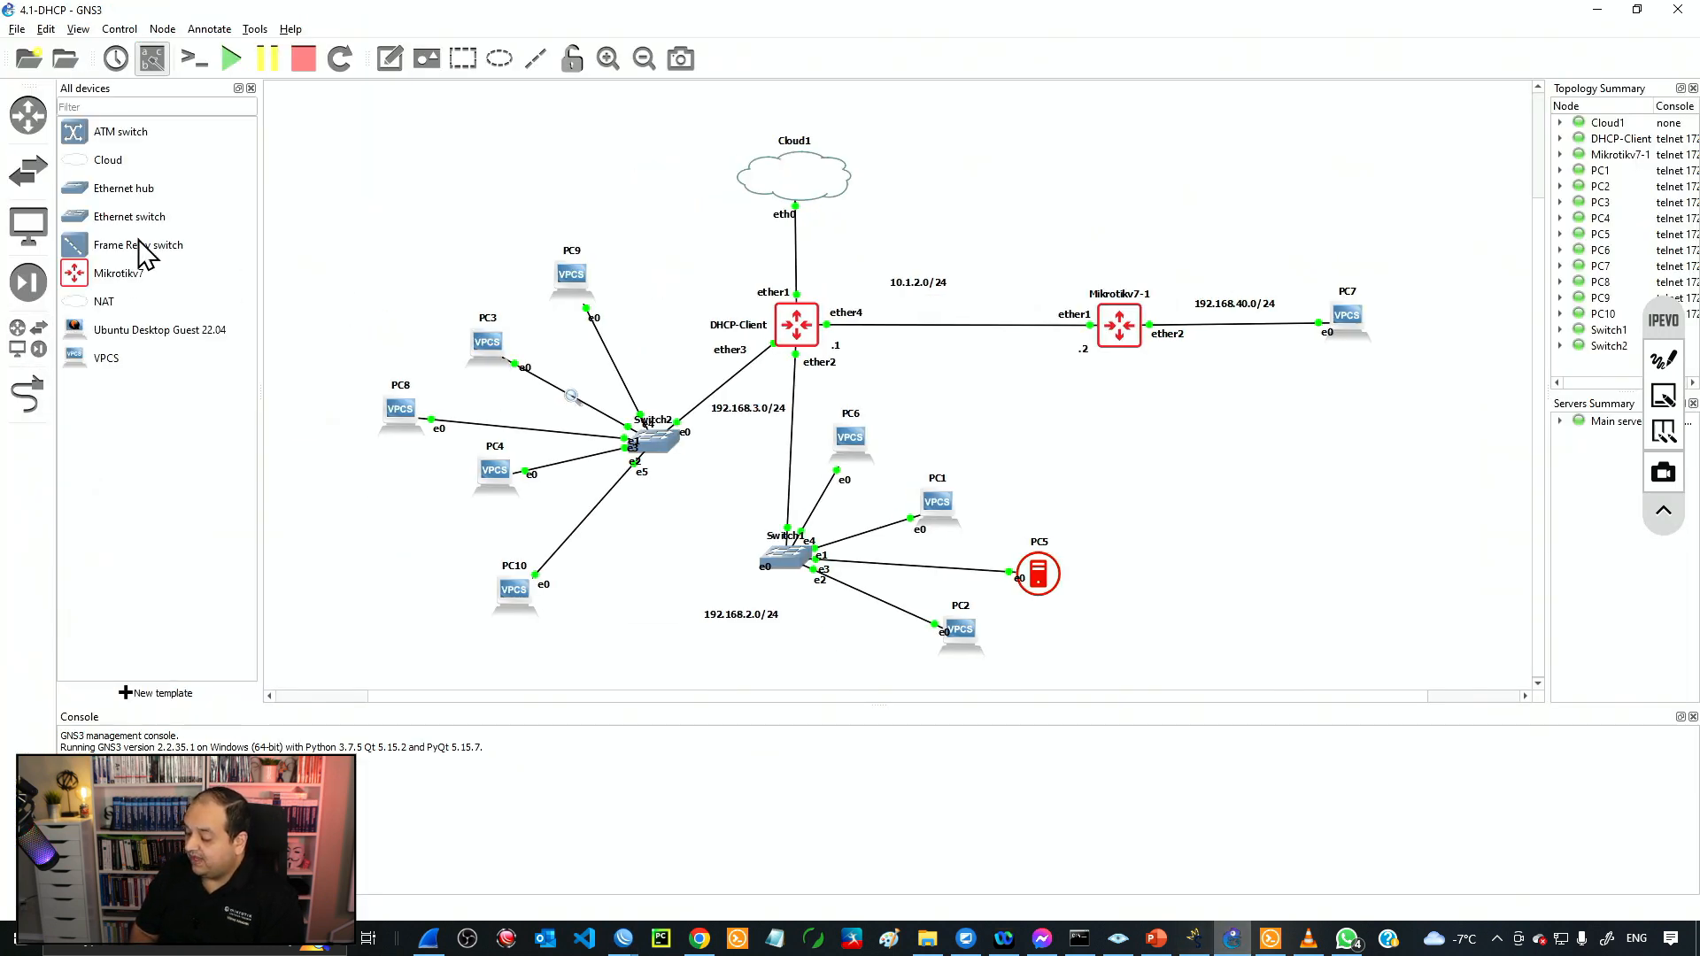
Place a new VPCS PC11, cable it to Switch2 Ethernet6, and open its console.
click(106, 358)
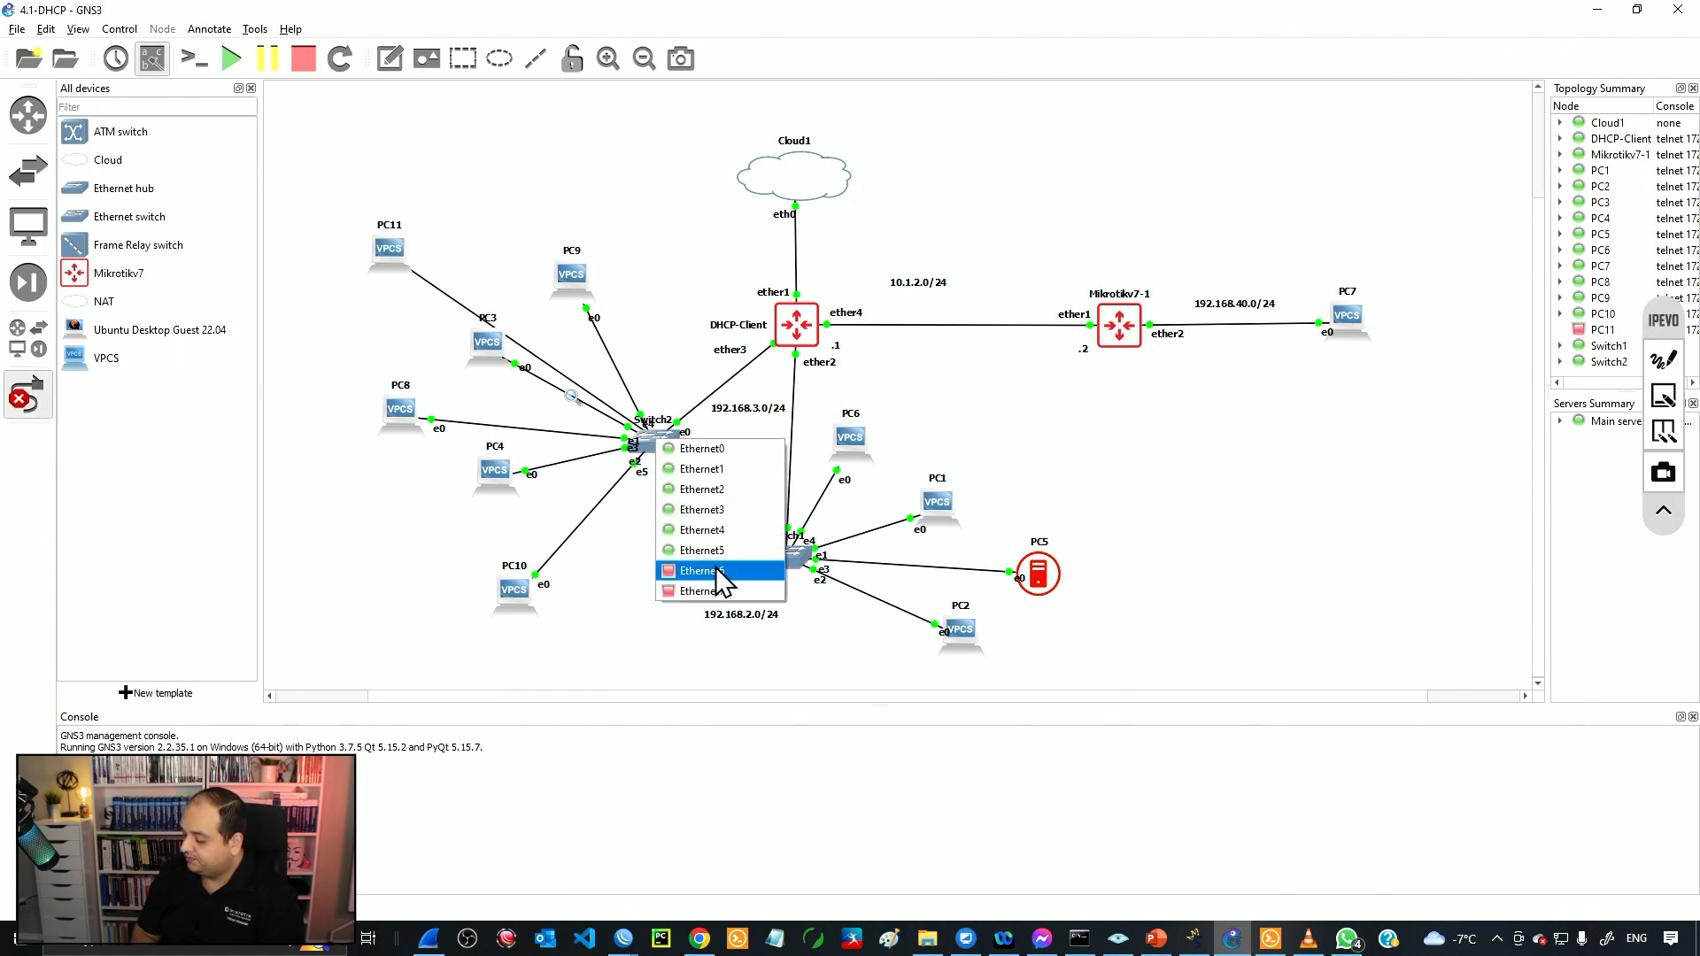
click(700, 571)
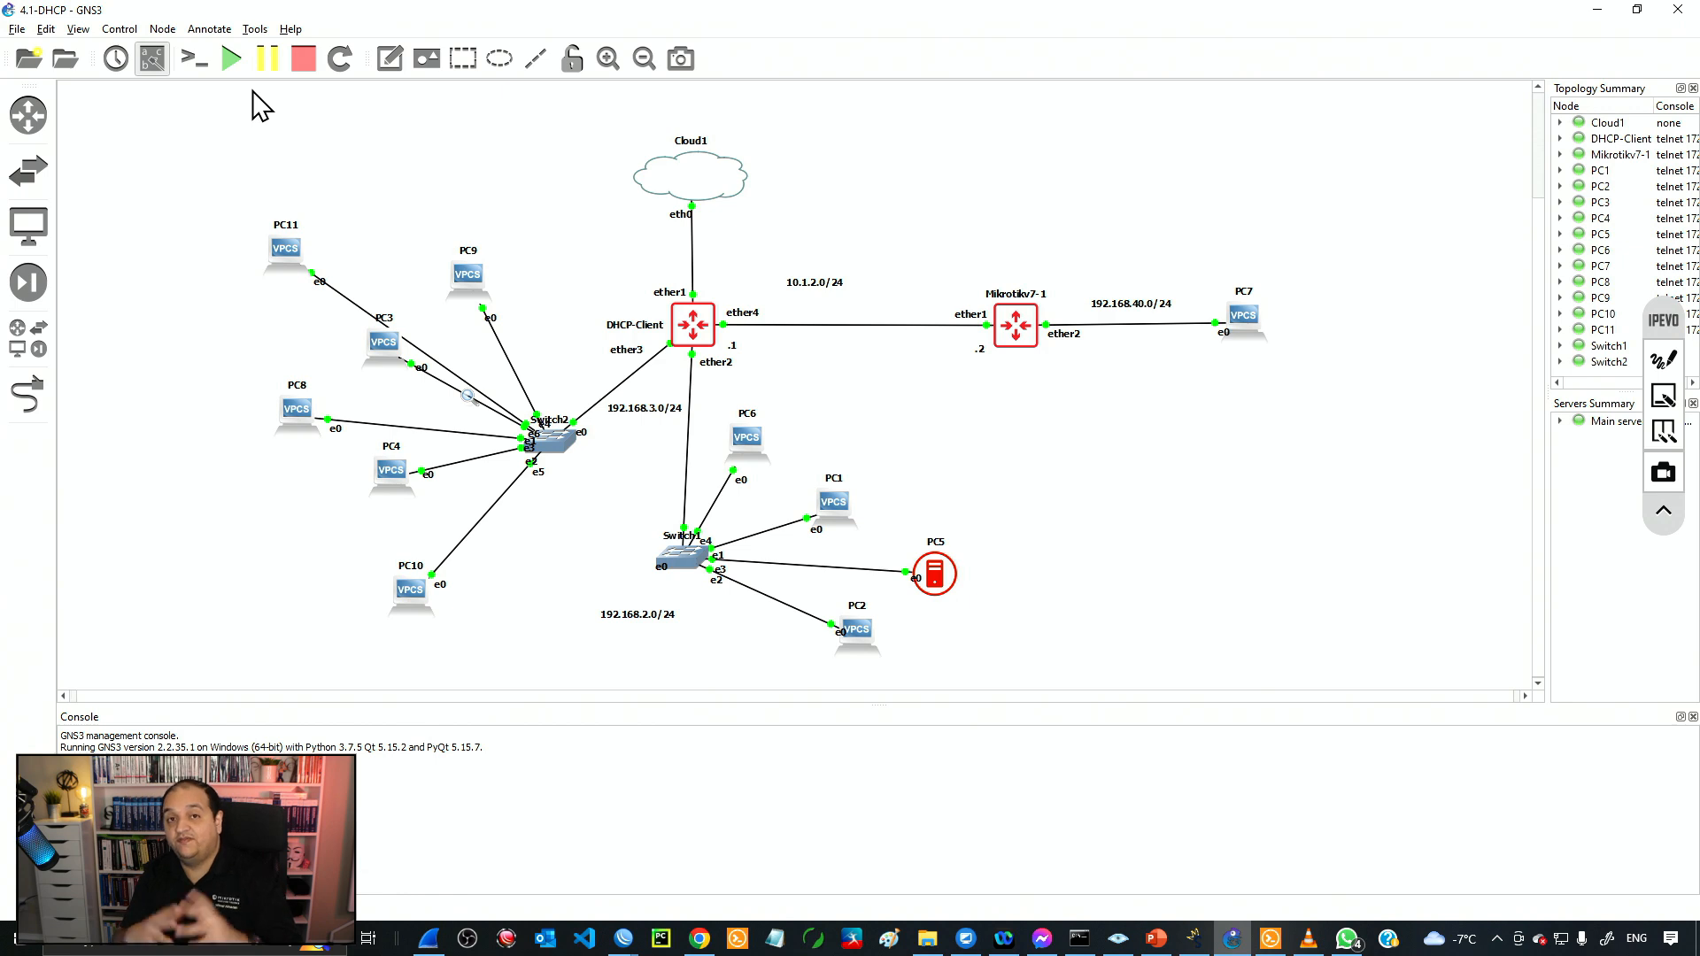
mouse_move(294, 206)
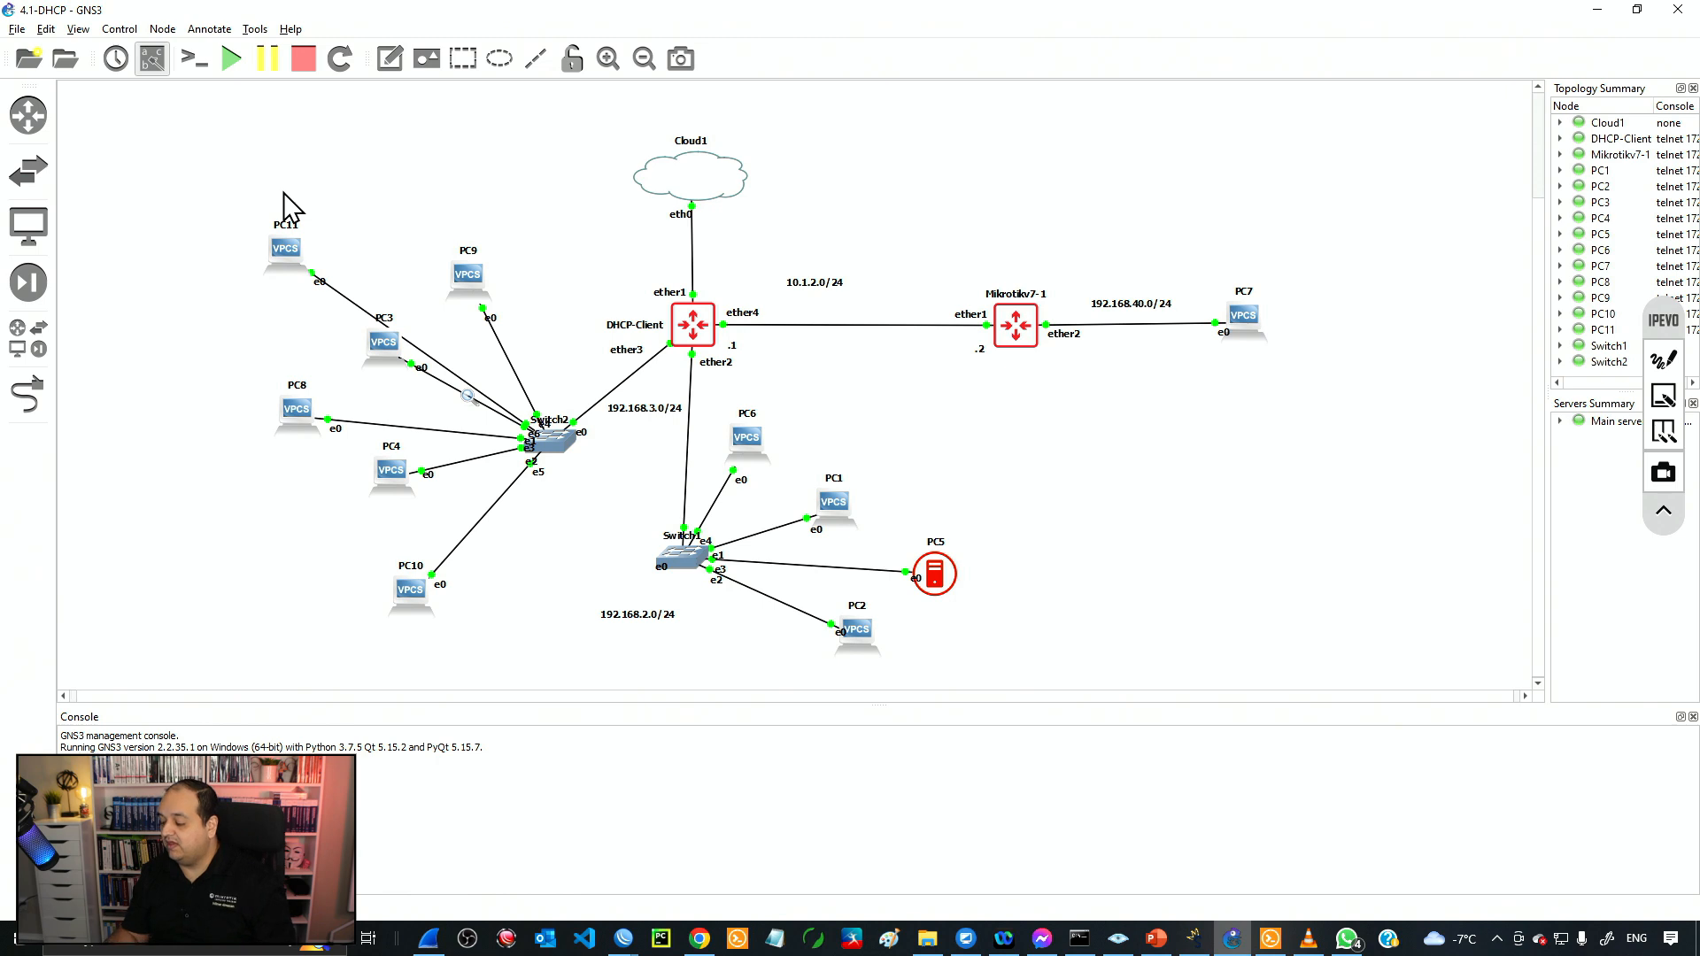
right_click(284, 247)
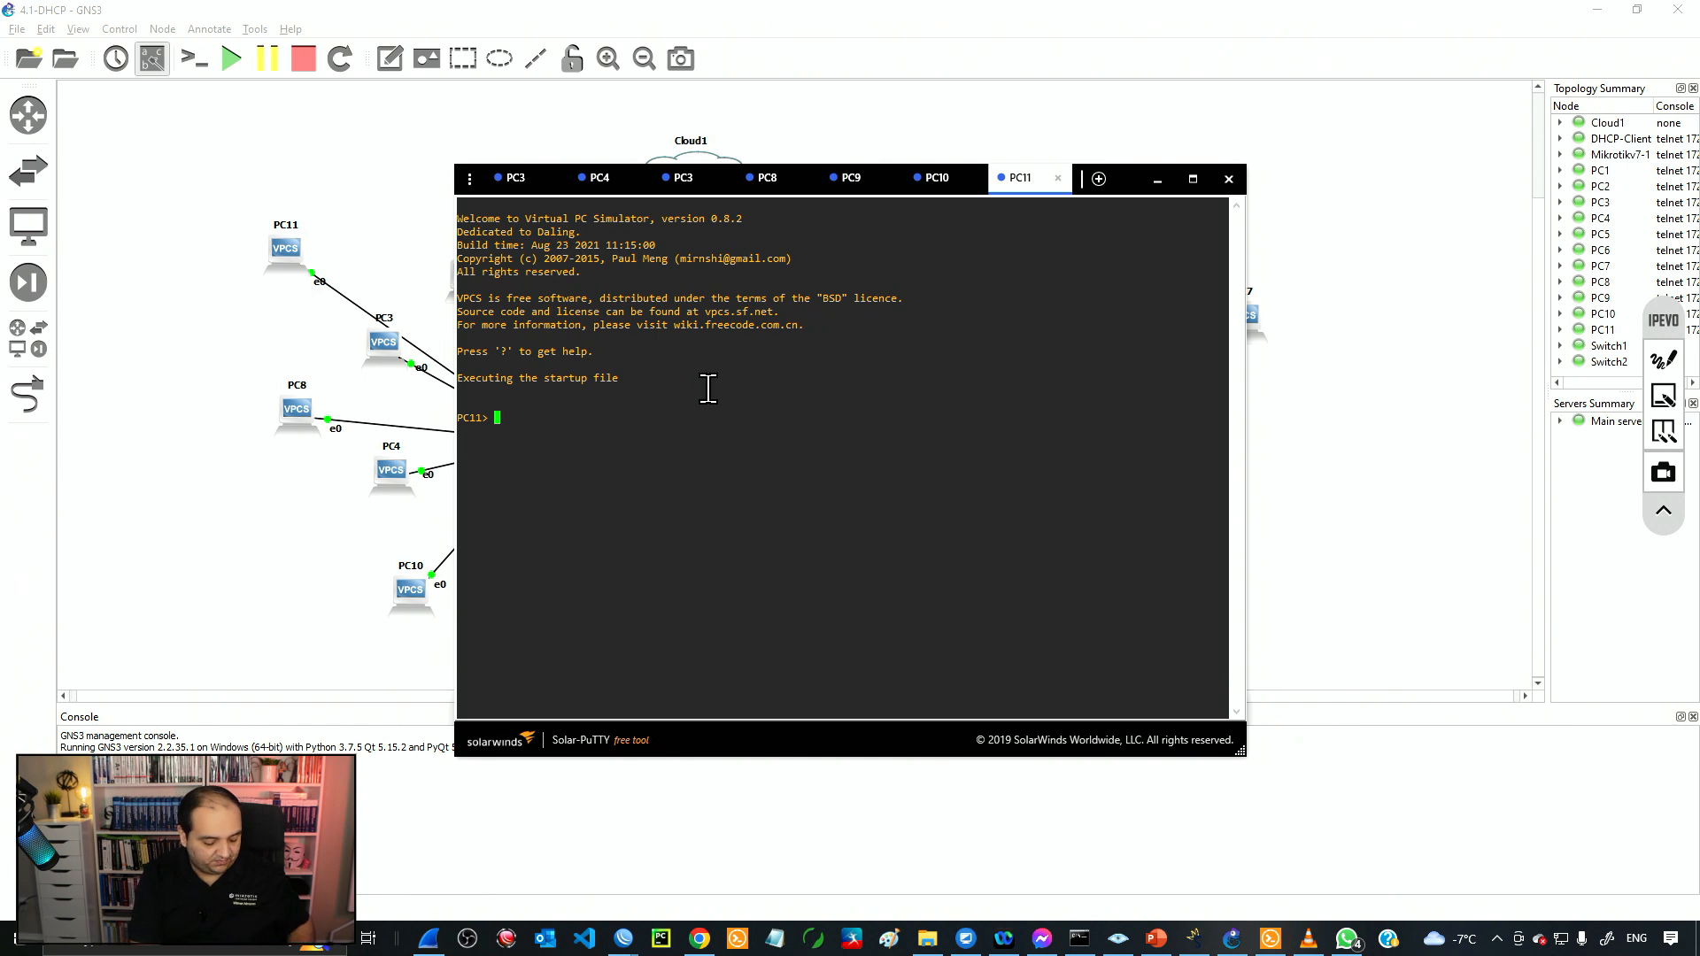
Try DHCP on PC11, set 192.168.3.50/24 with gateway 192.168.3.1, and ping 8.8.8.8 unsuccessfully.
text(ip dhcp)
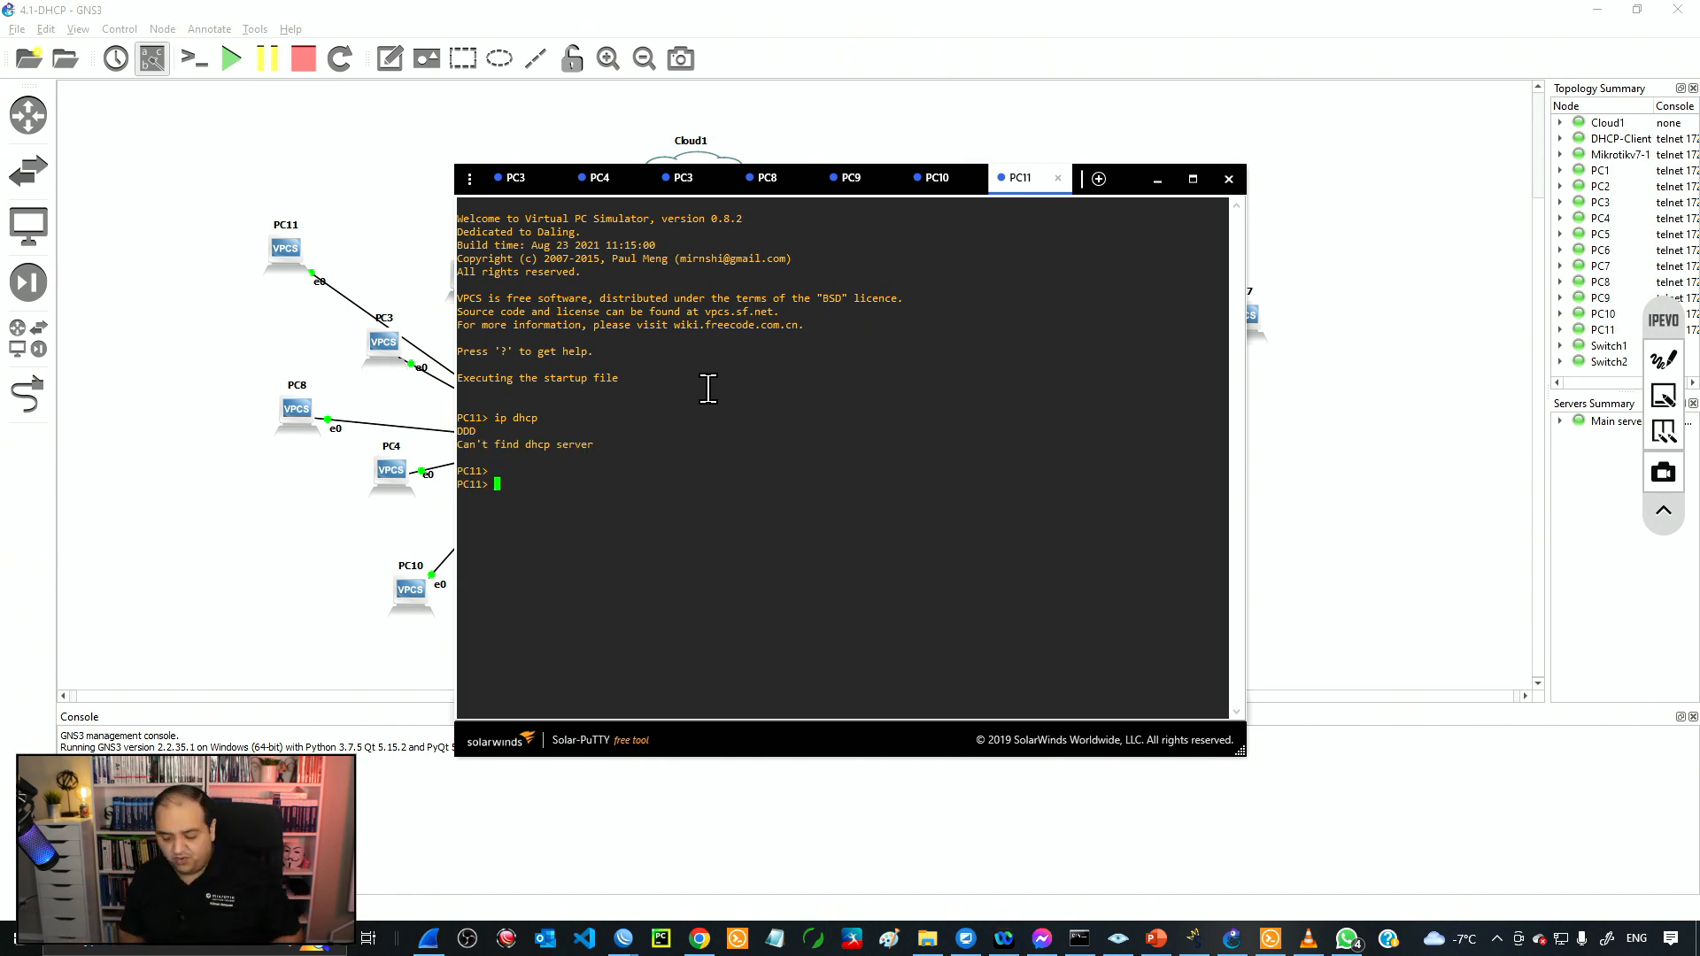
key(enter)
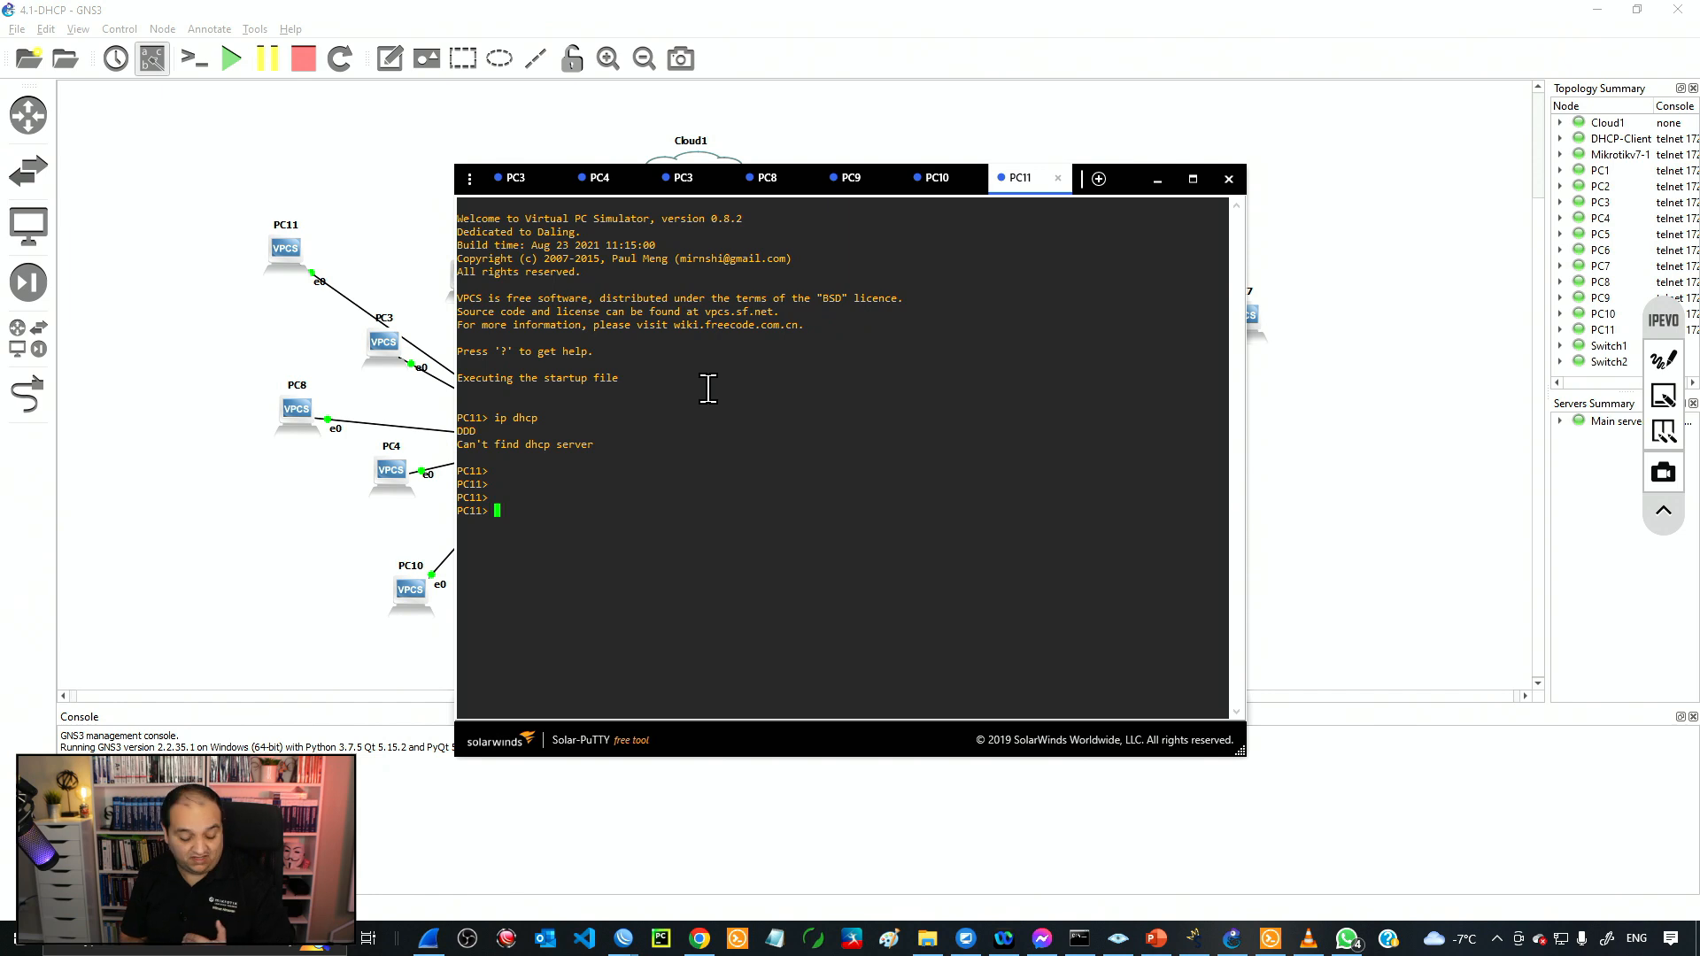
text(ip)
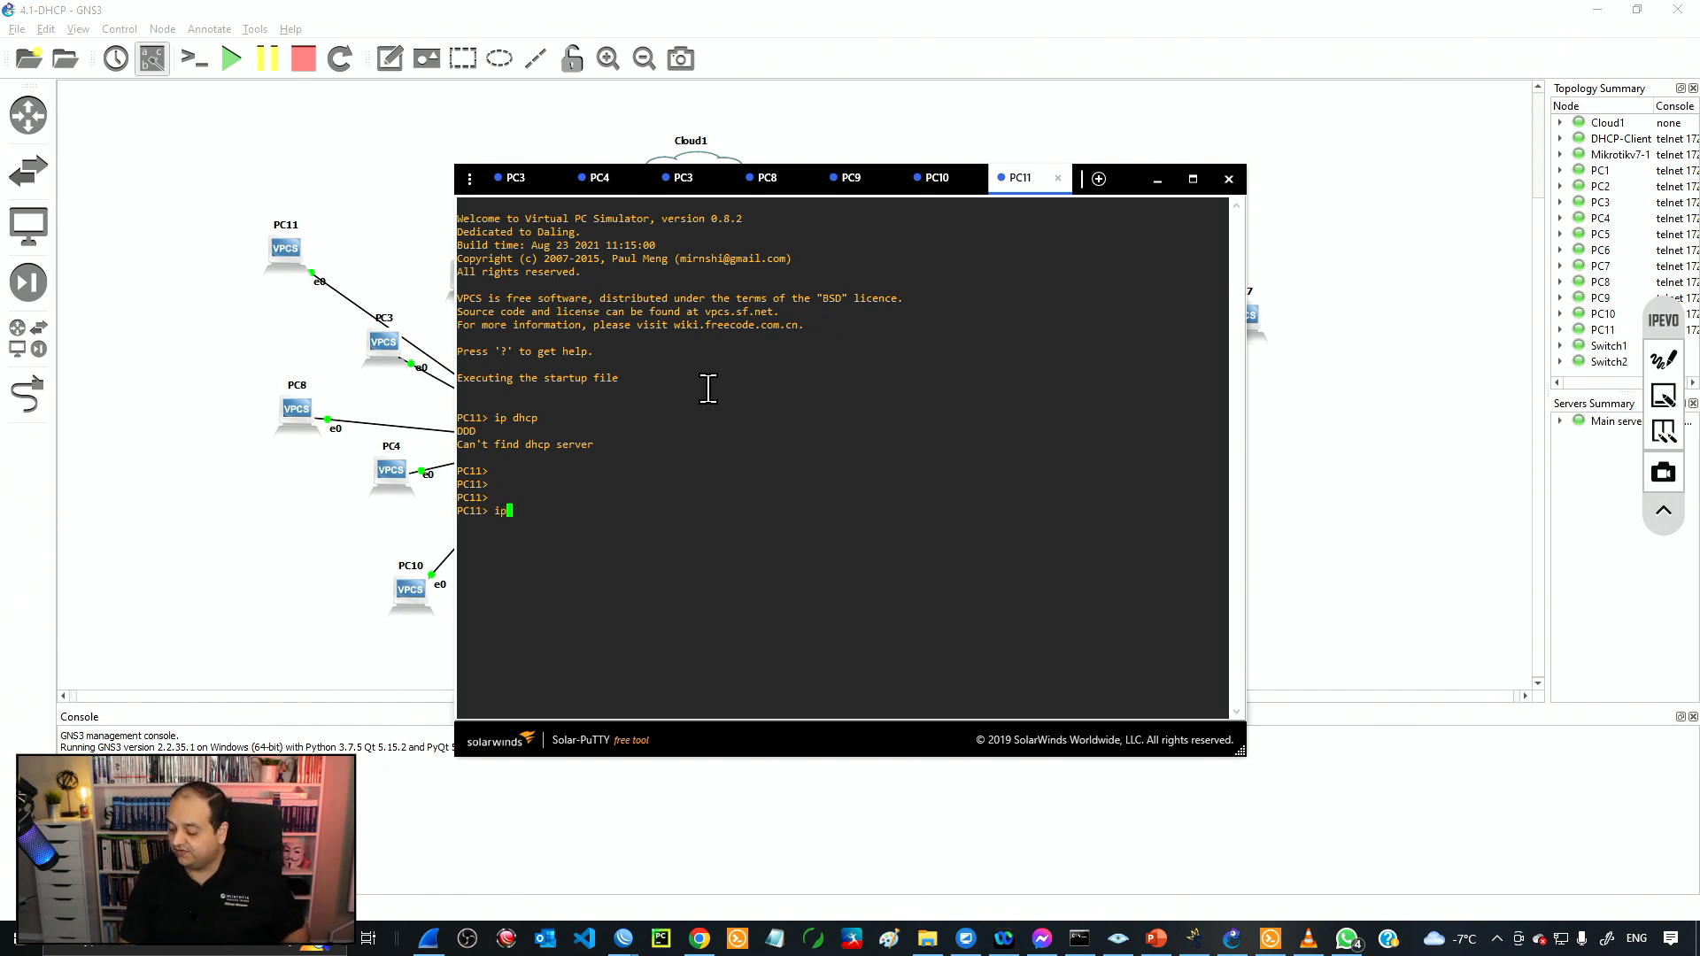
text(192.168.)
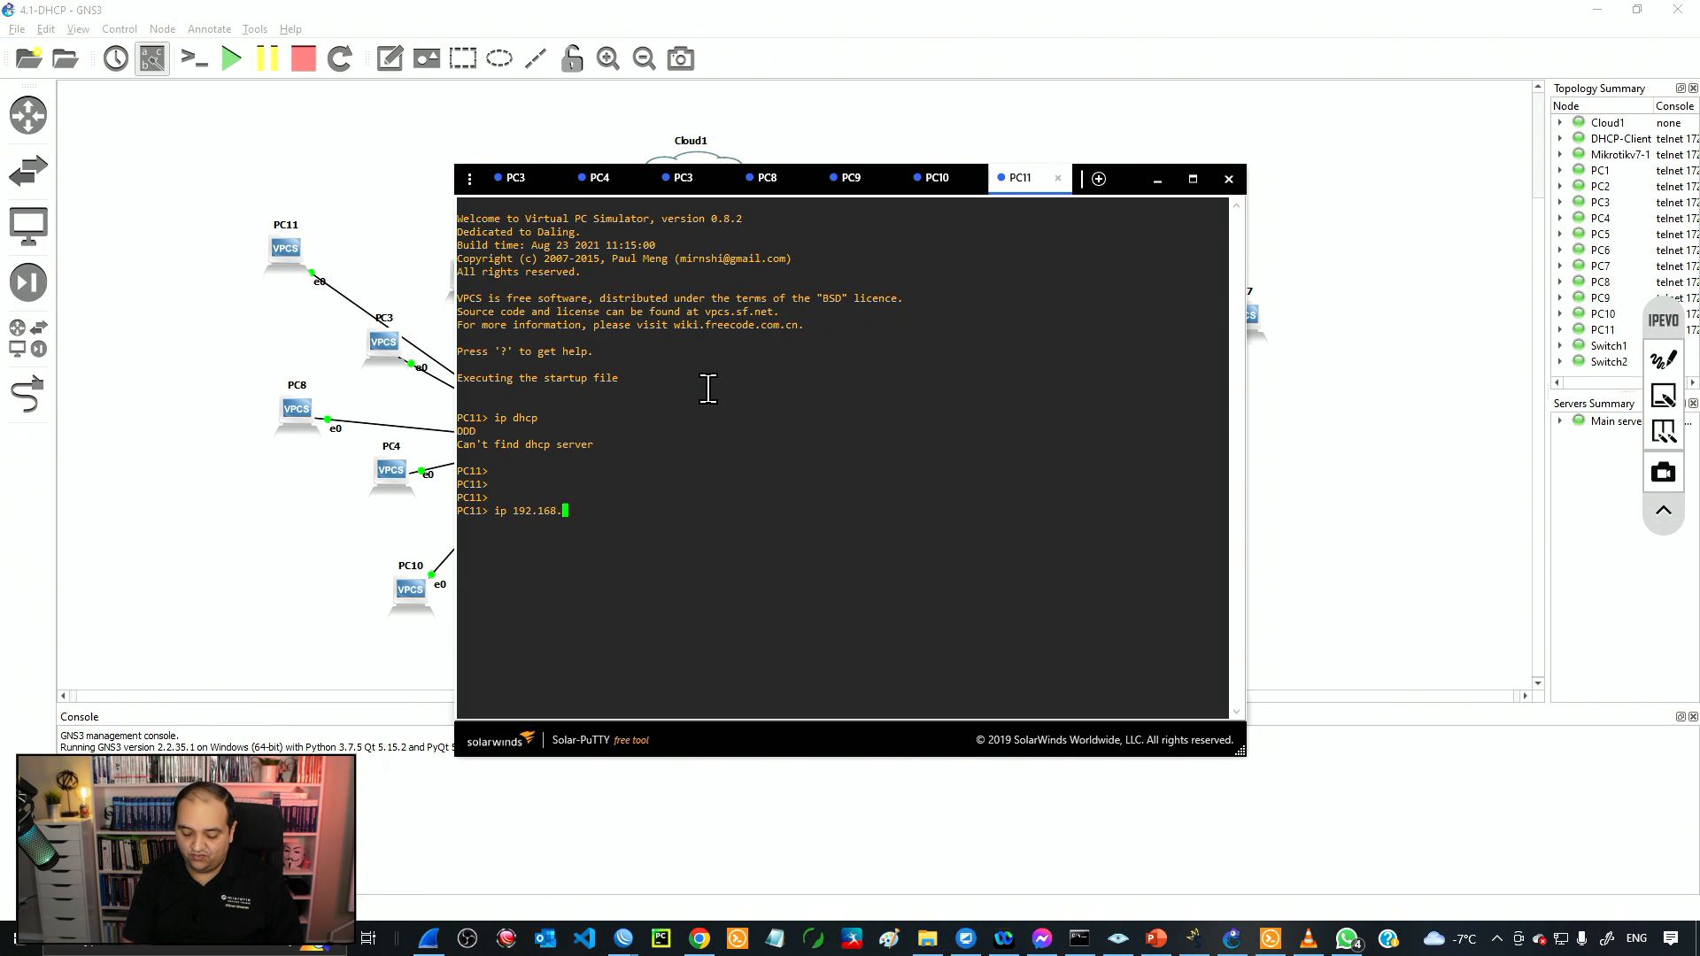
text(3.50)
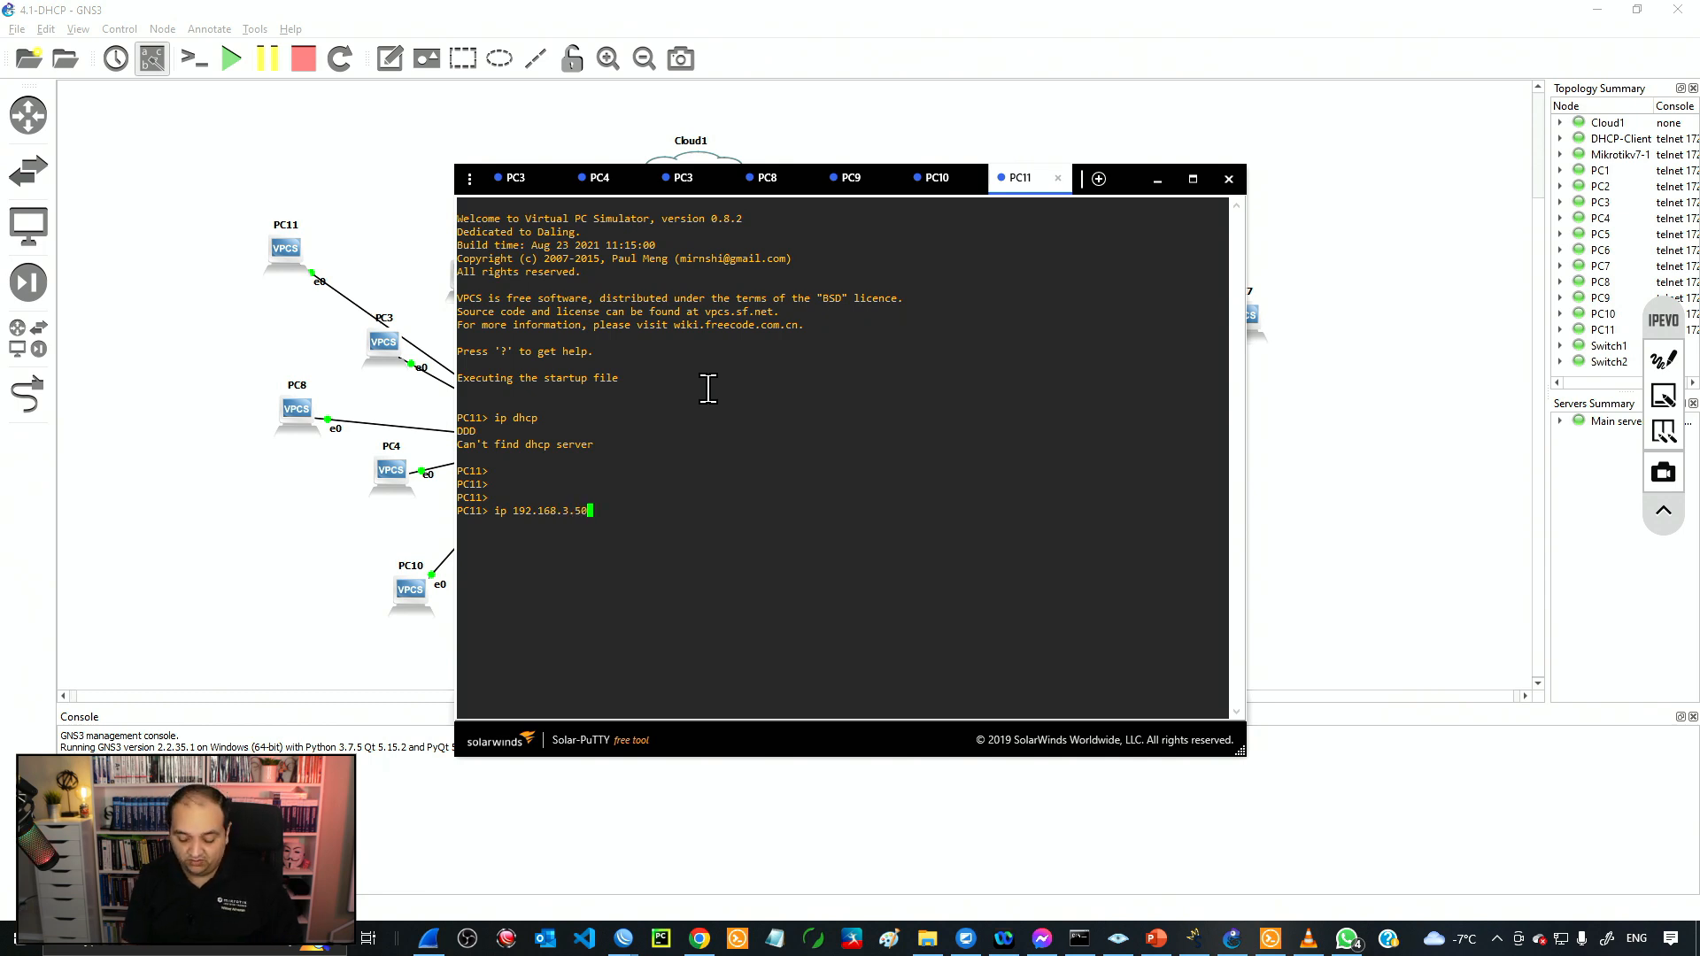
text(/24)
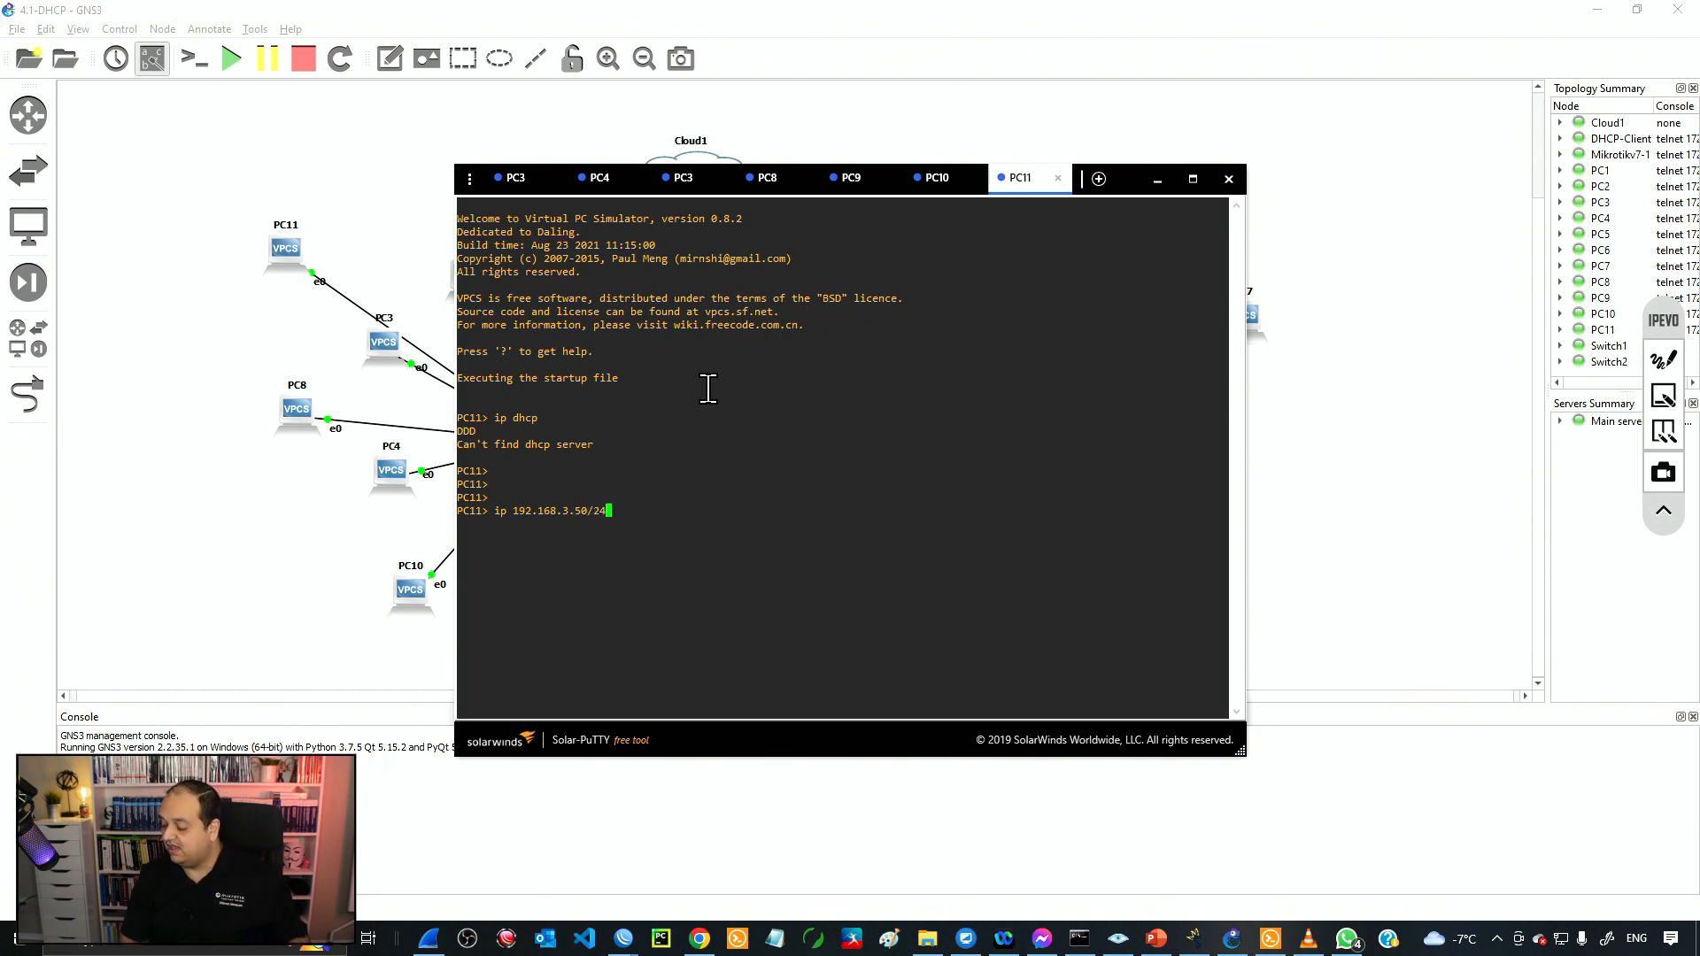
text(192.168.3.1)
text(ping)
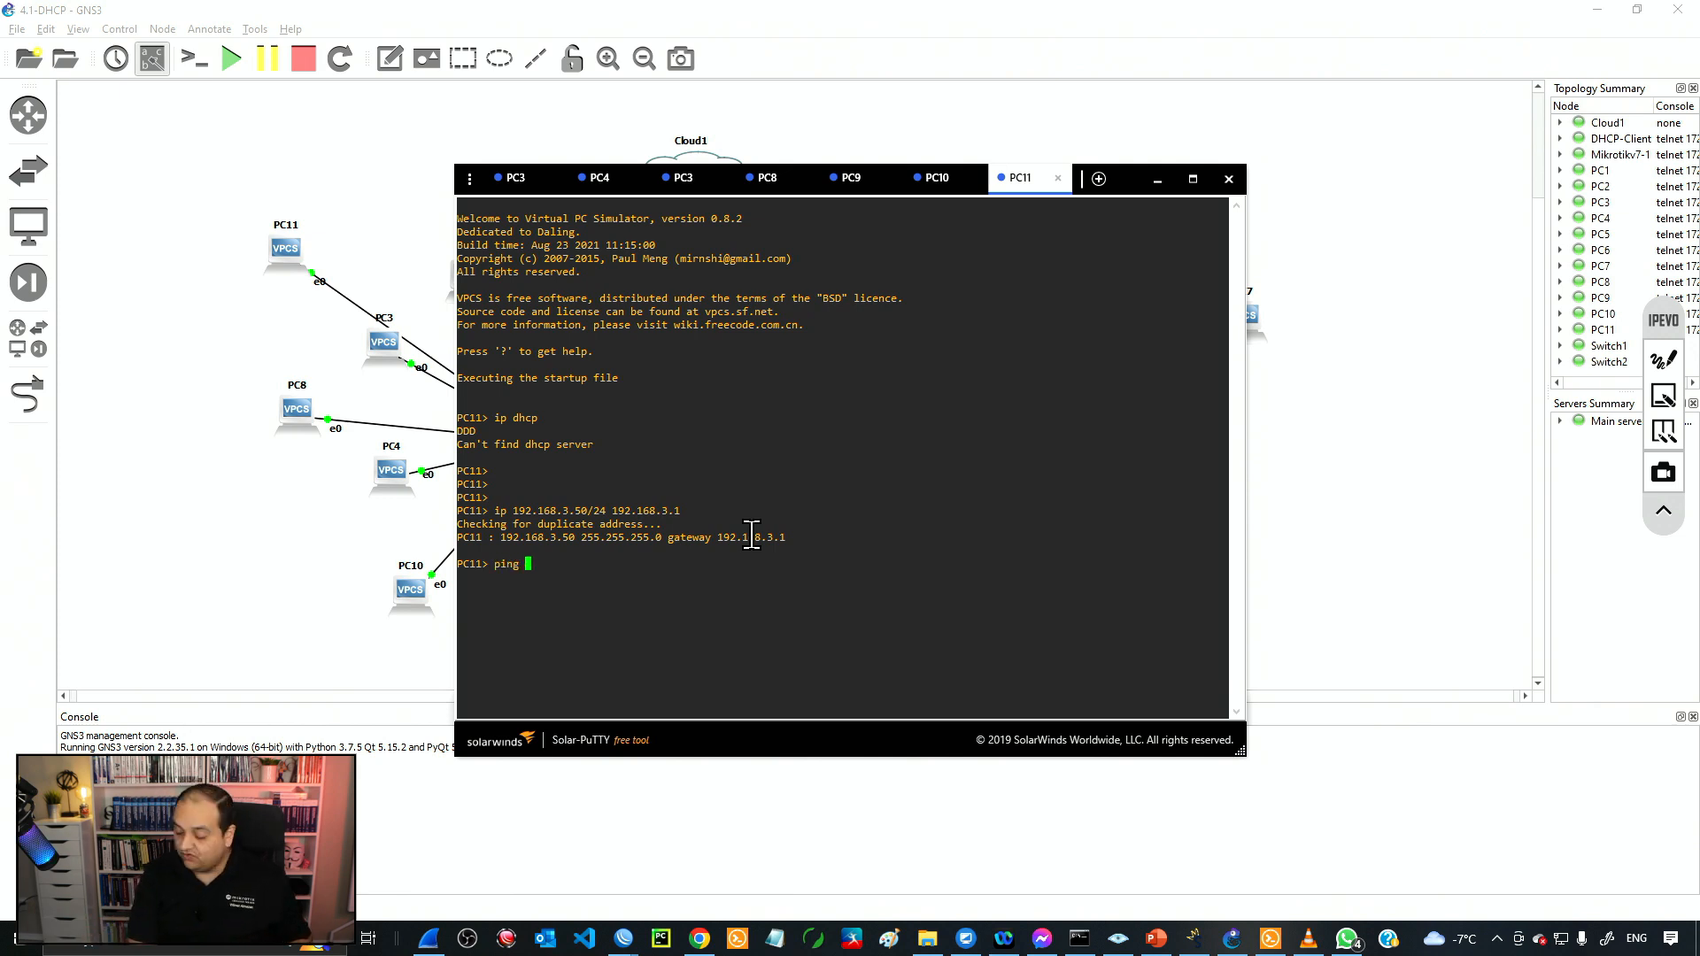
text(8.8.8.8)
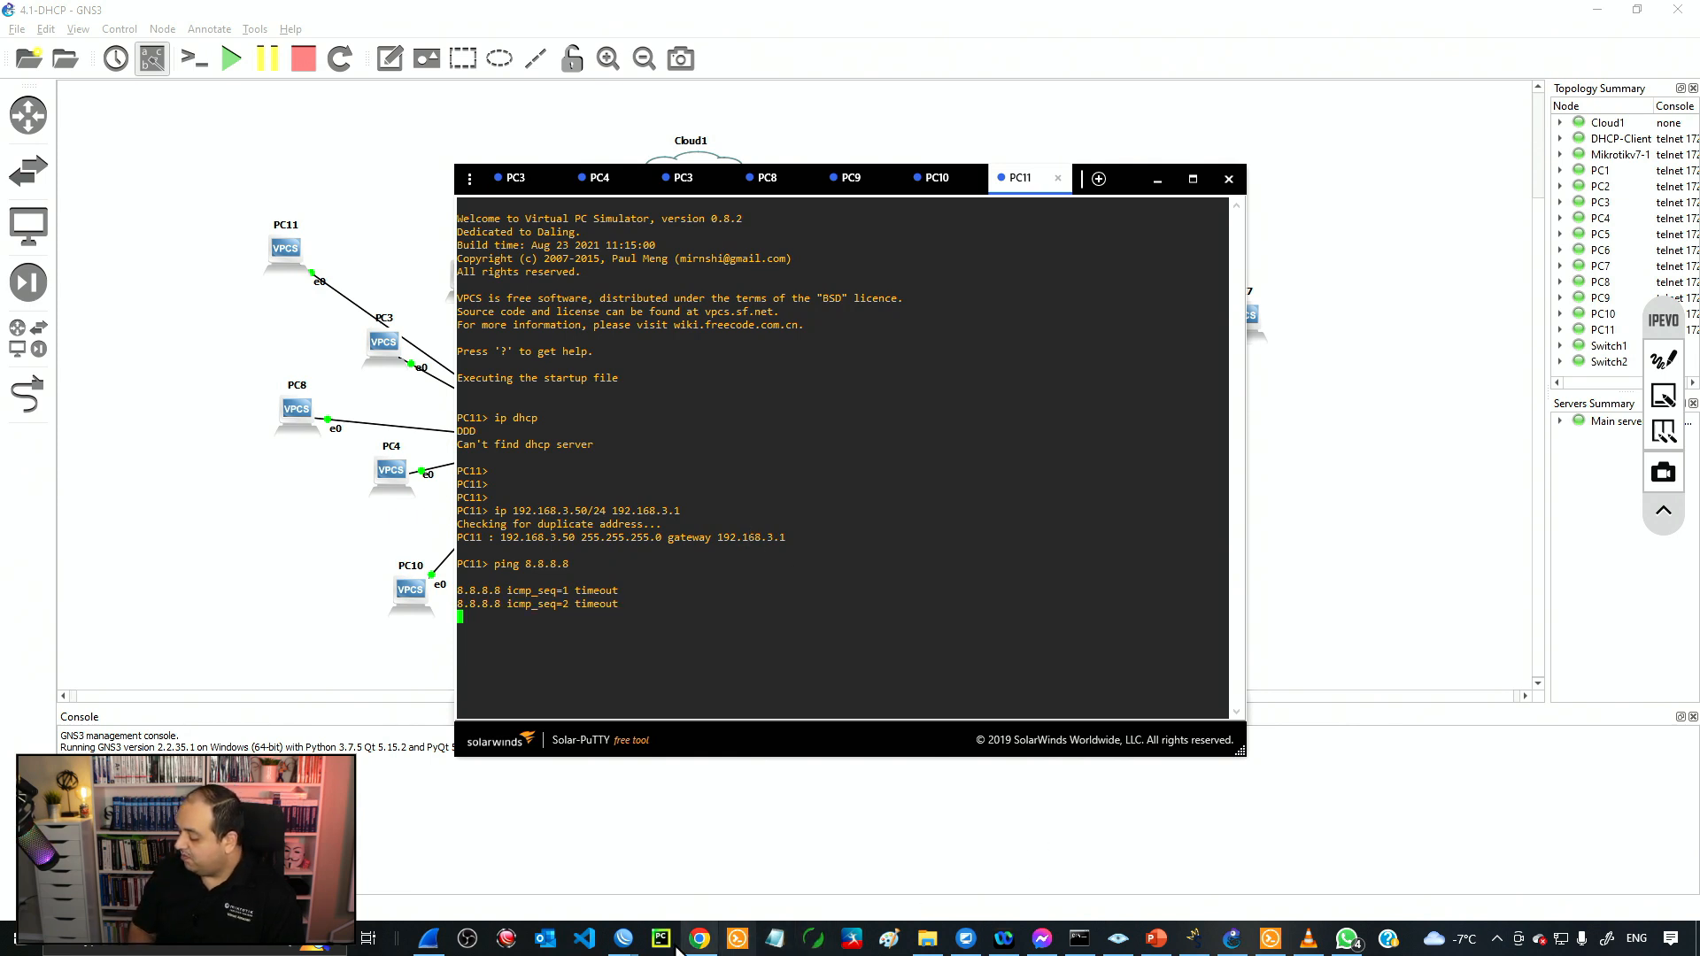
click(622, 938)
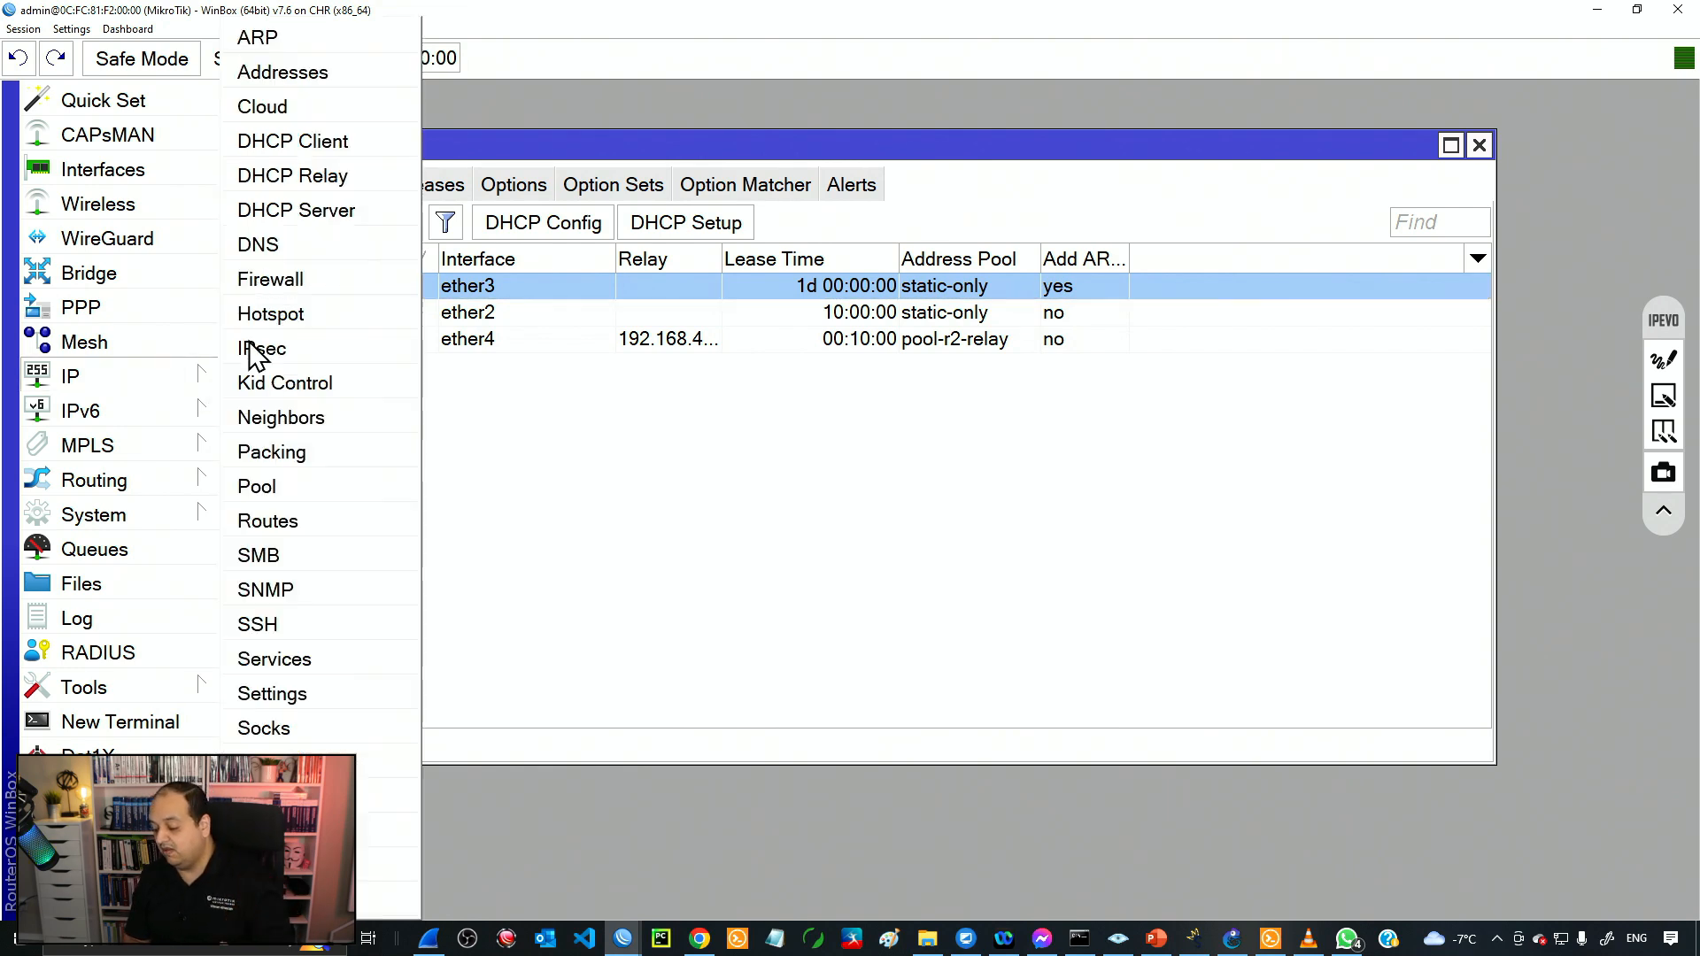
Bring up WinBox's ARP list showing entries only for PC10, PC9, PC8 and PC4.
click(257, 37)
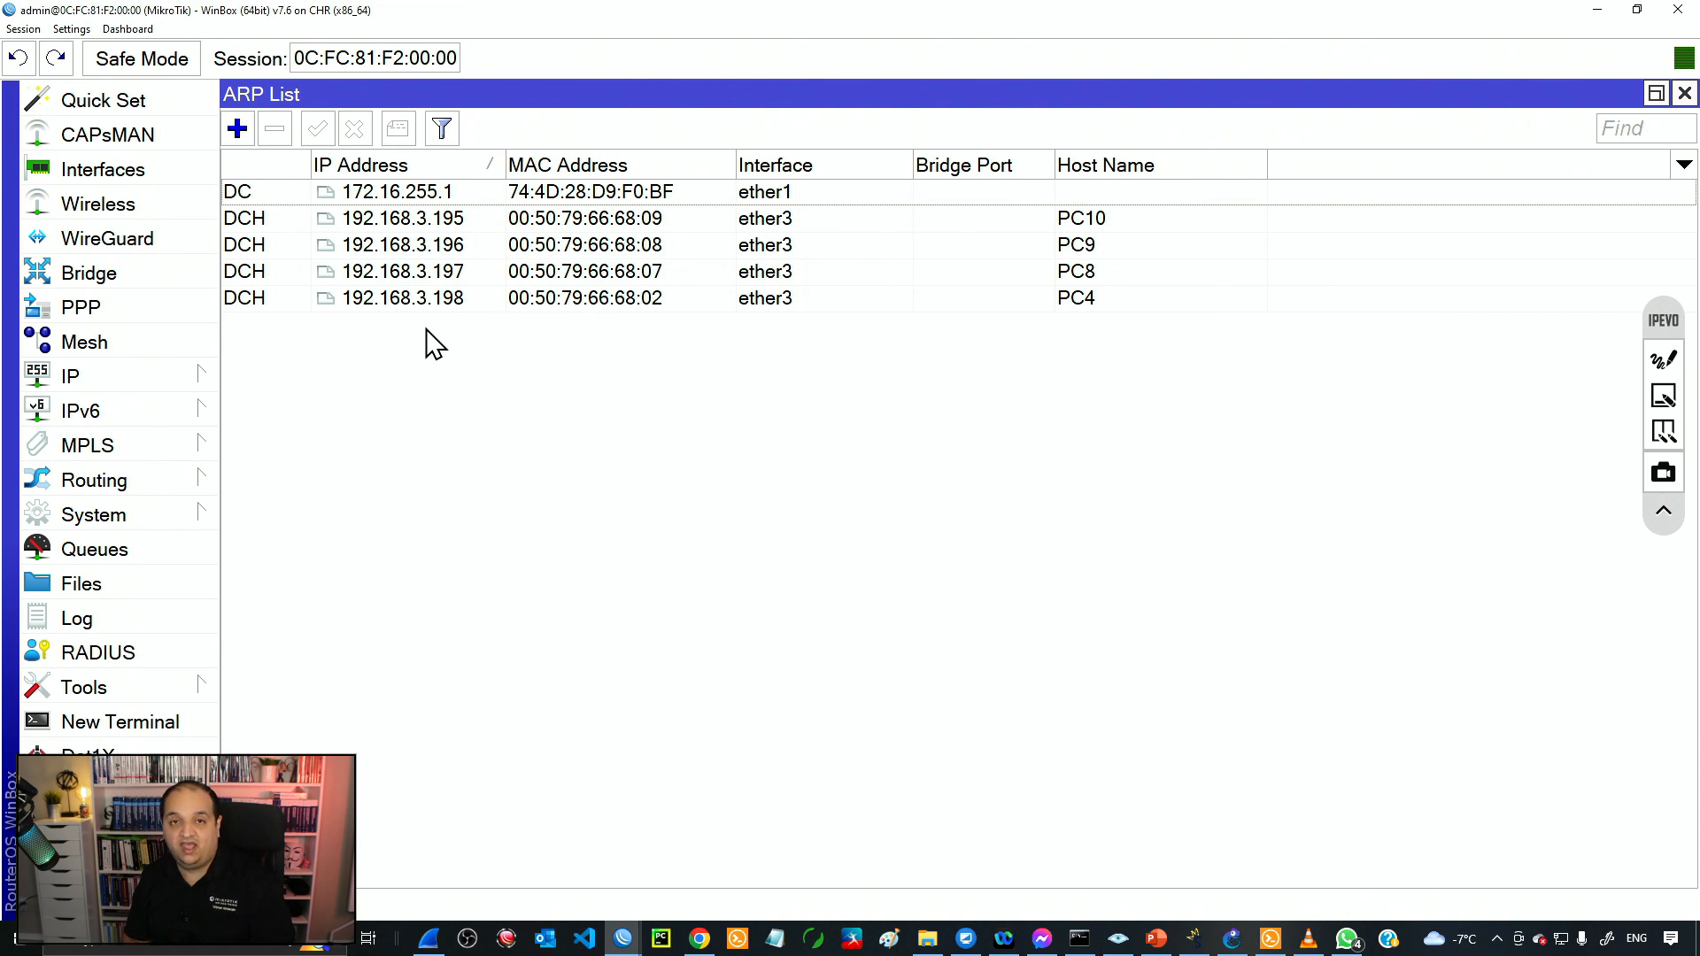
mouse_move(417, 315)
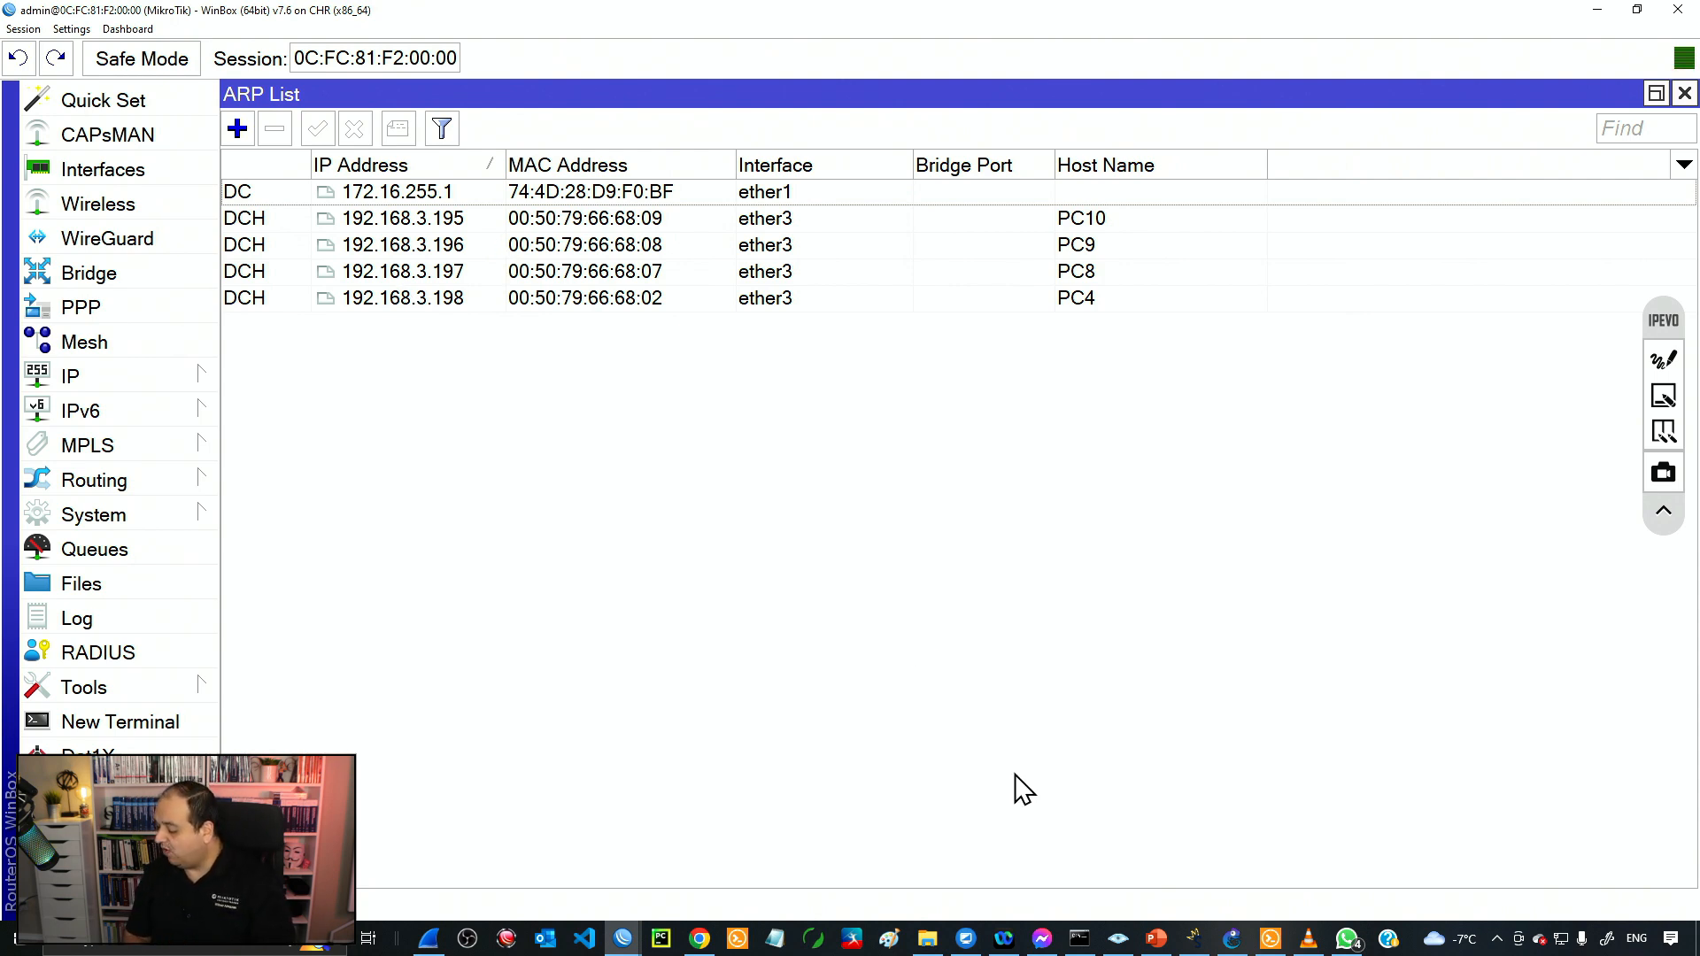
mouse_move(1156, 937)
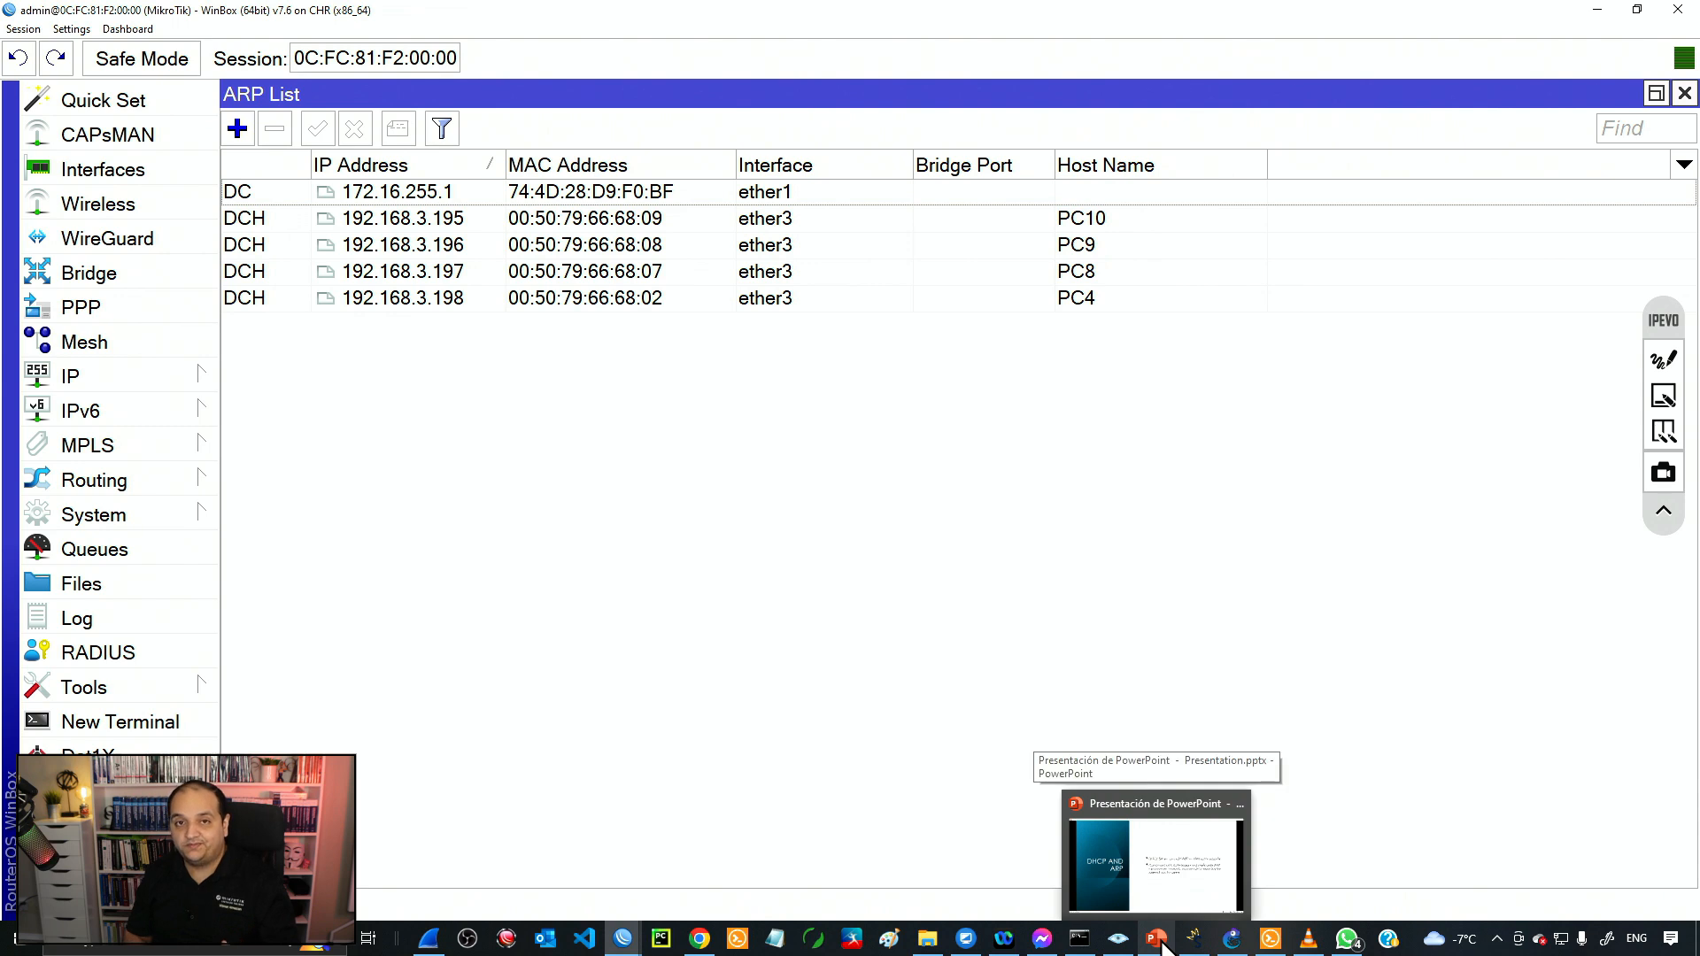